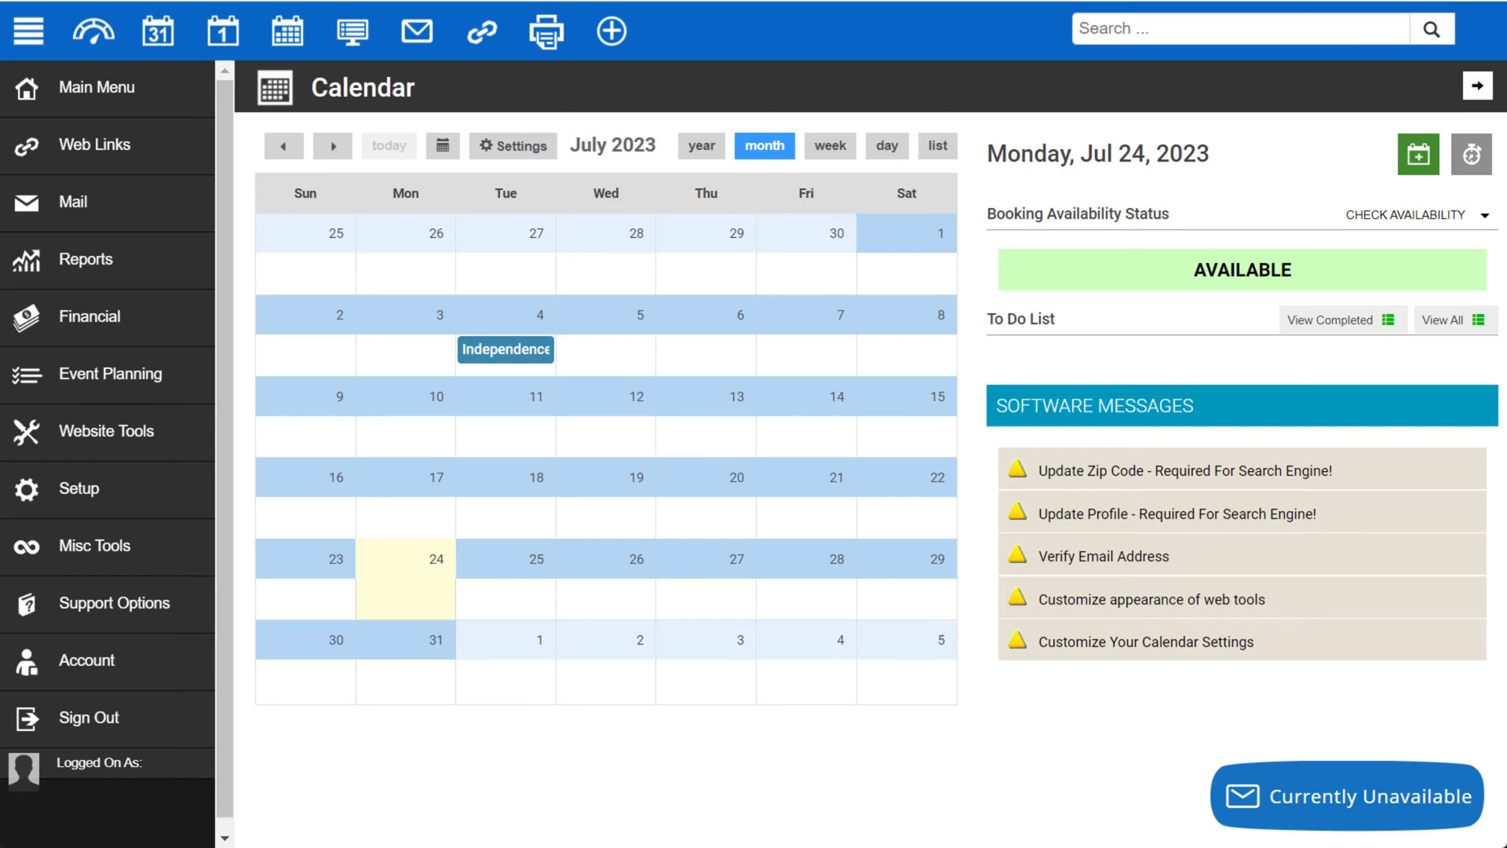
mouse_move(8, 435)
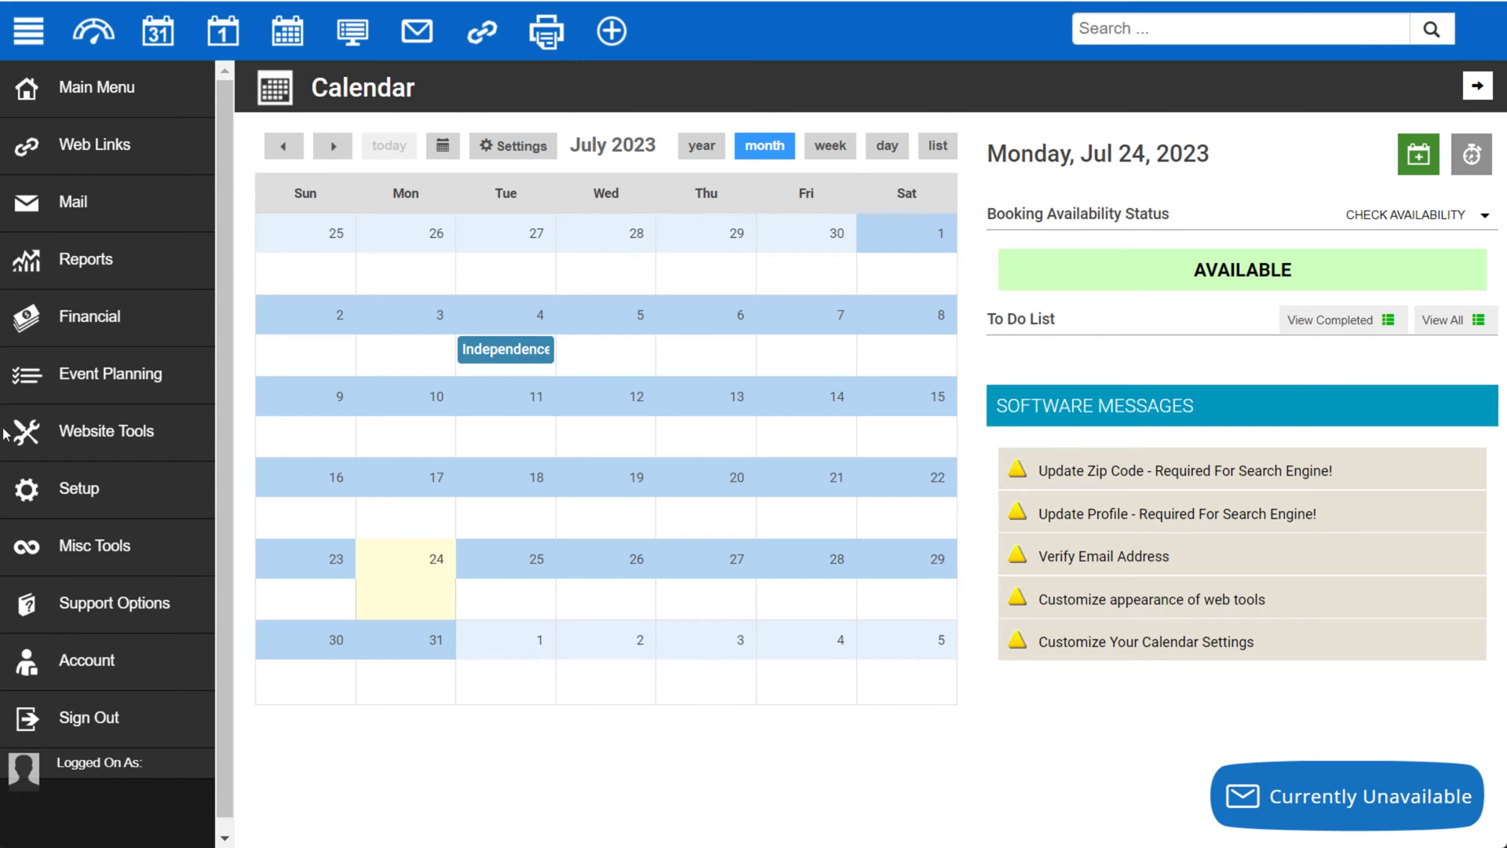
mouse_move(942, 262)
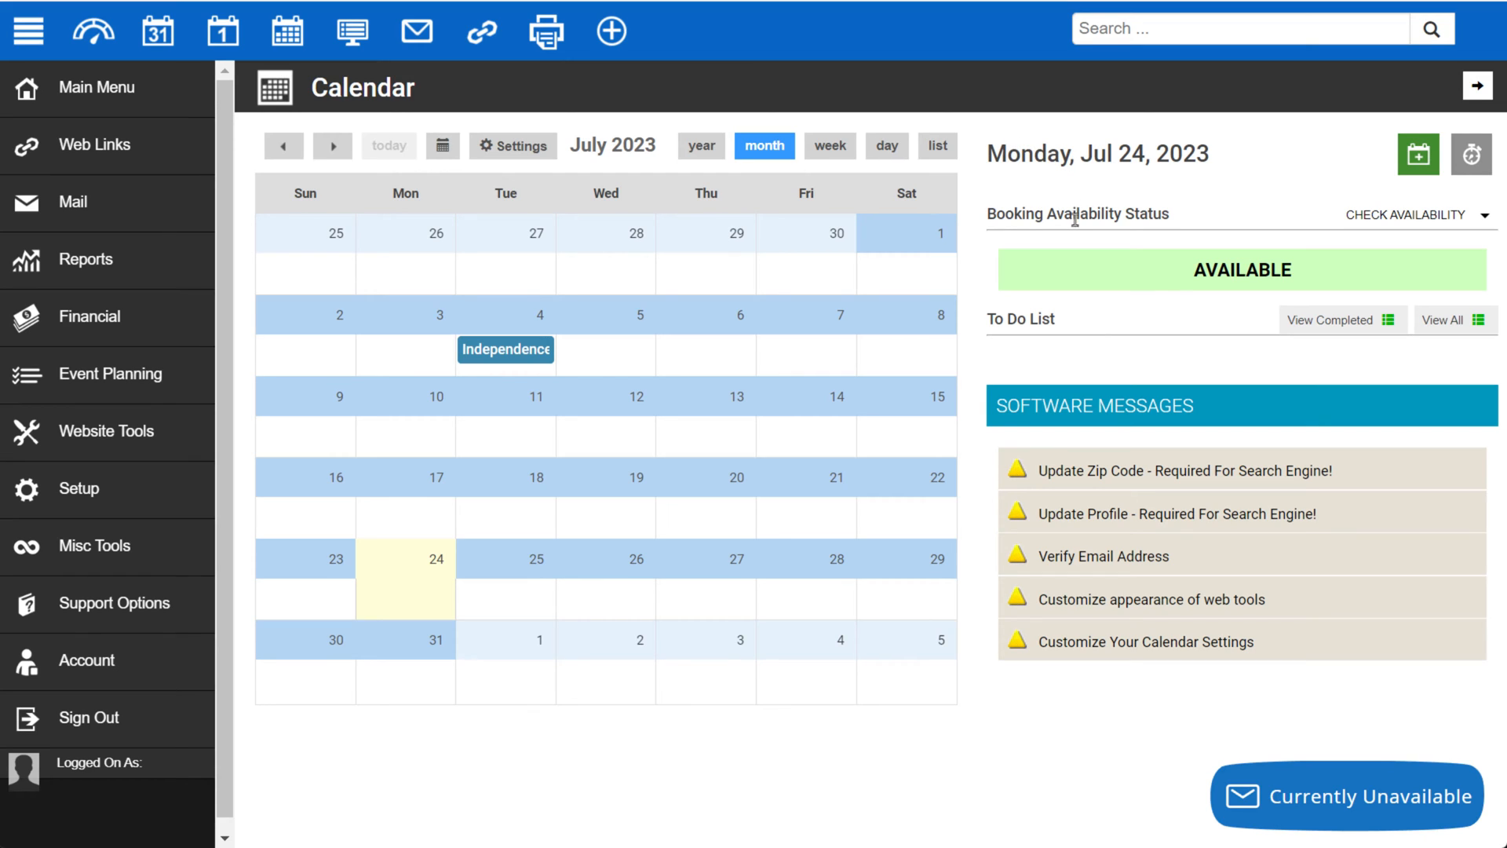
mouse_move(722, 239)
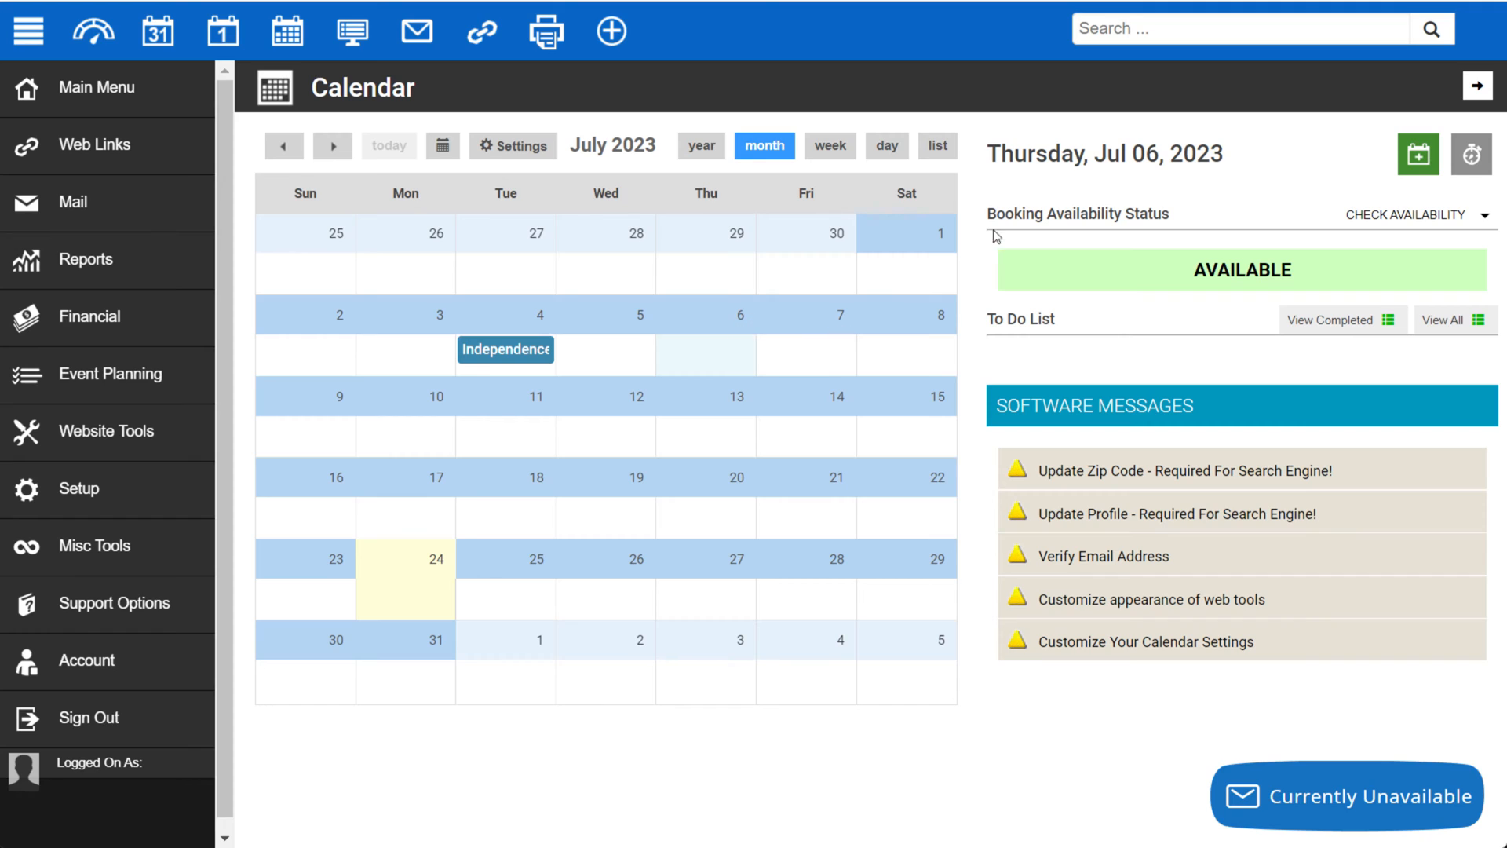
Select July 21 so the right panel shows Friday, Jul 21, 2023 with status Available.
click(806, 516)
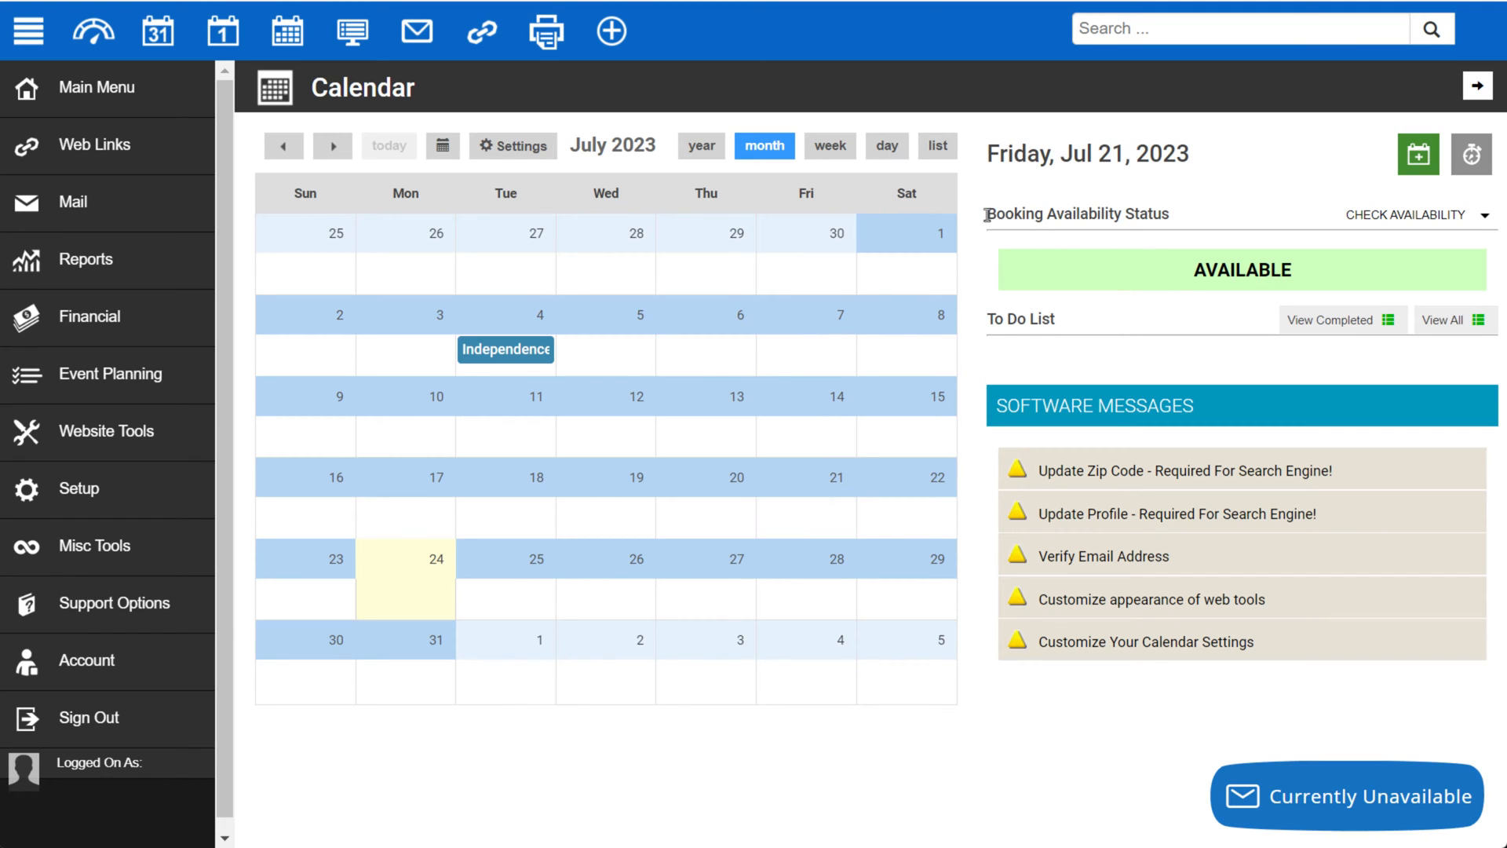
double_click(1077, 214)
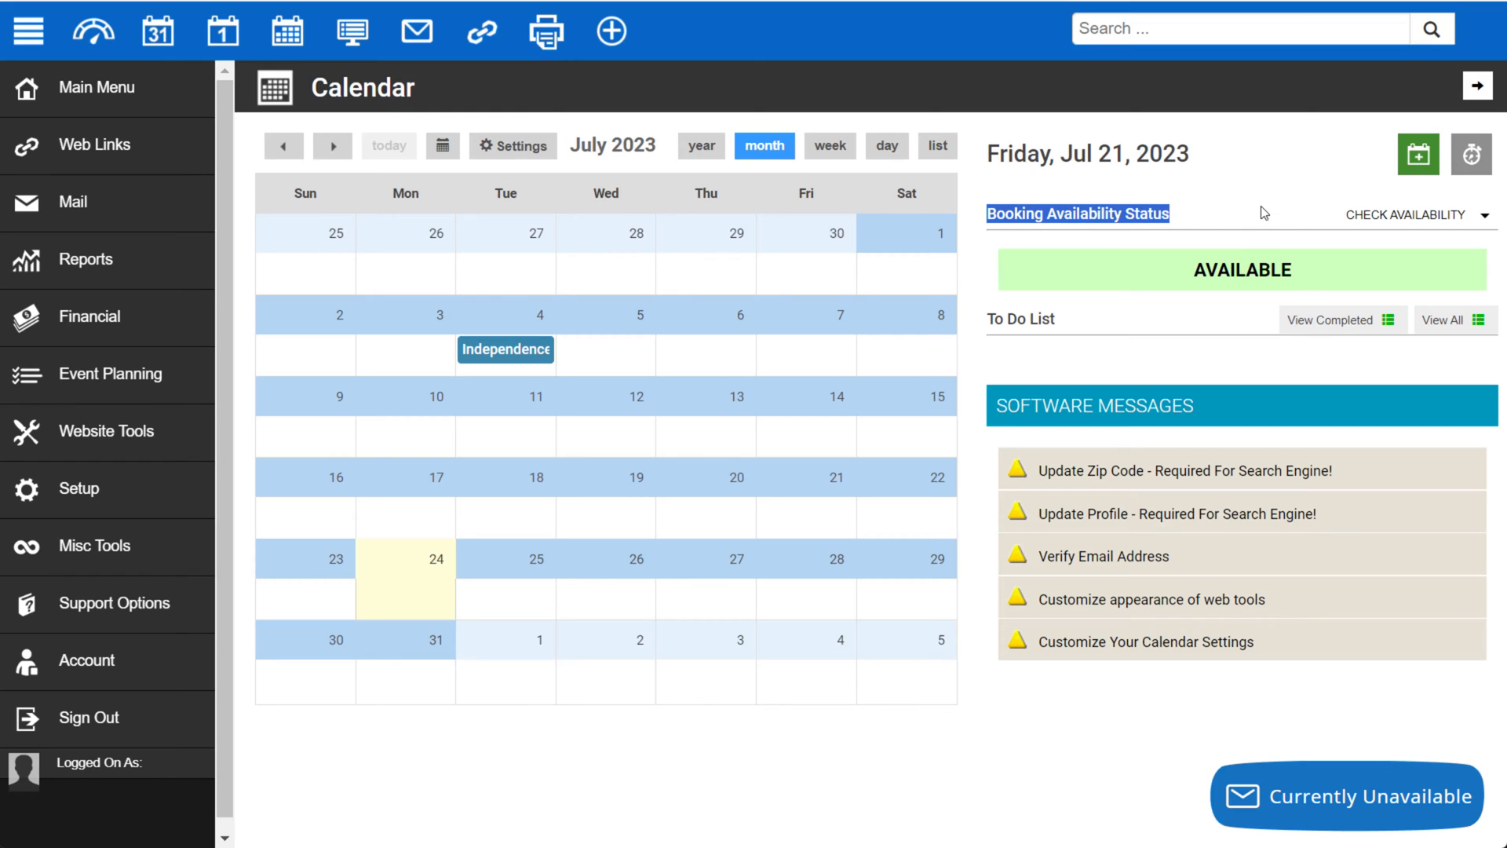
mouse_move(1081, 352)
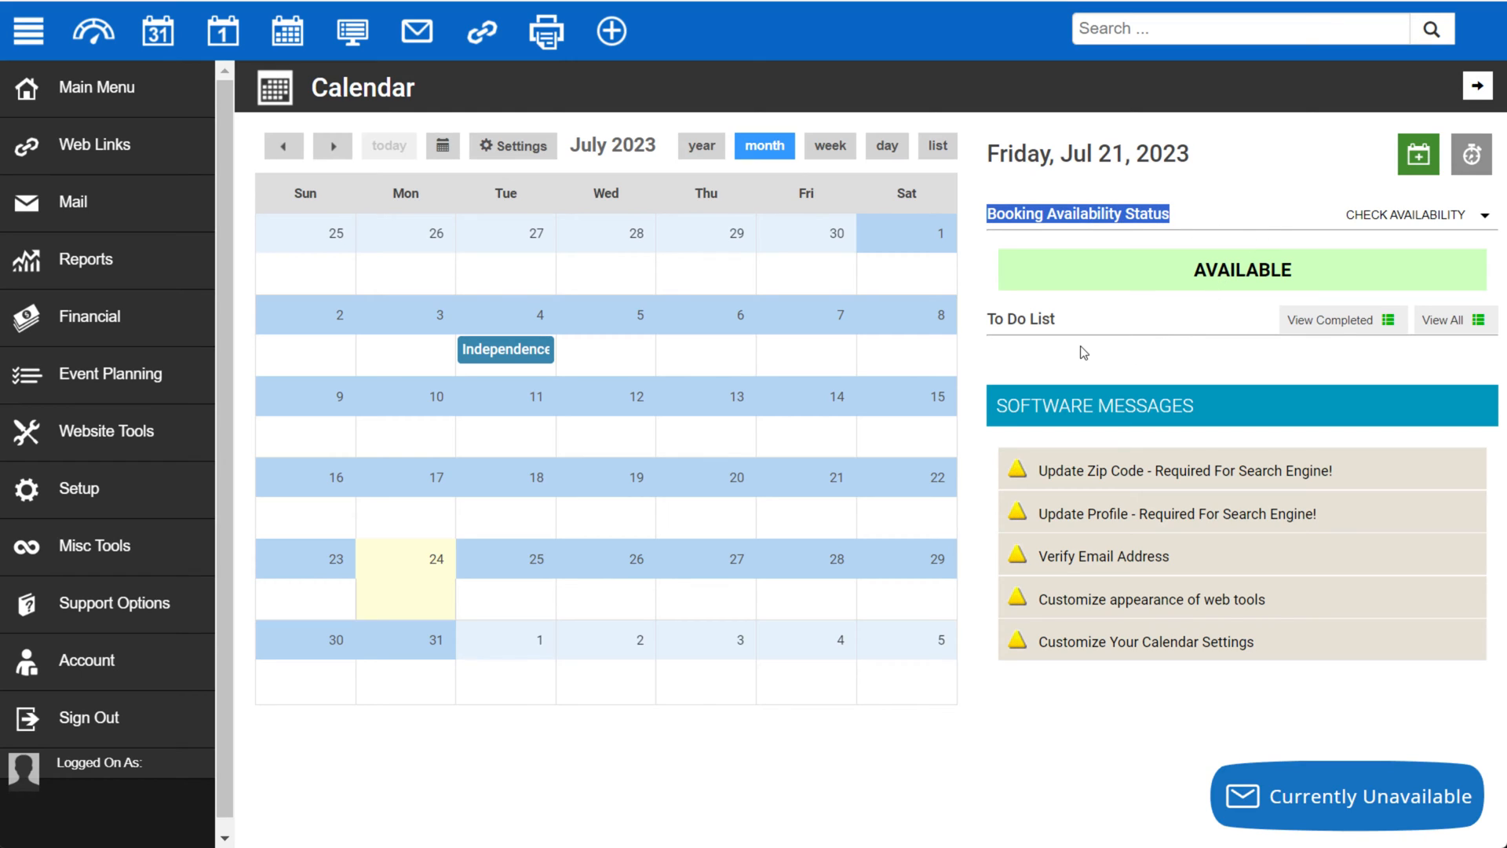
mouse_move(1118, 351)
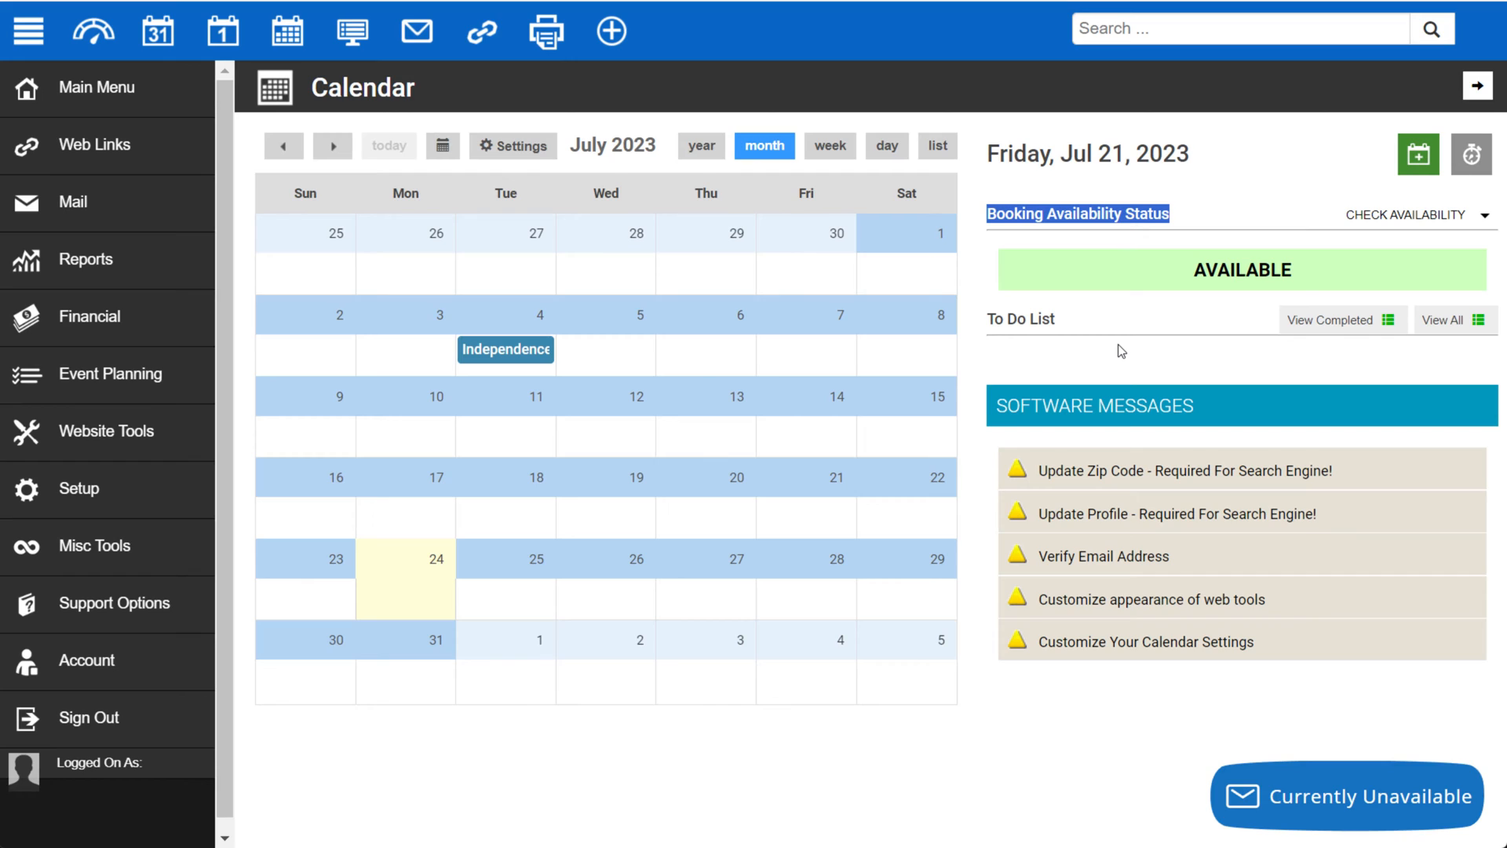
mouse_move(1132, 348)
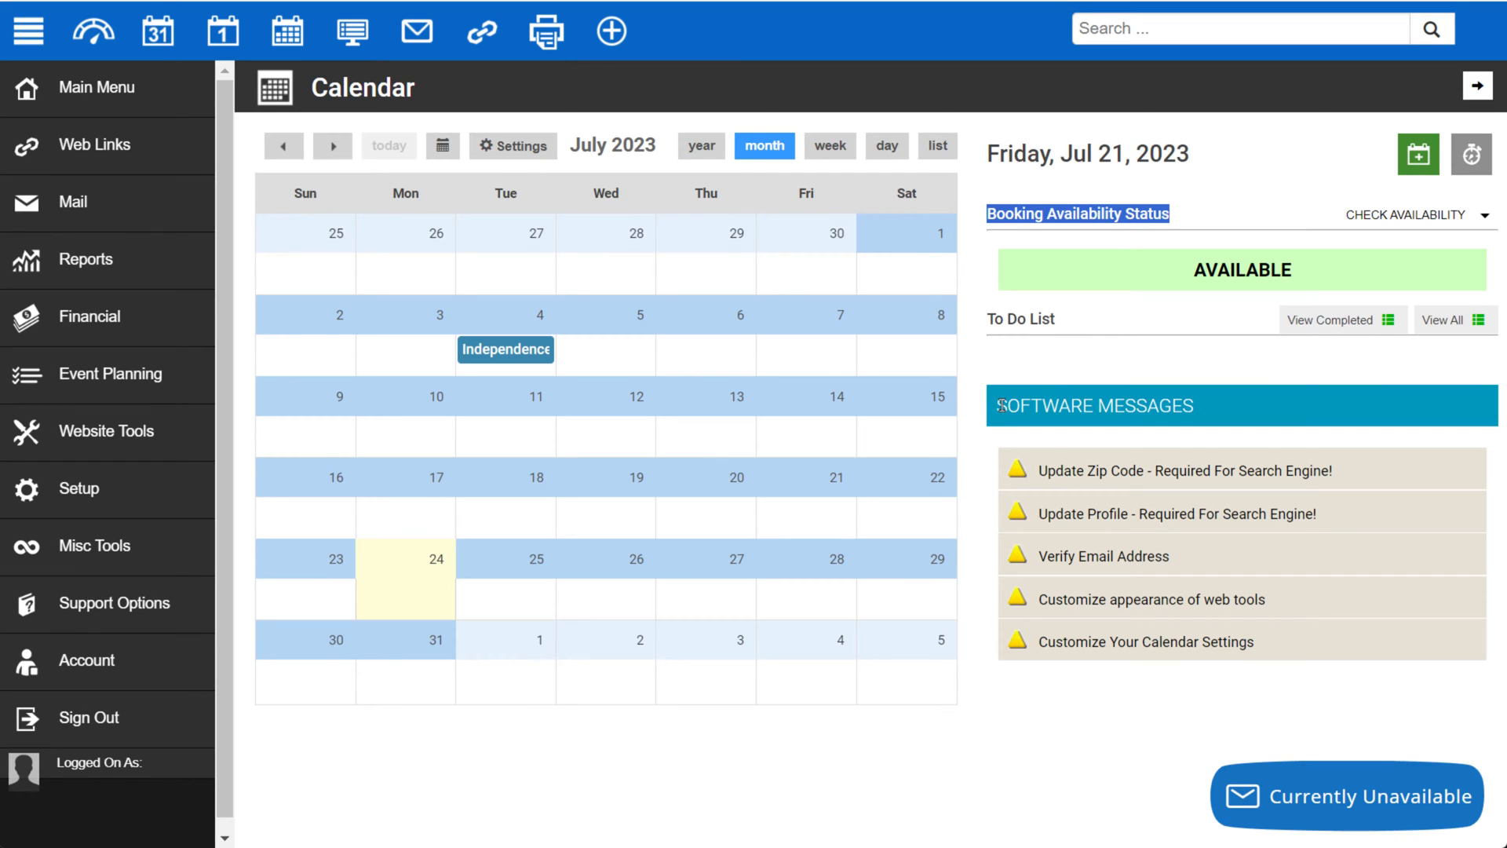
mouse_move(866, 375)
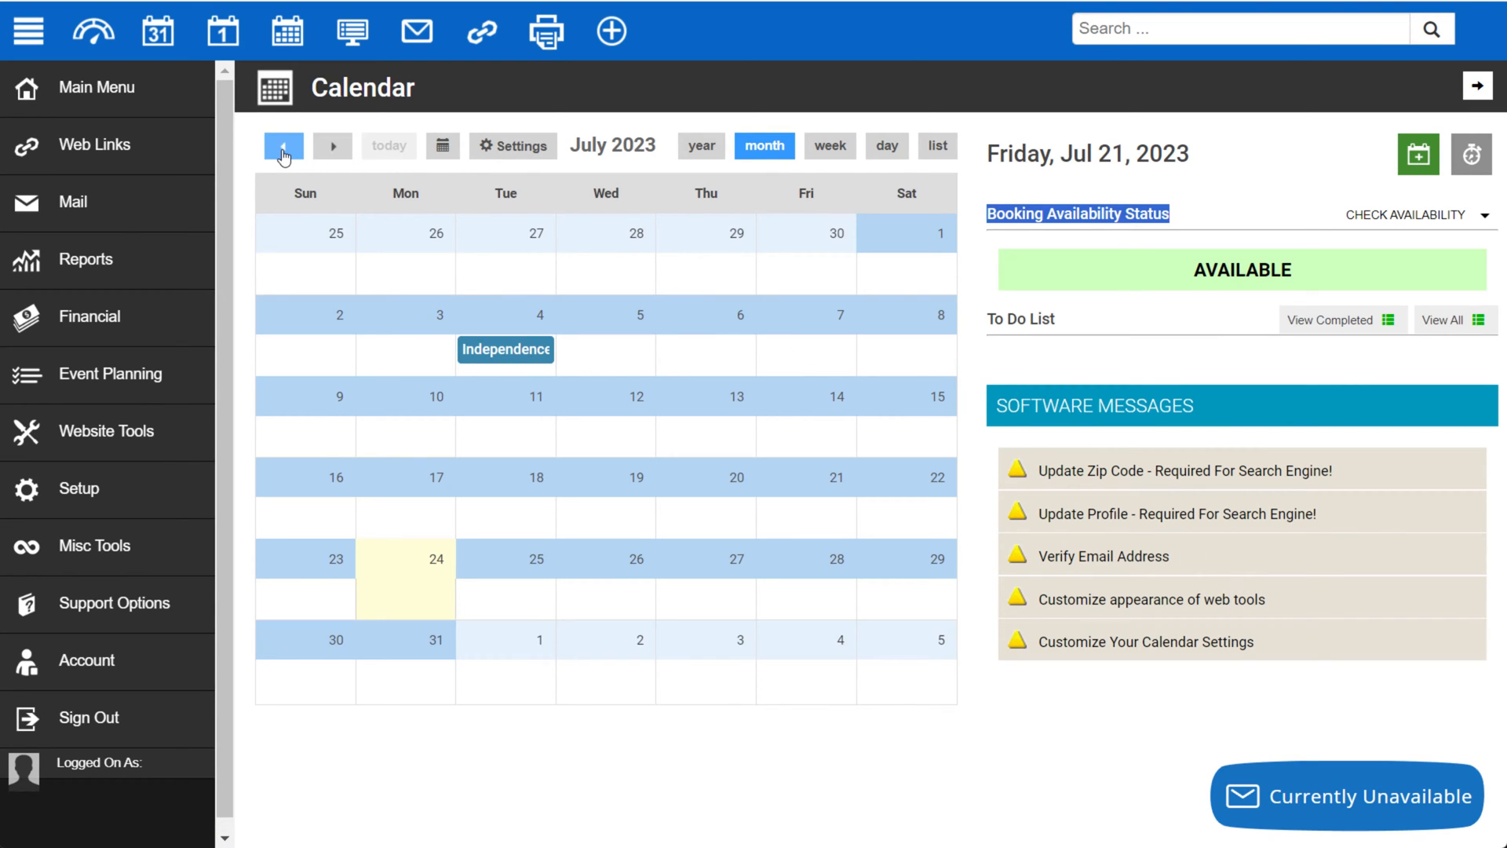
mouse_move(333, 145)
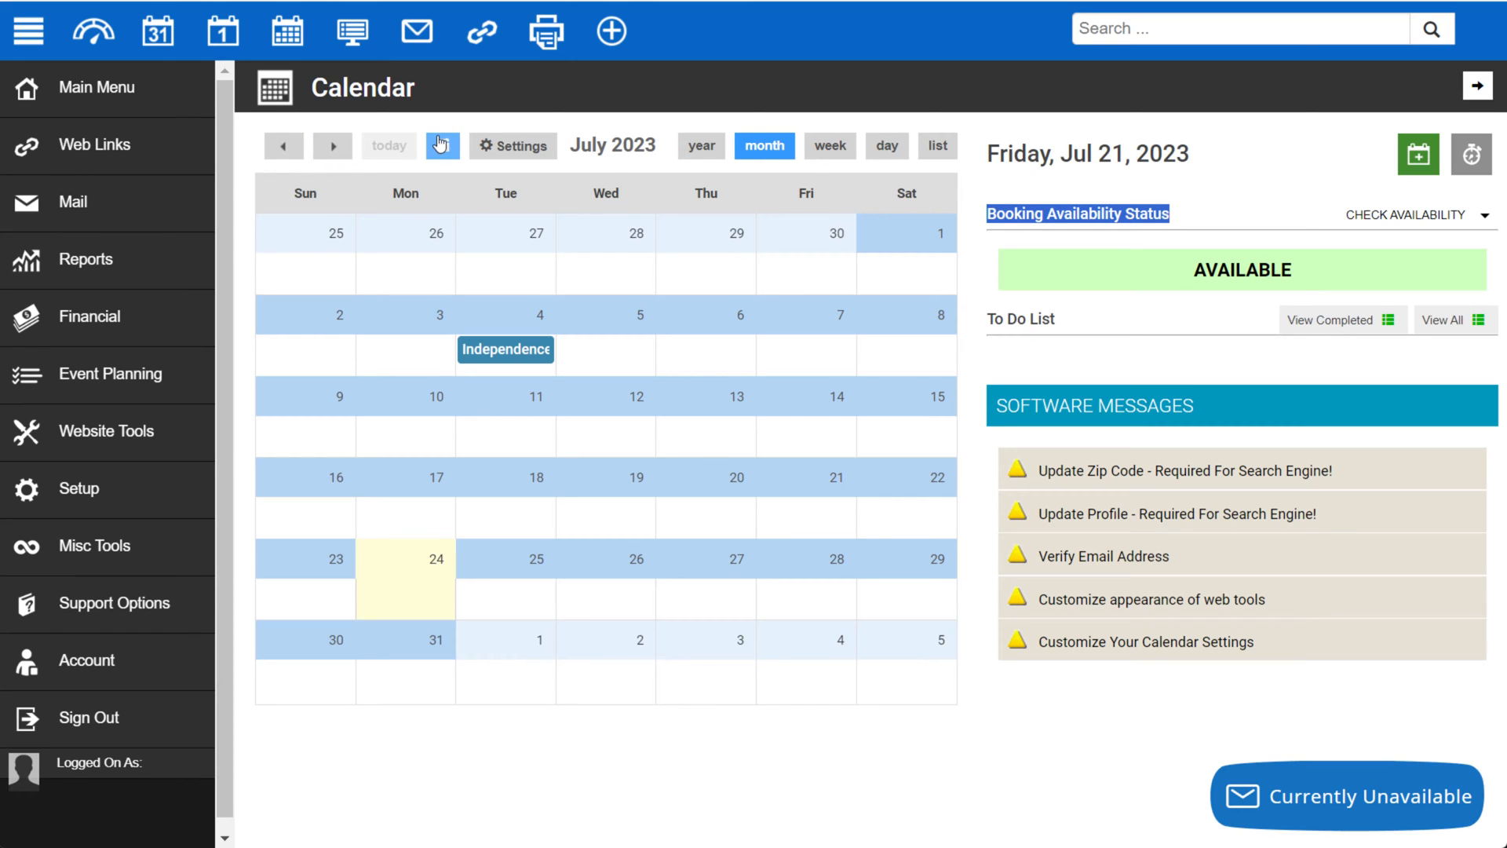
Dismiss the date picker unchanged, then switch the calendar through week and day views.
click(440, 146)
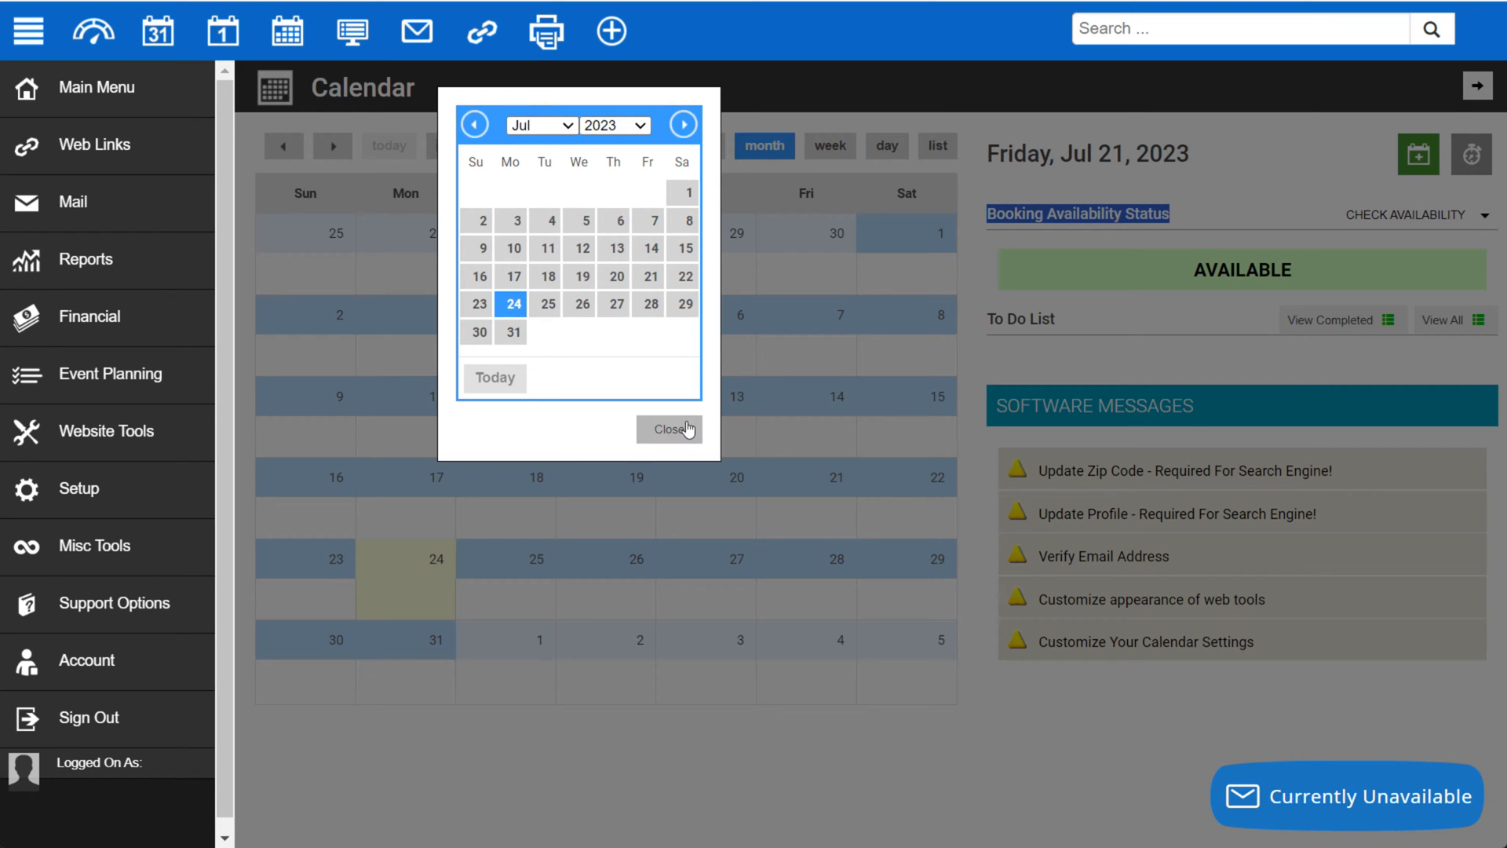
click(669, 430)
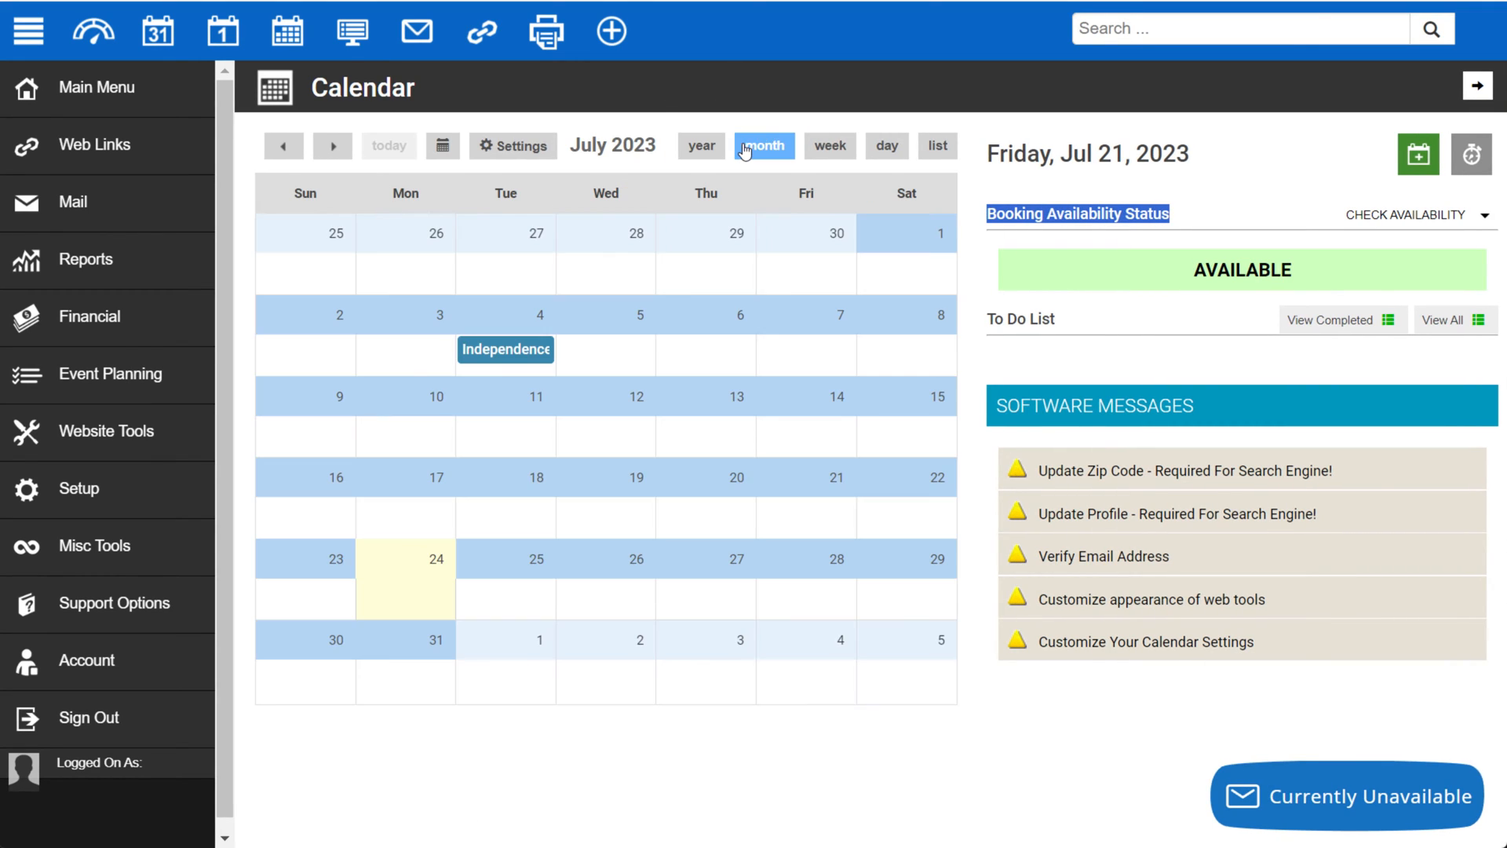
click(817, 144)
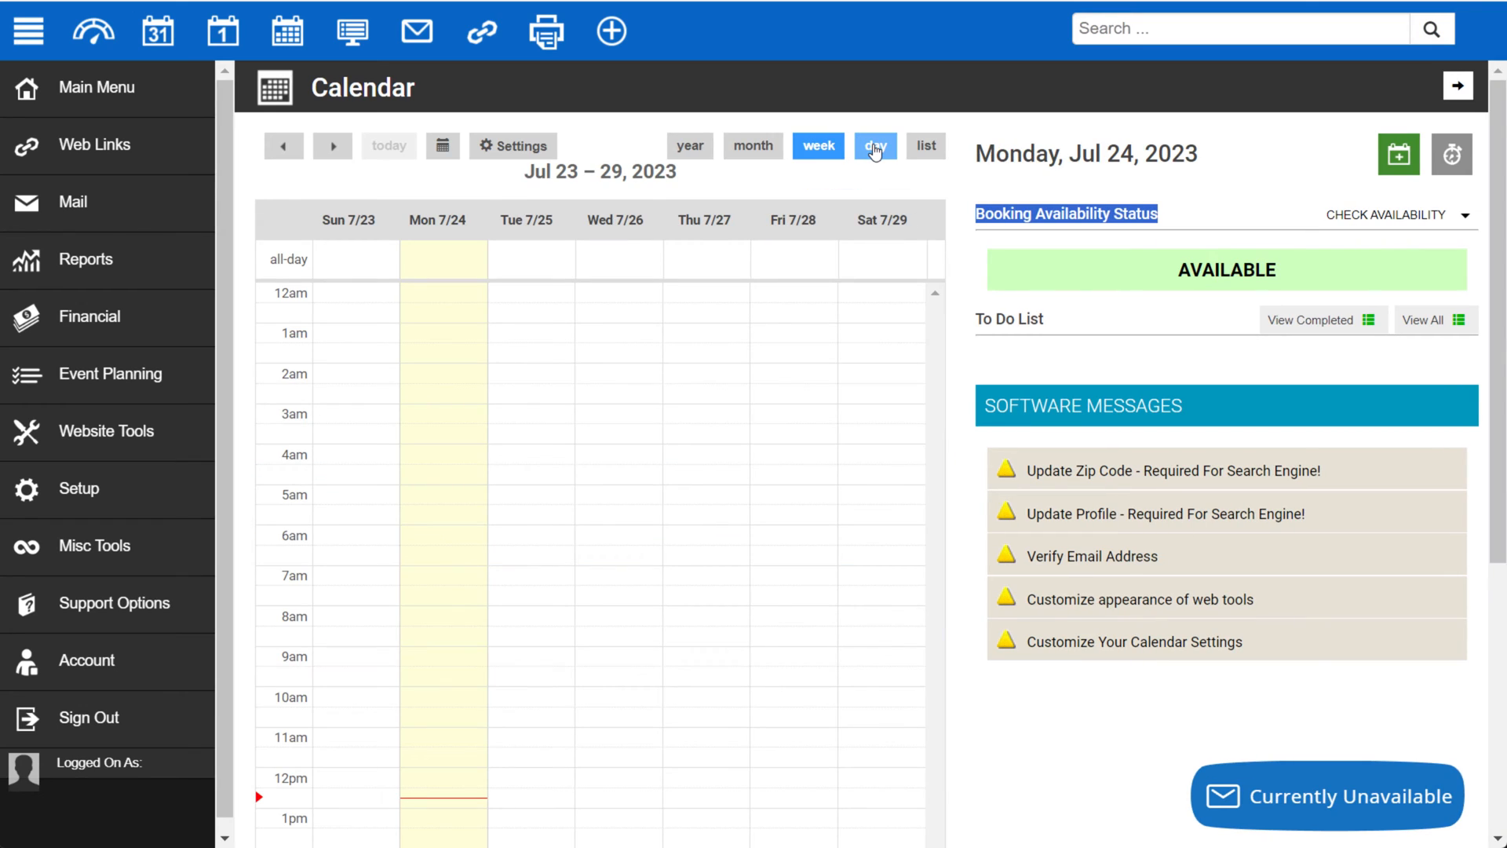
click(926, 145)
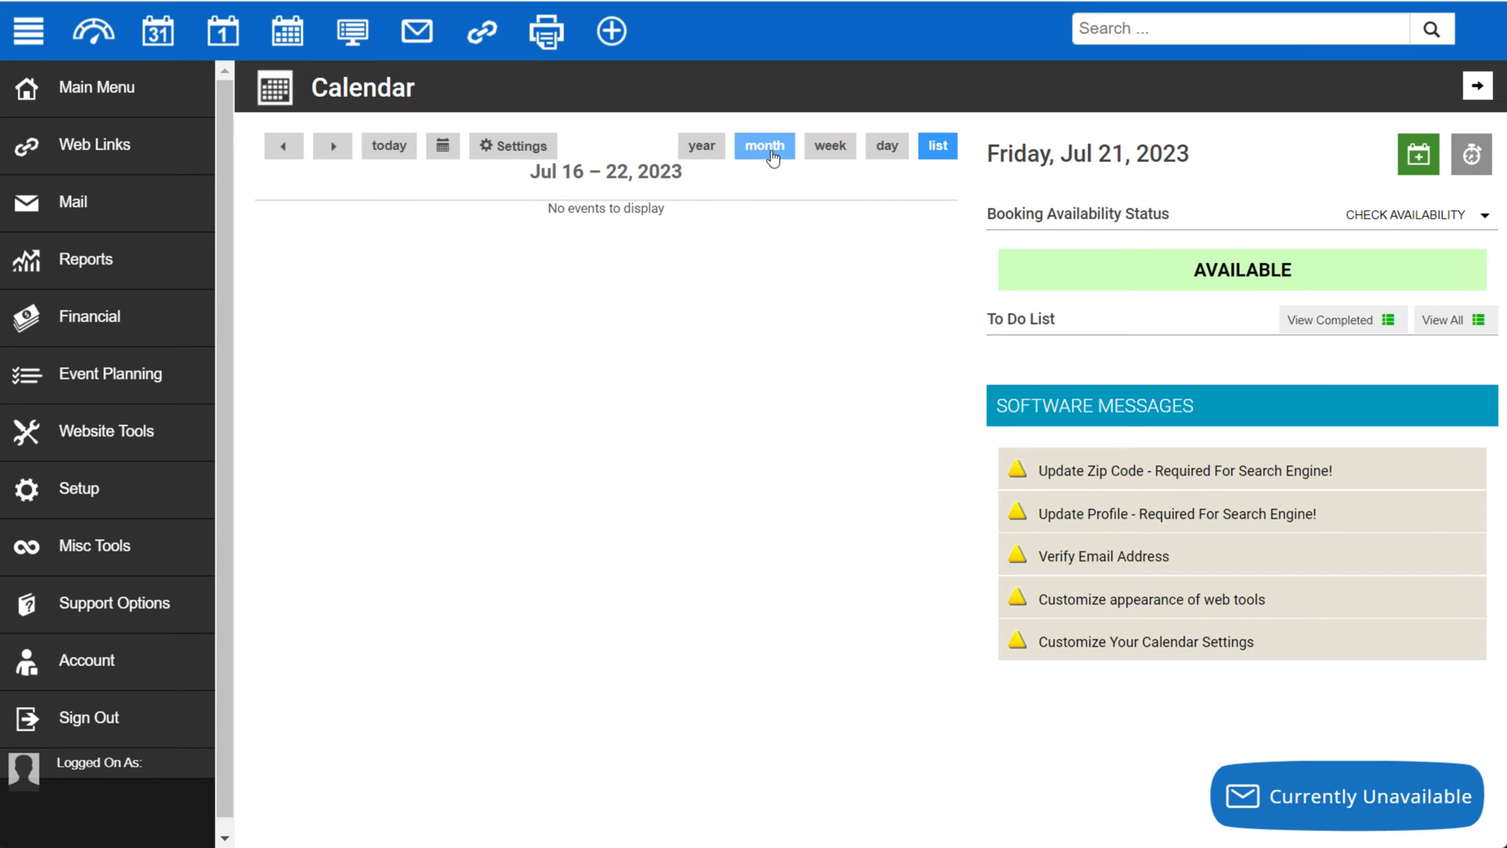
Return to month view, then bring up the single-day schedule for Friday, July 21, 2023.
click(763, 145)
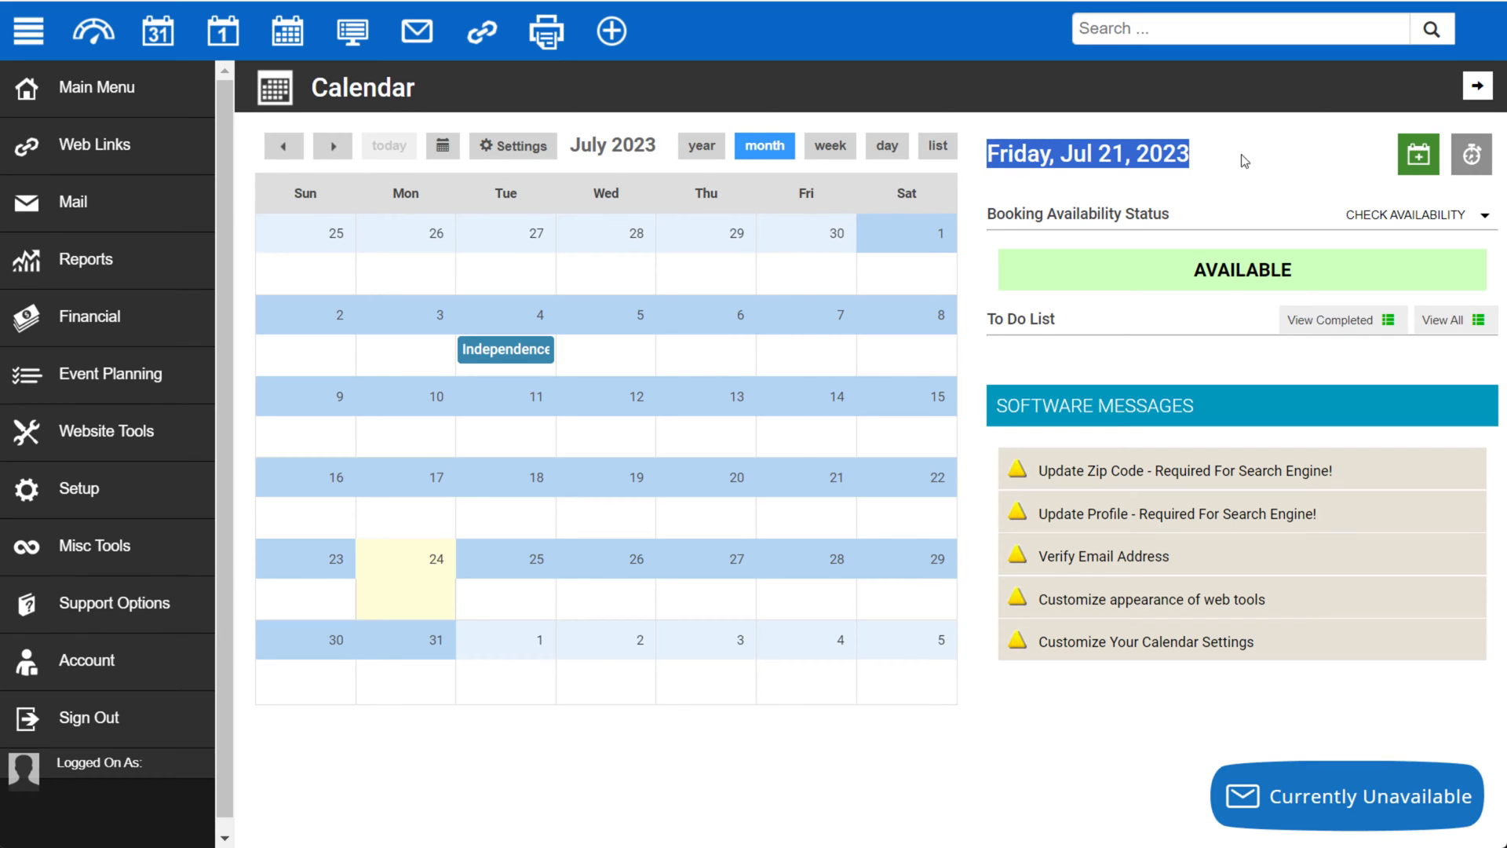
mouse_move(1416, 154)
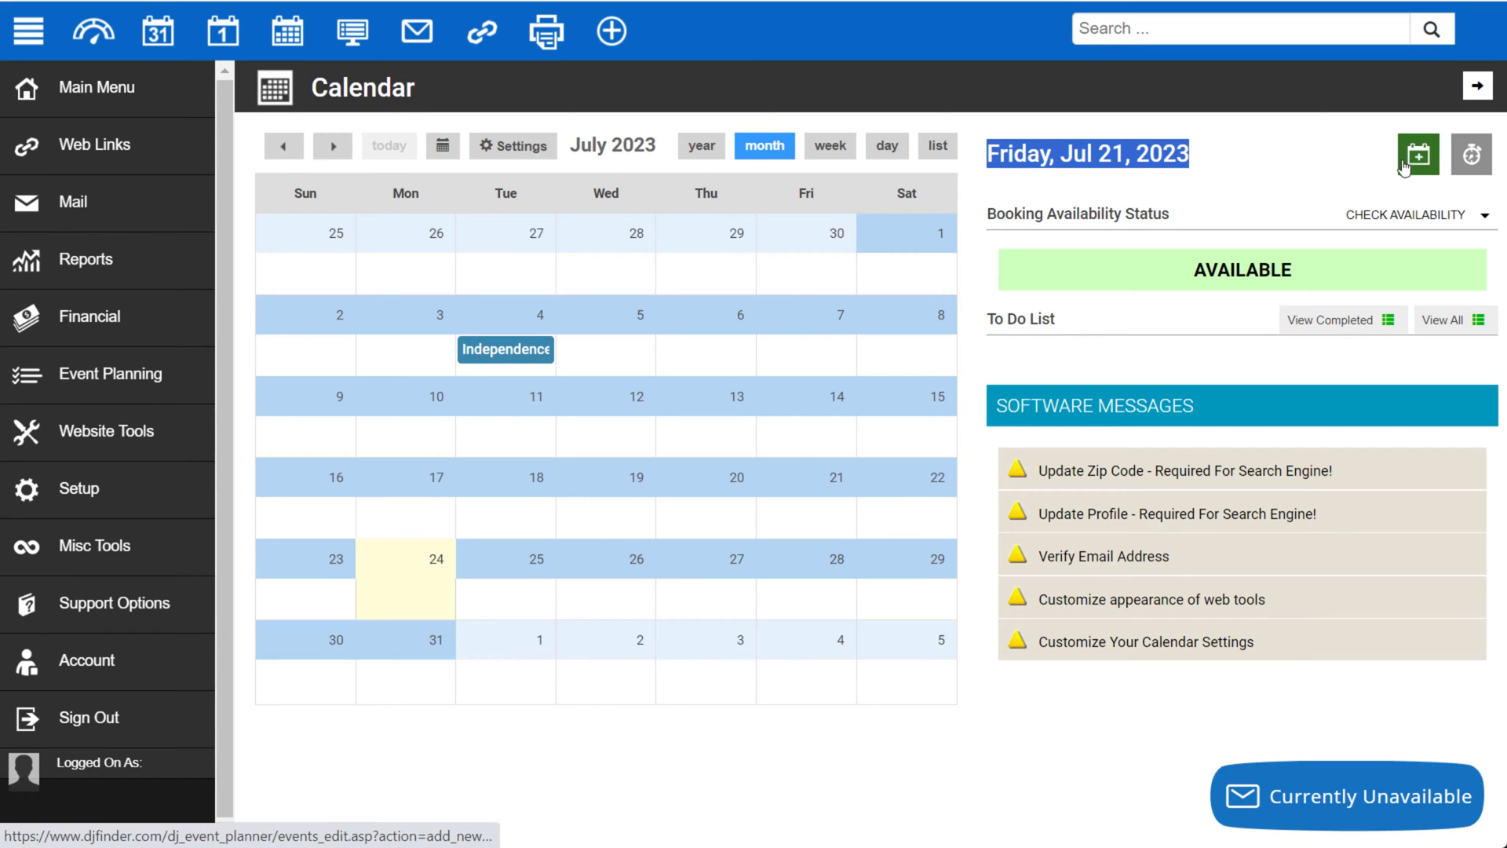
click(1416, 152)
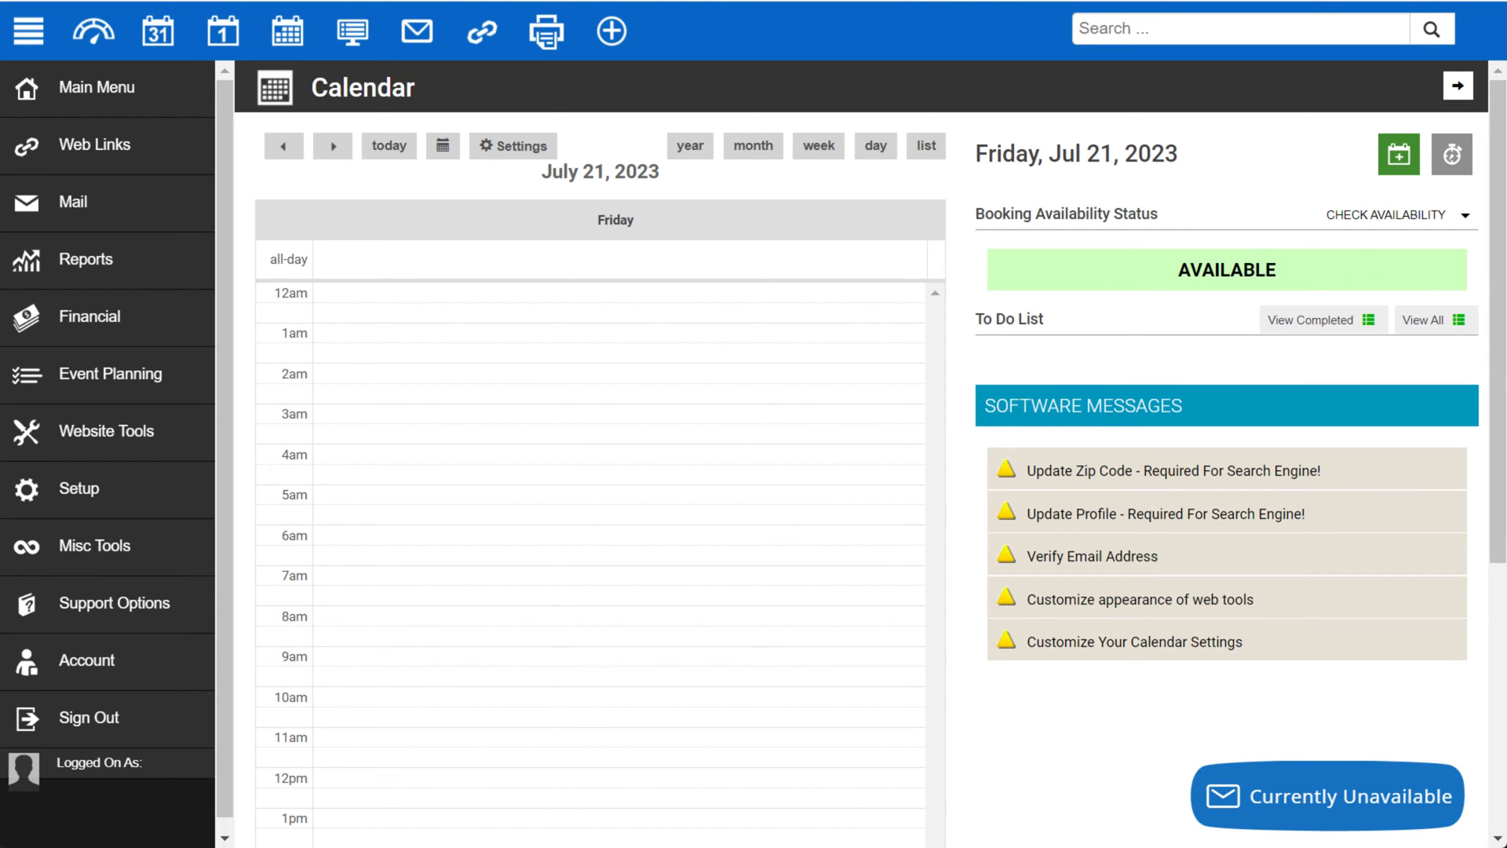
mouse_move(1135, 324)
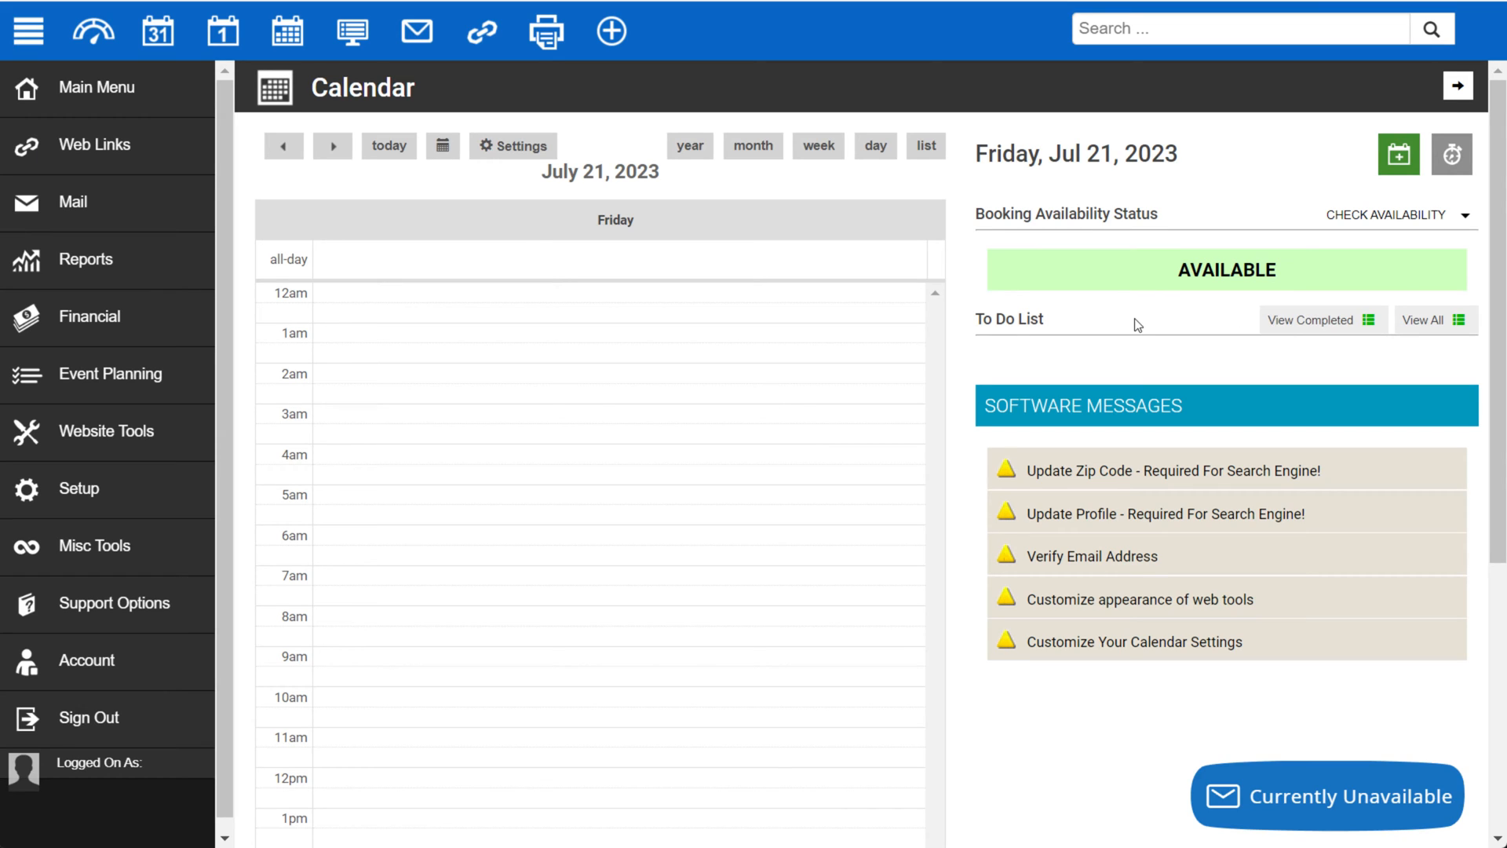
mouse_move(991, 281)
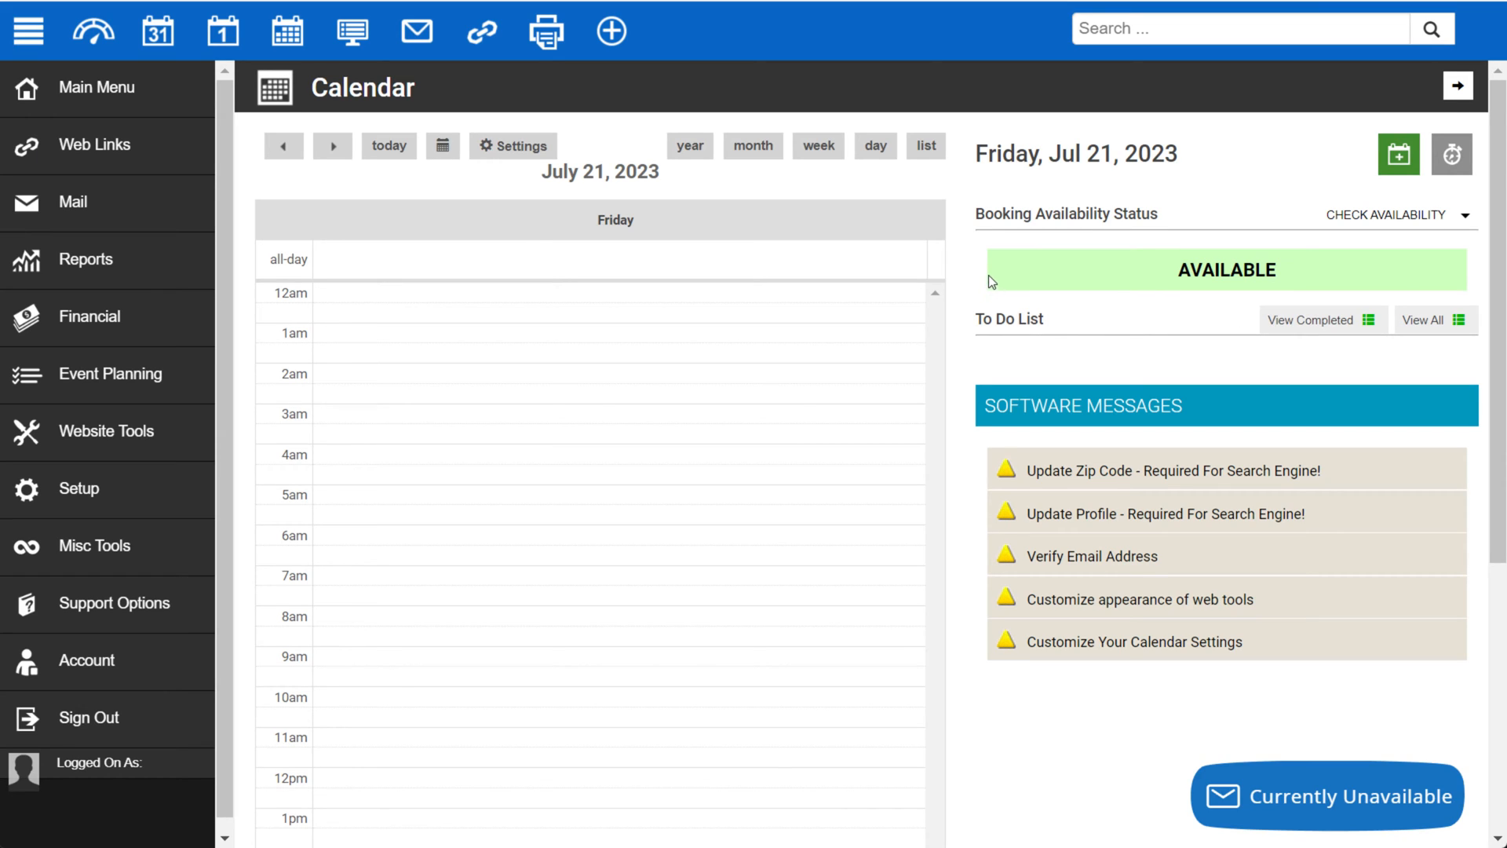
mouse_move(1095, 344)
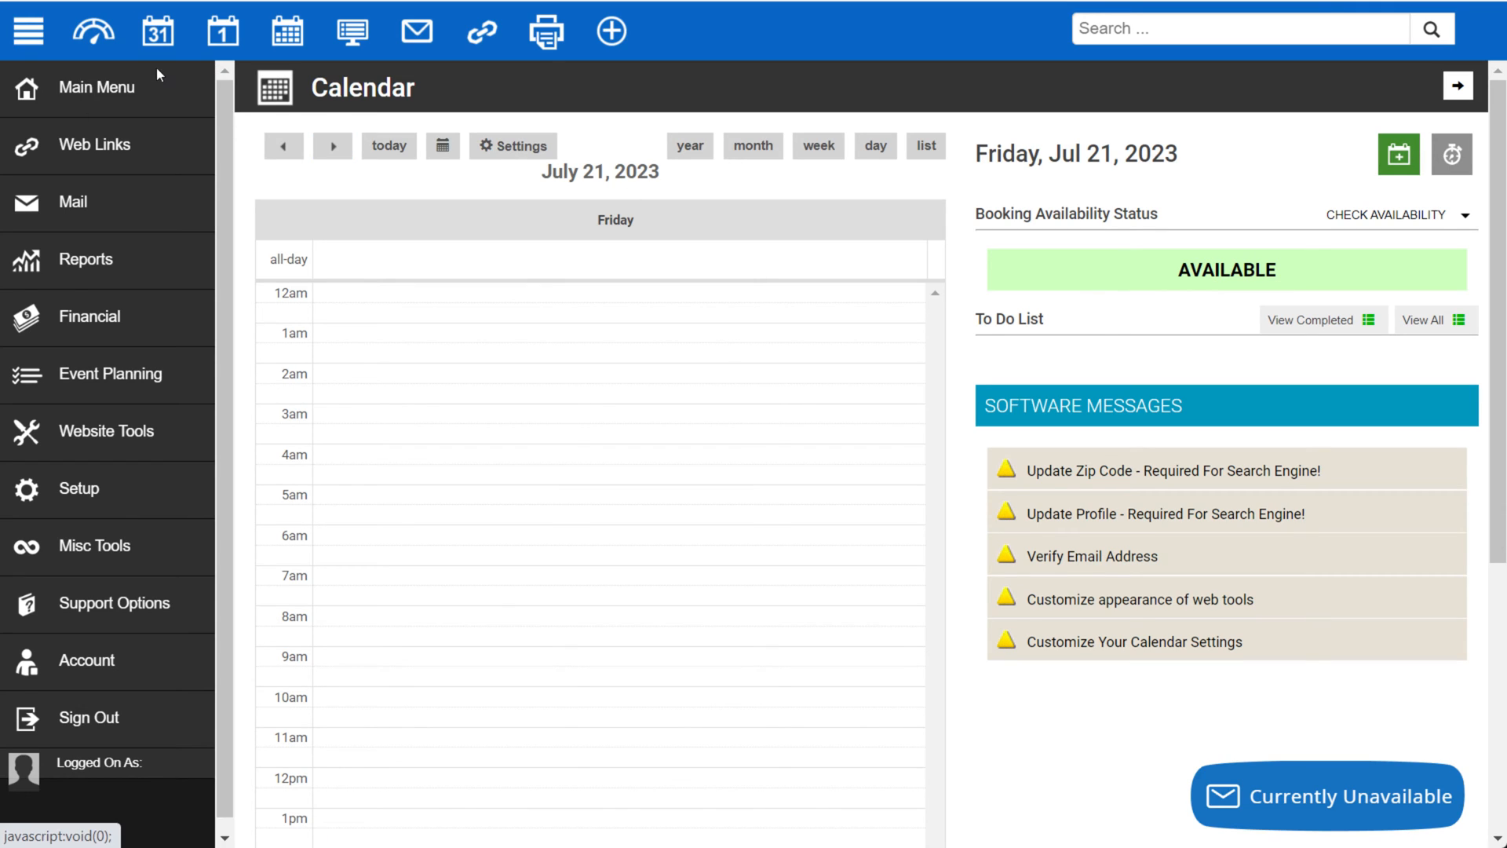
Show the July 2023 month calendar and collapse then re-expand the left section menu.
click(763, 144)
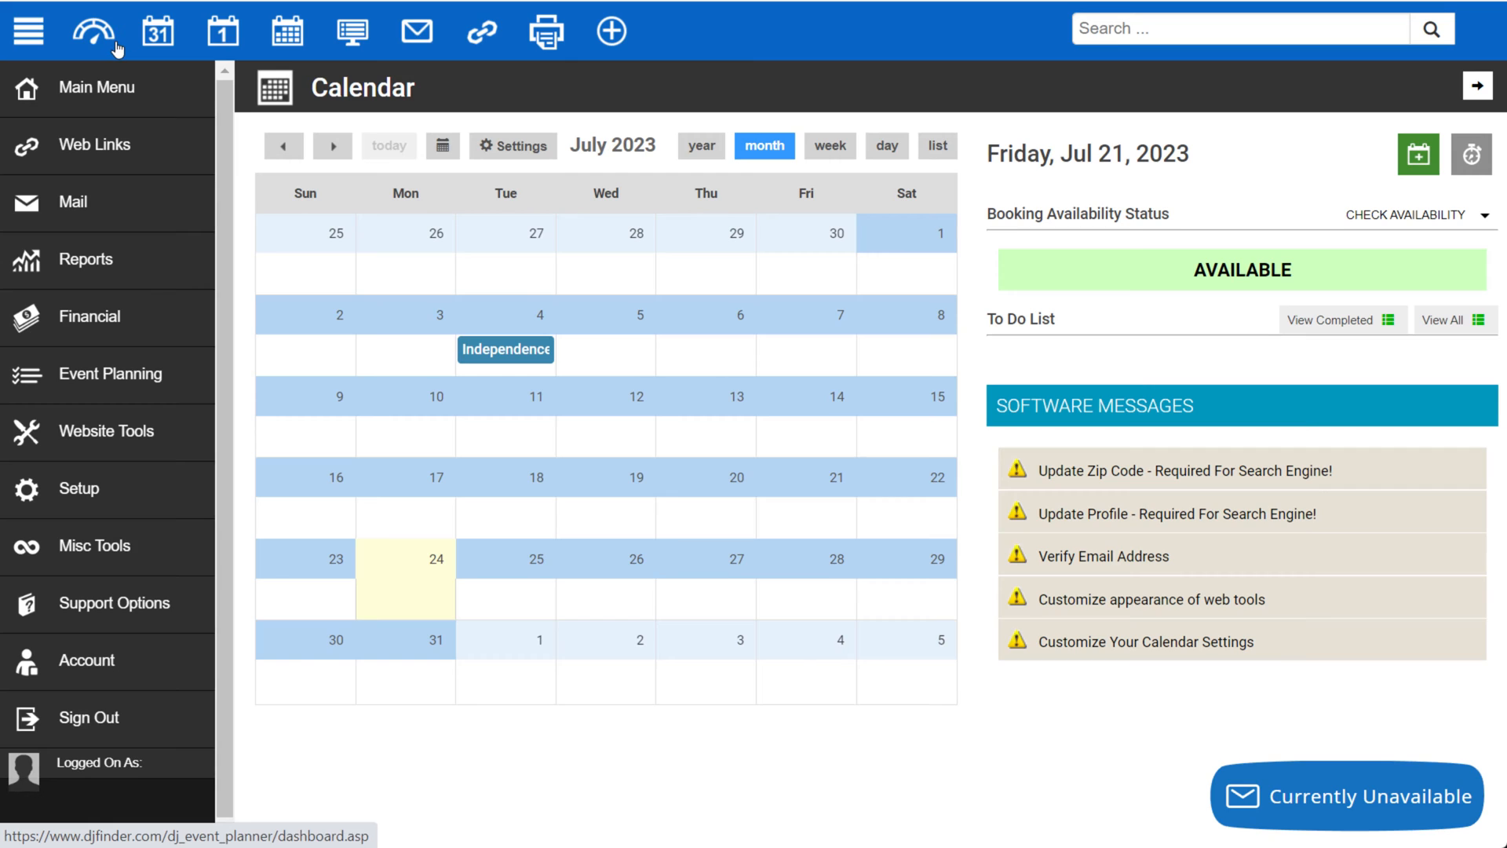
mouse_move(93, 31)
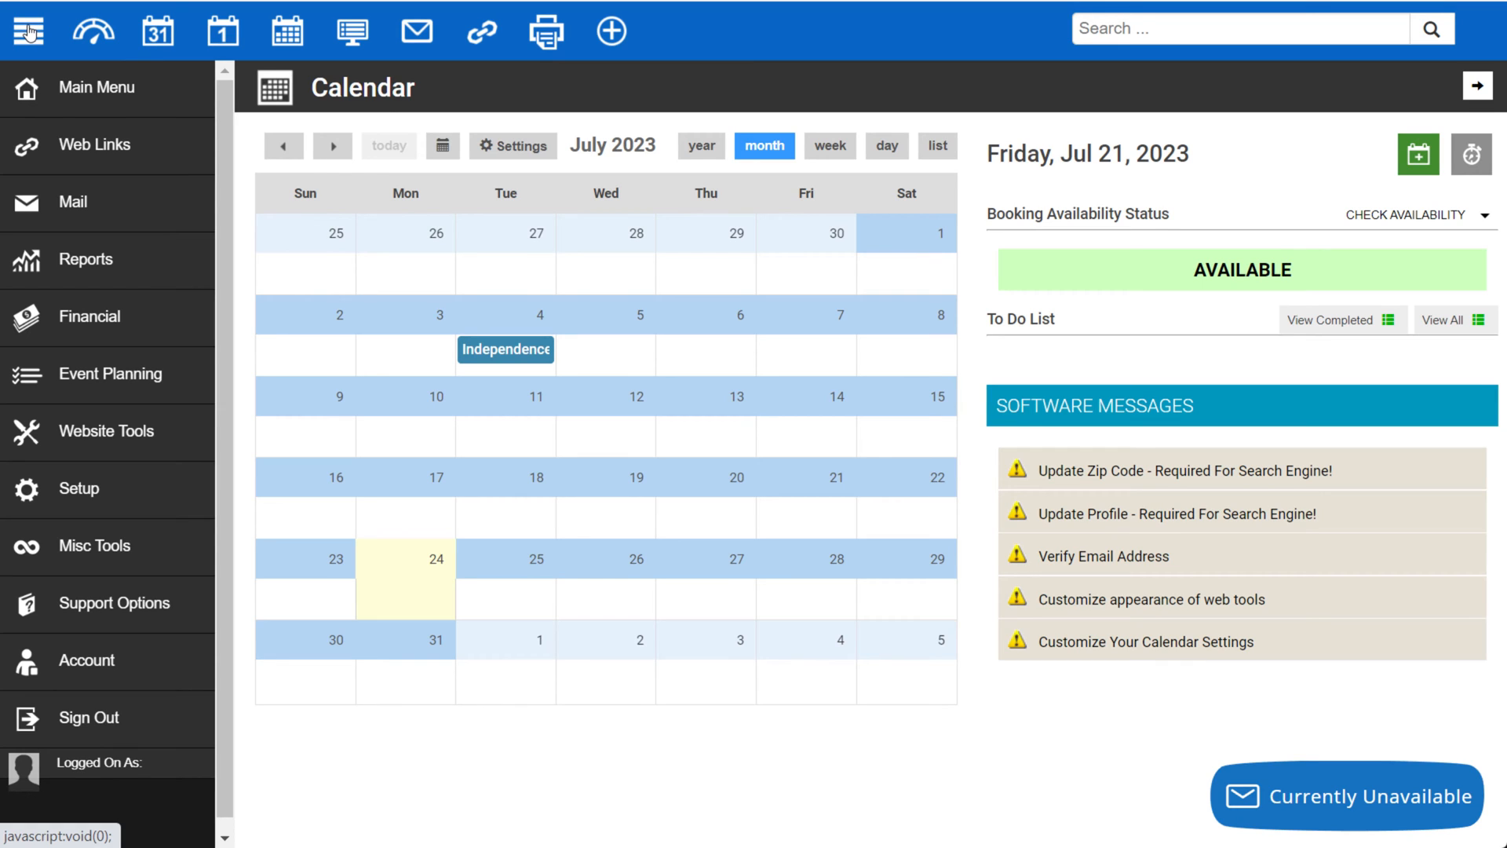
click(27, 30)
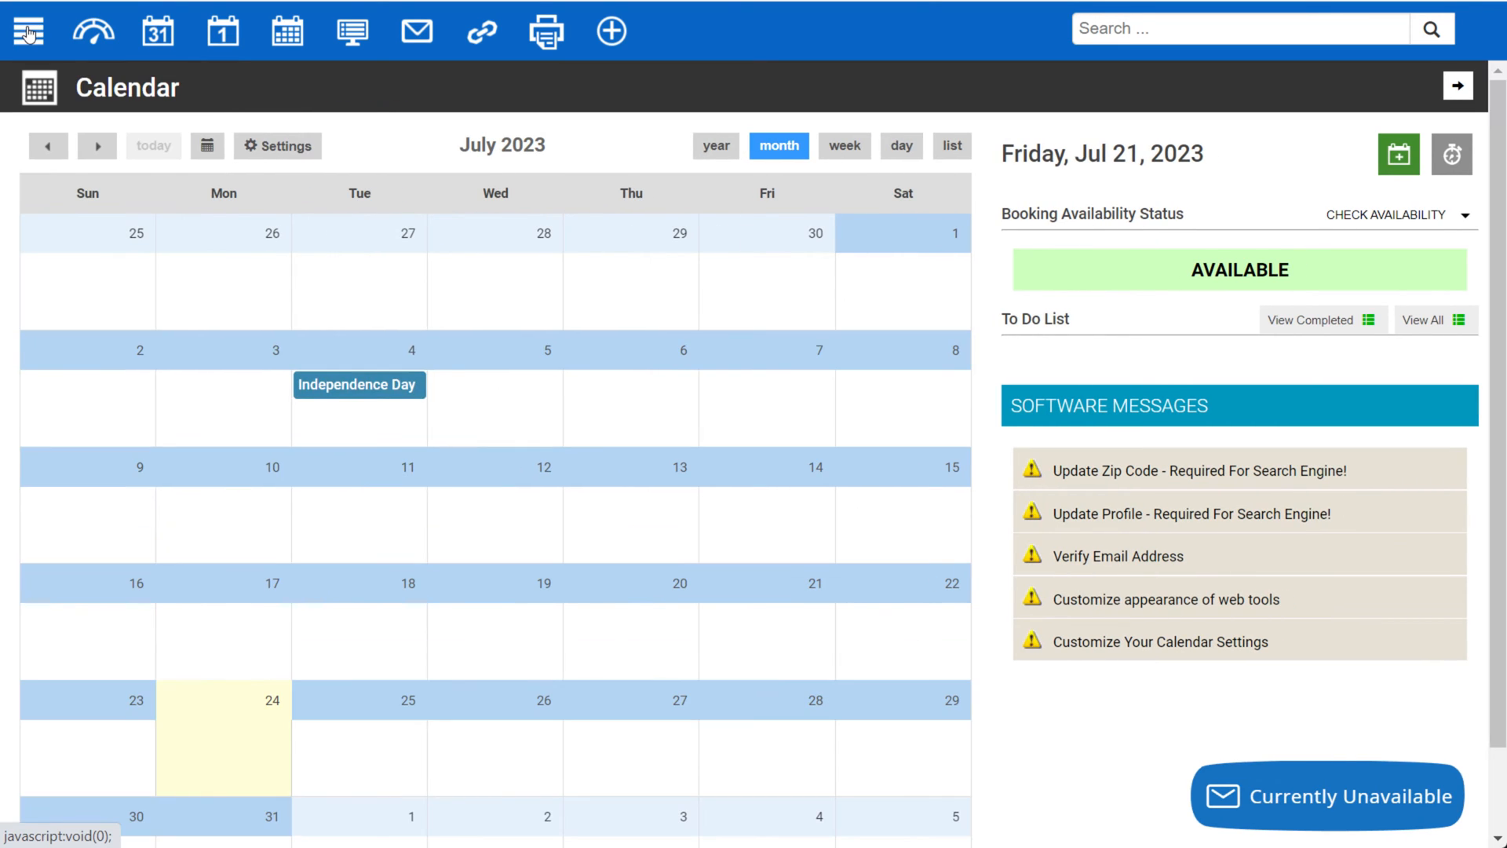
click(27, 31)
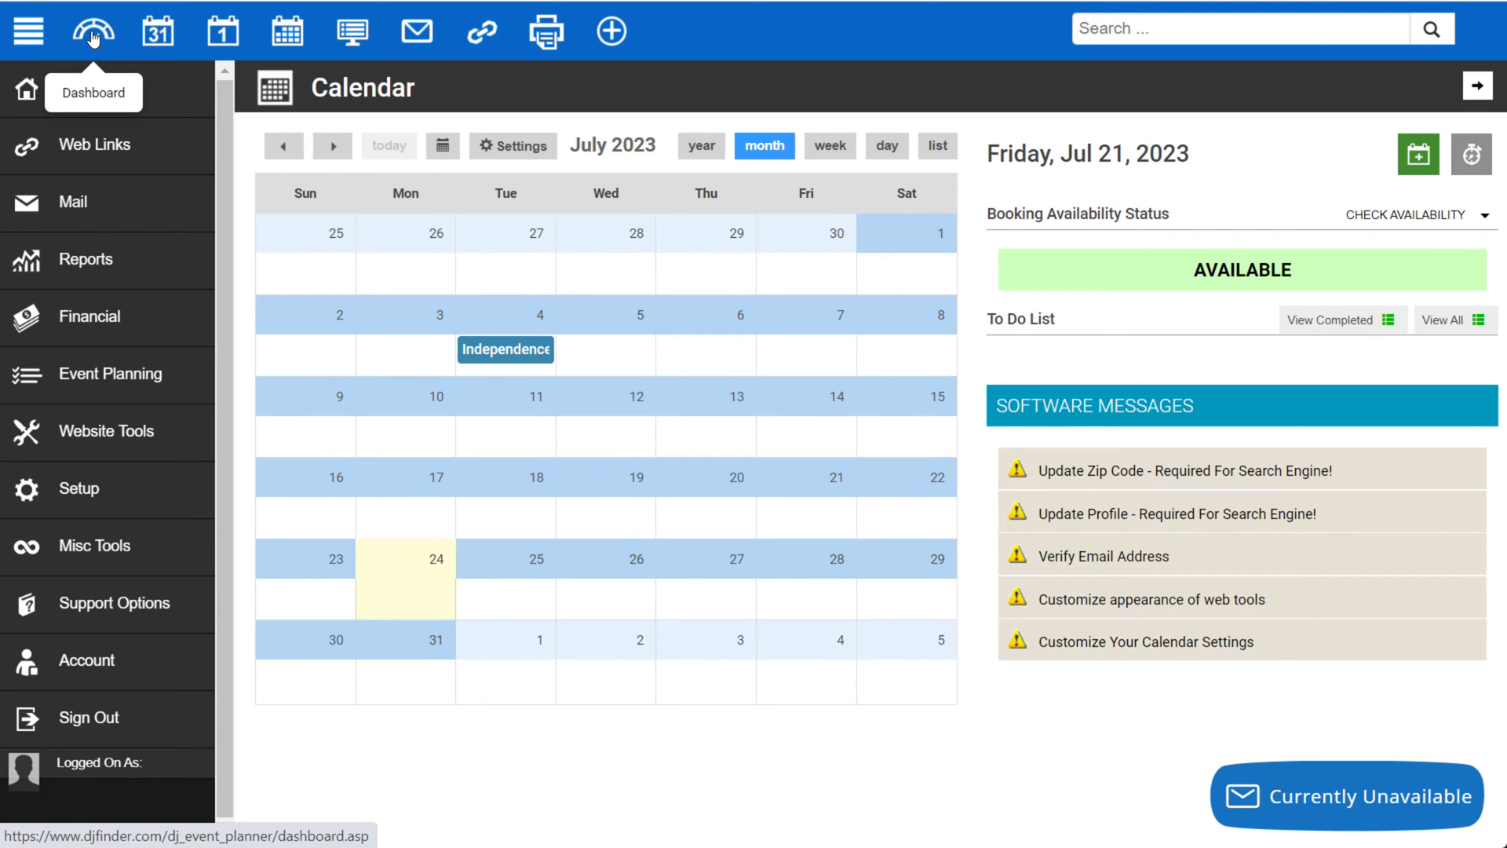
Go to the Dashboard page, which reports no dashboard settings configured yet.
click(93, 31)
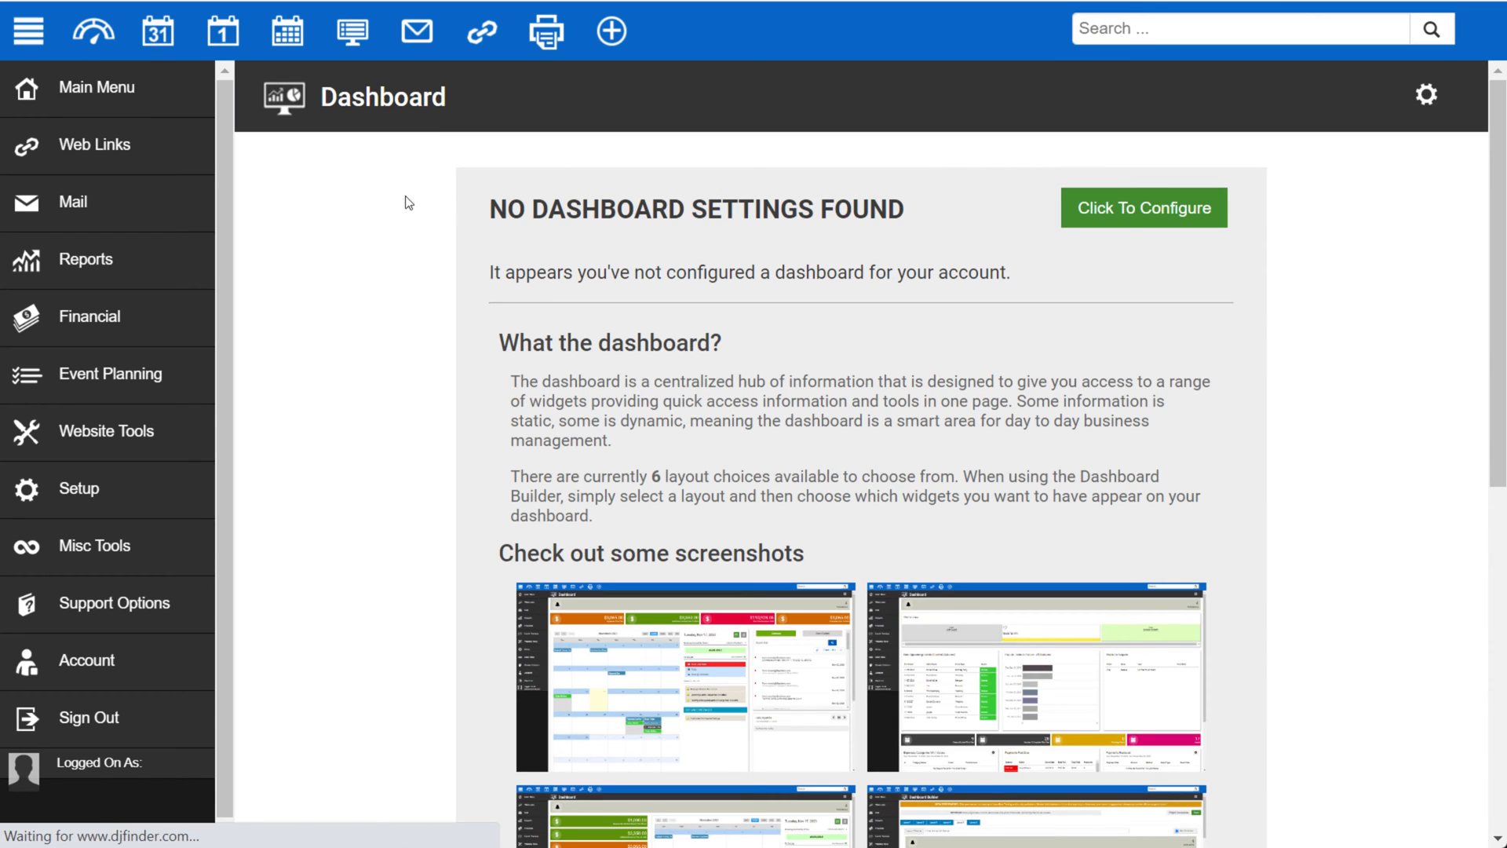
mouse_move(157, 31)
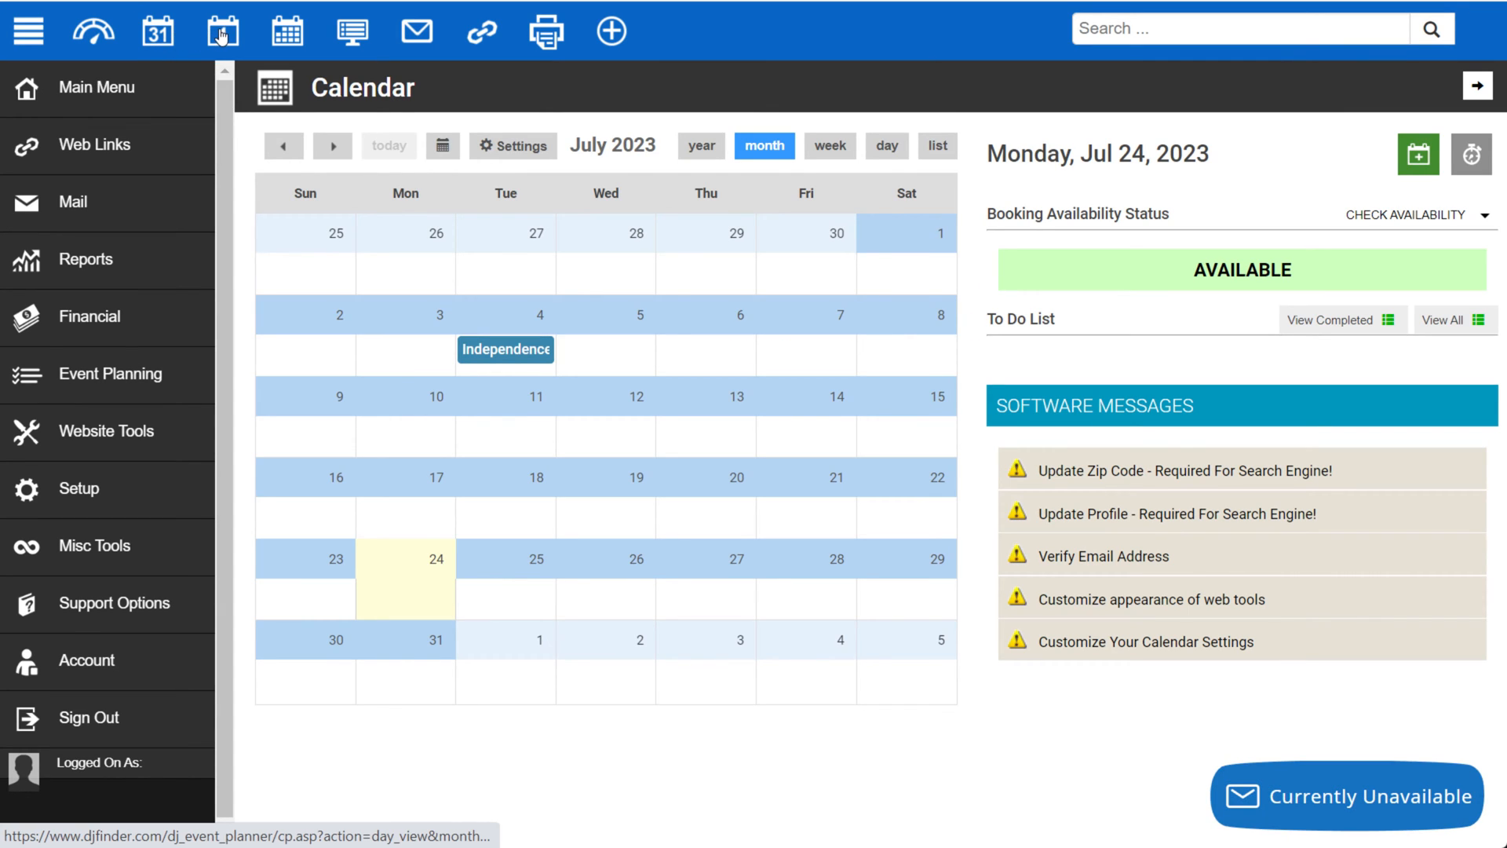
mouse_move(220, 31)
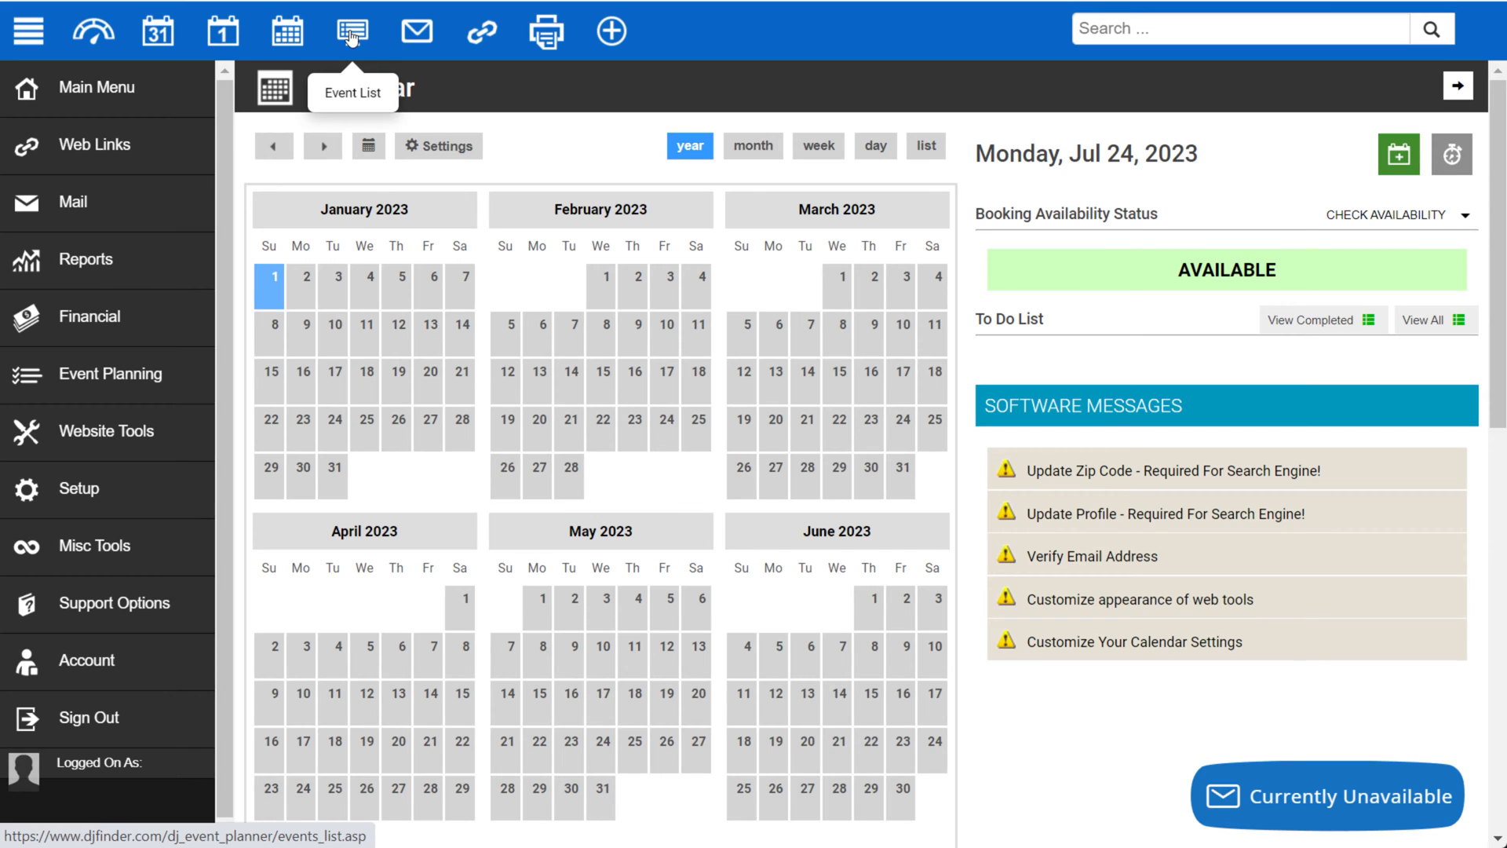
Visit the Event List, then load the Inbox Messages page showing no messages.
click(352, 31)
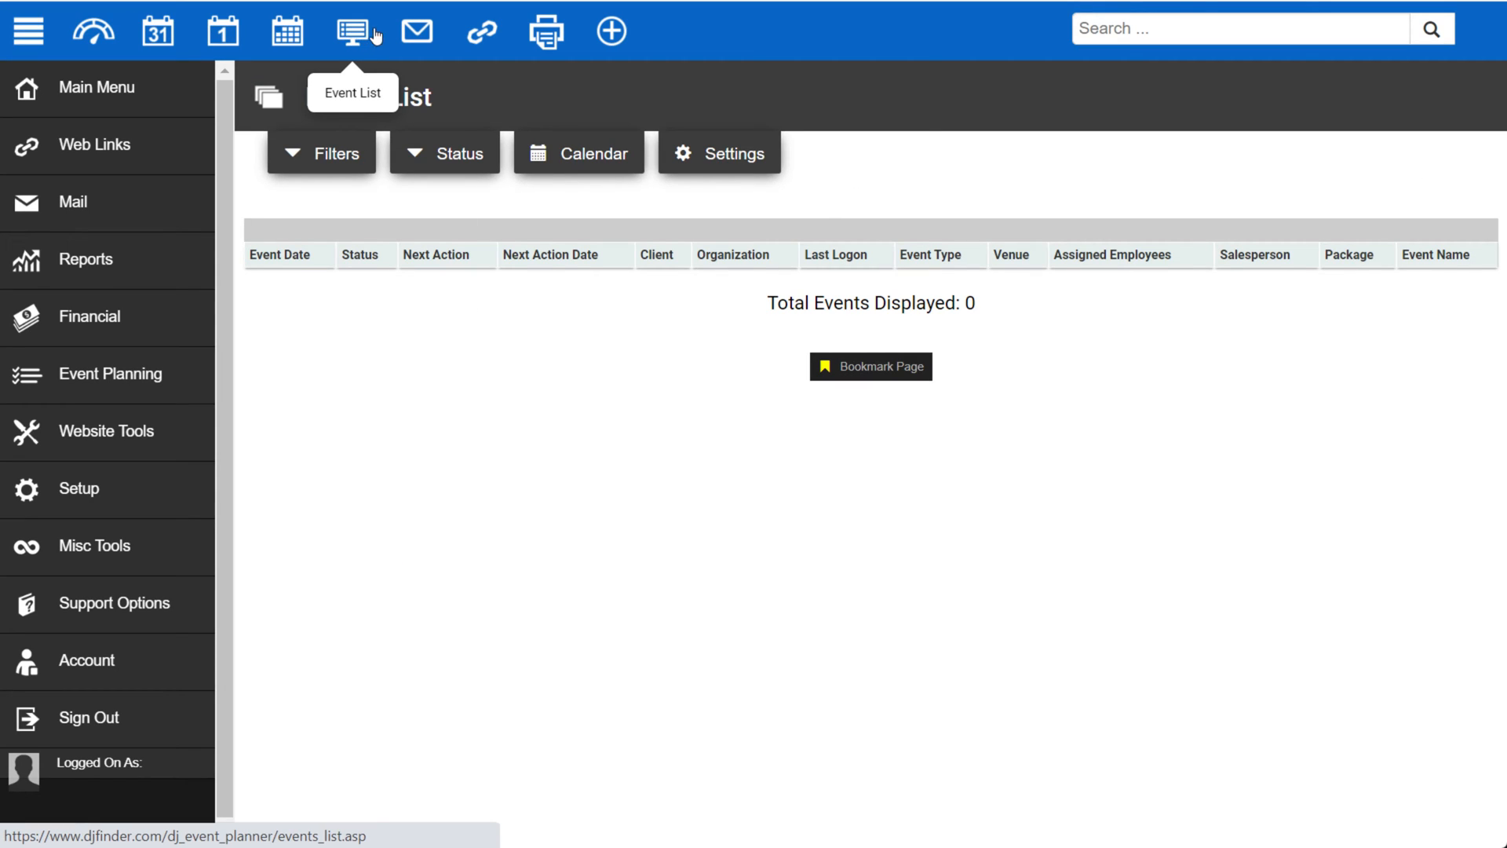
click(416, 32)
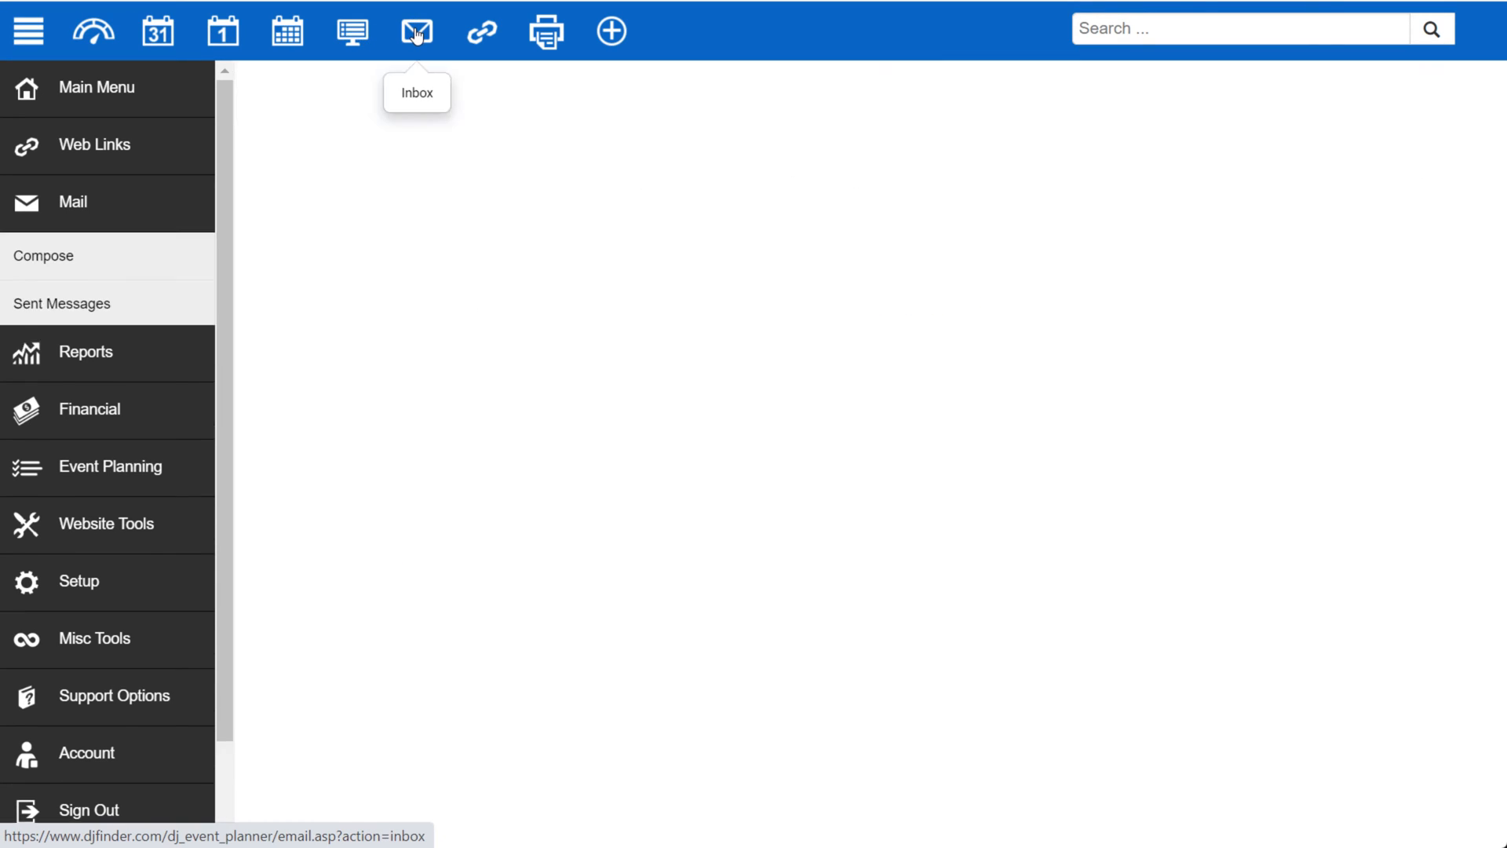
click(416, 30)
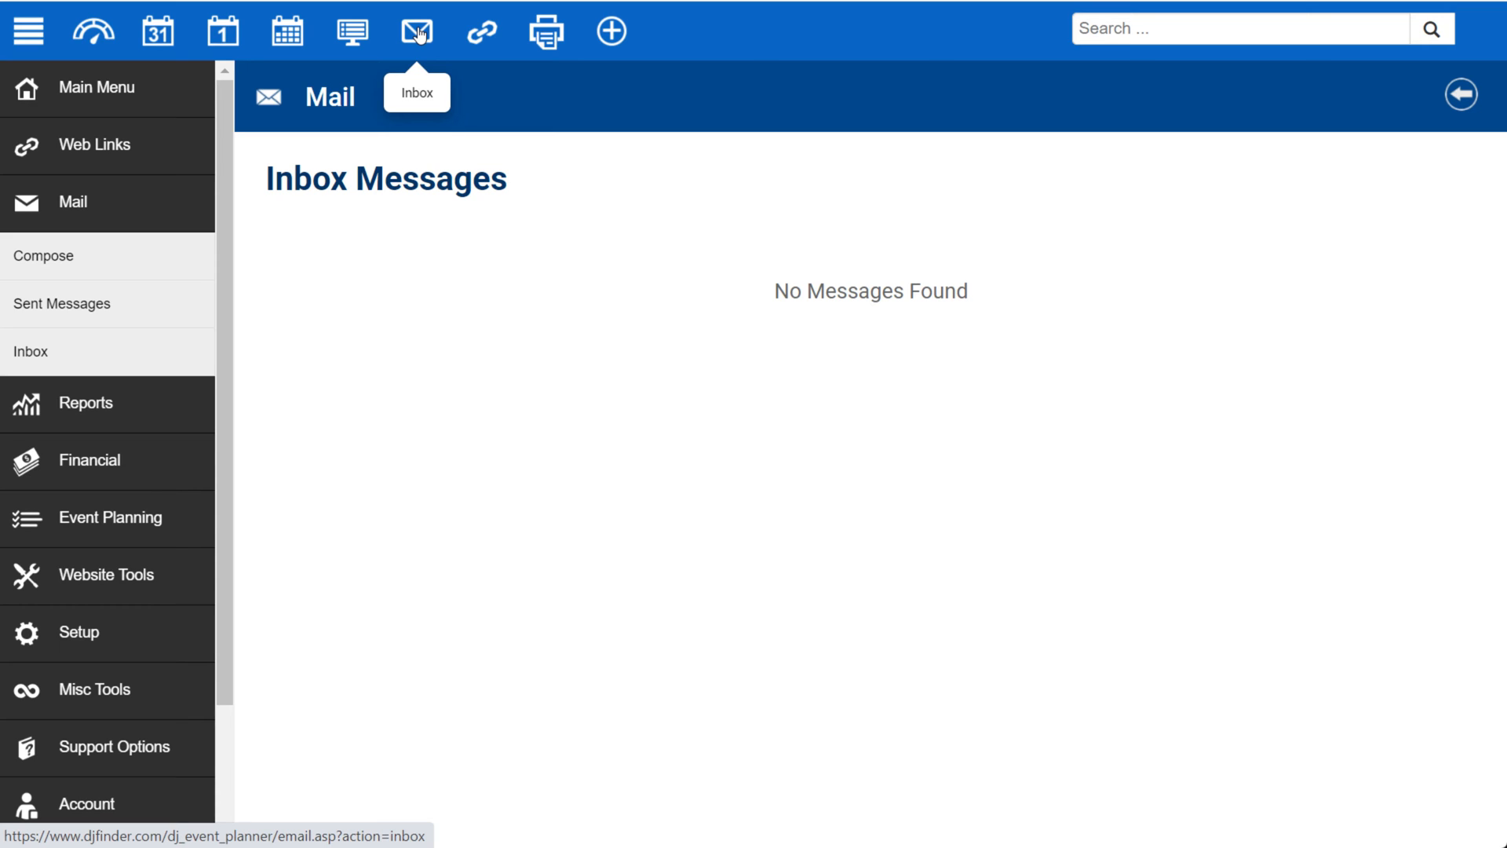
mouse_move(482, 32)
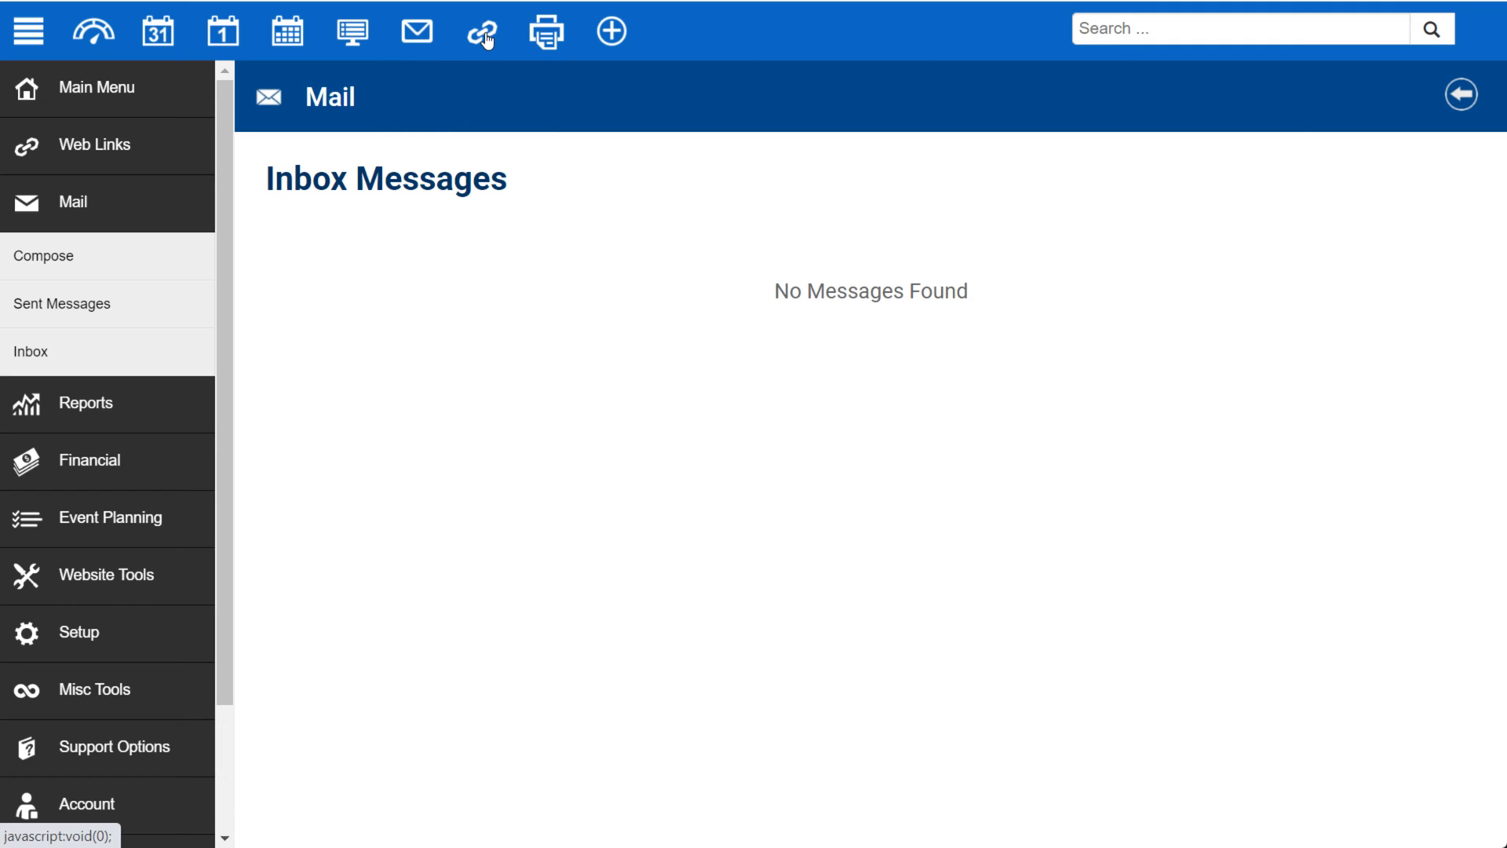
click(482, 31)
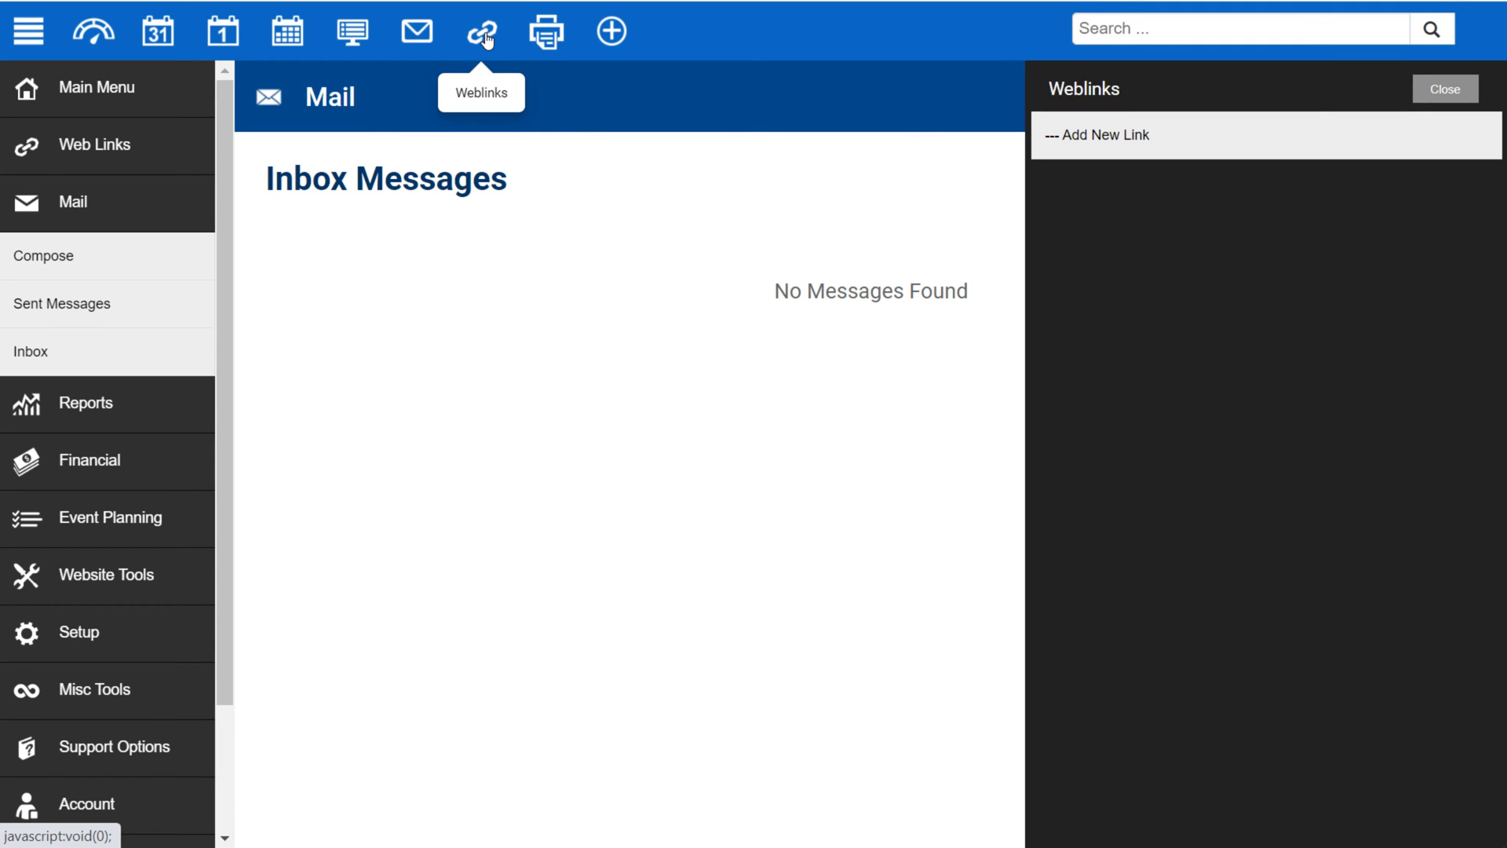
mouse_move(1278, 154)
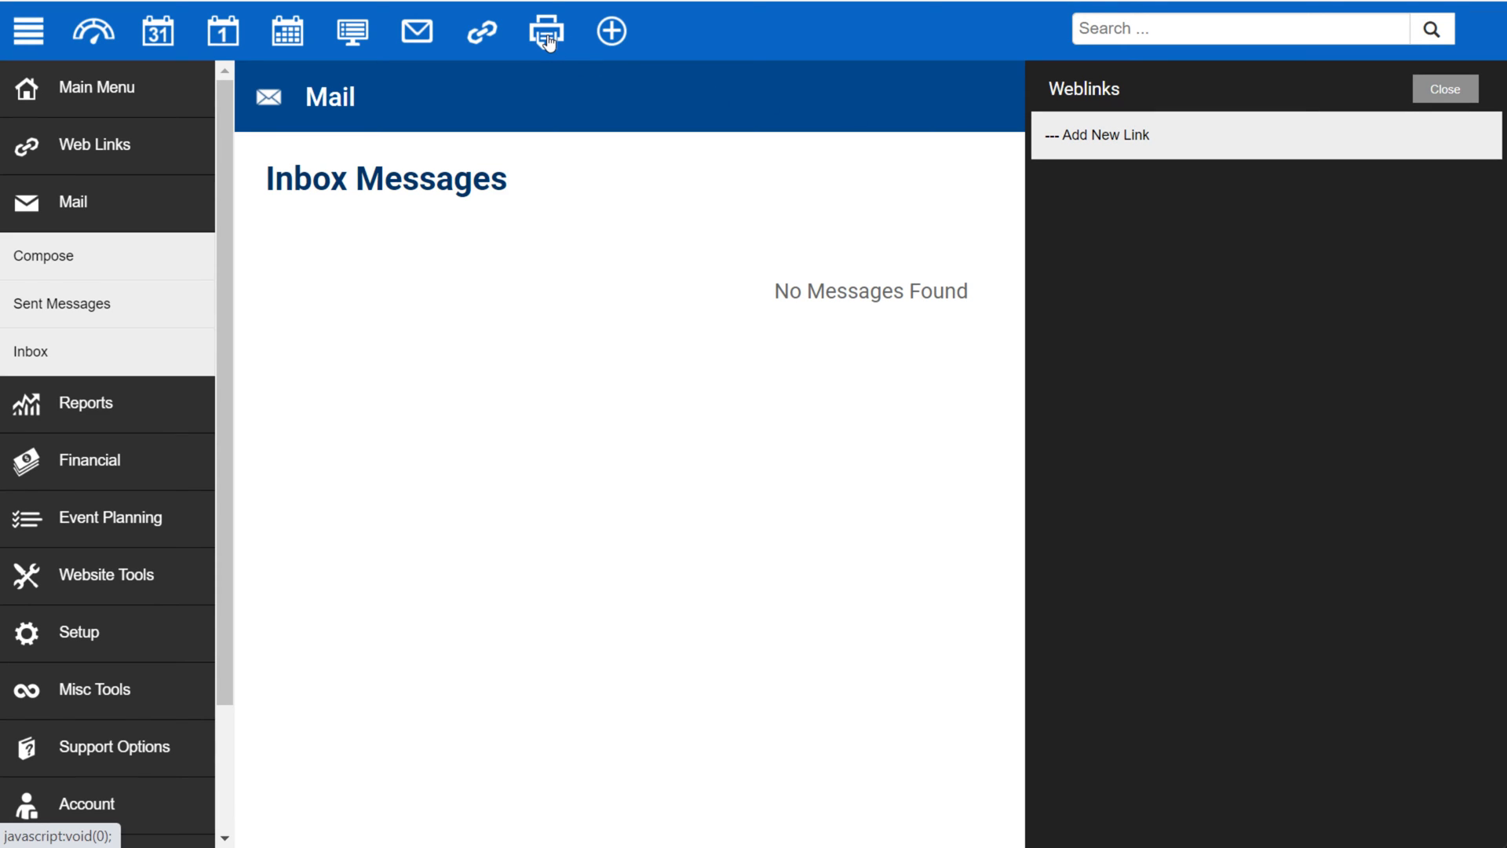
click(543, 31)
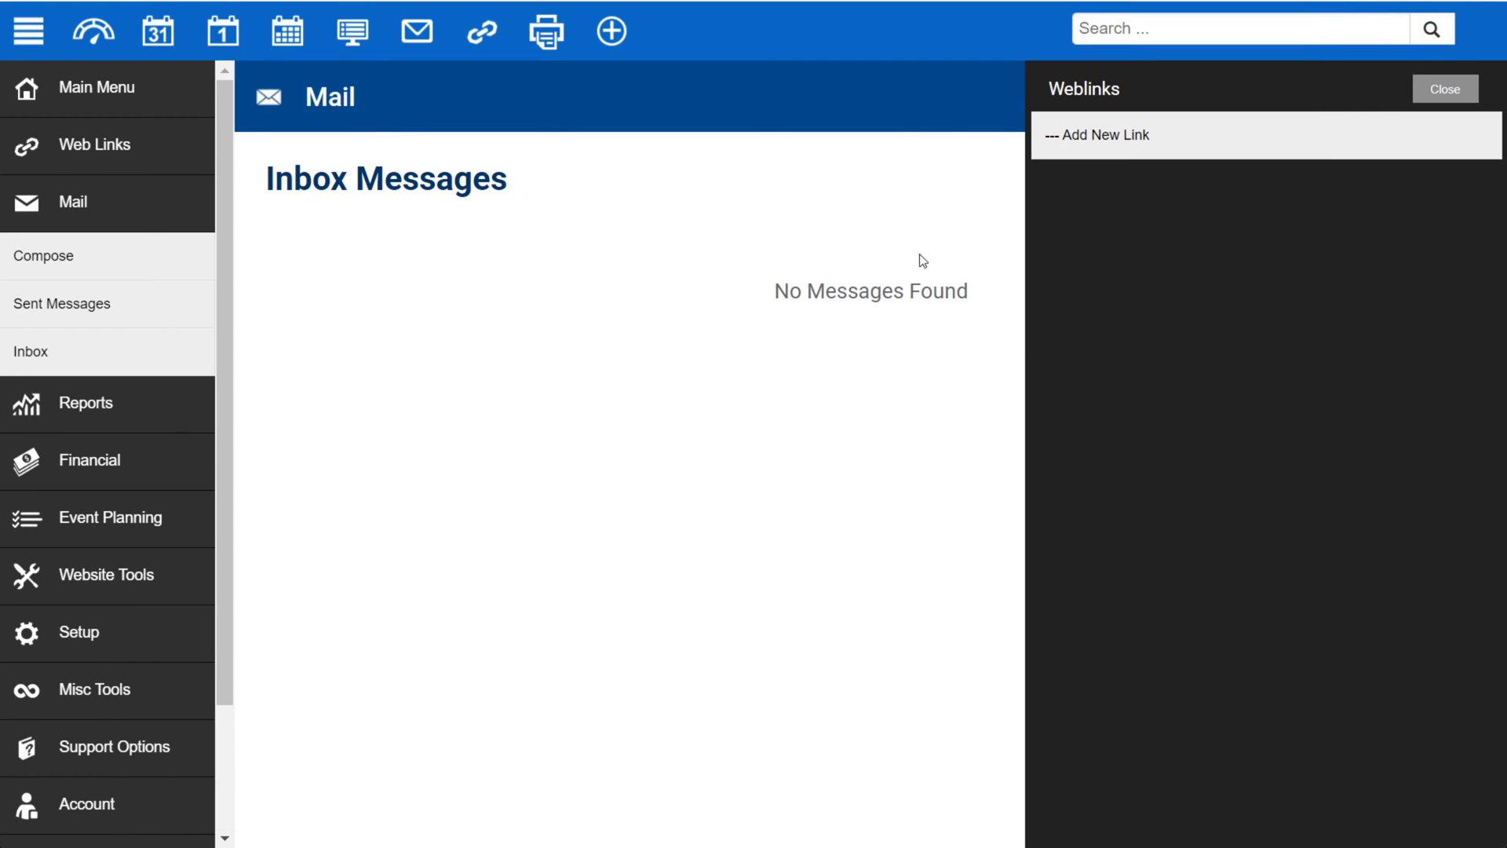
mouse_move(610, 31)
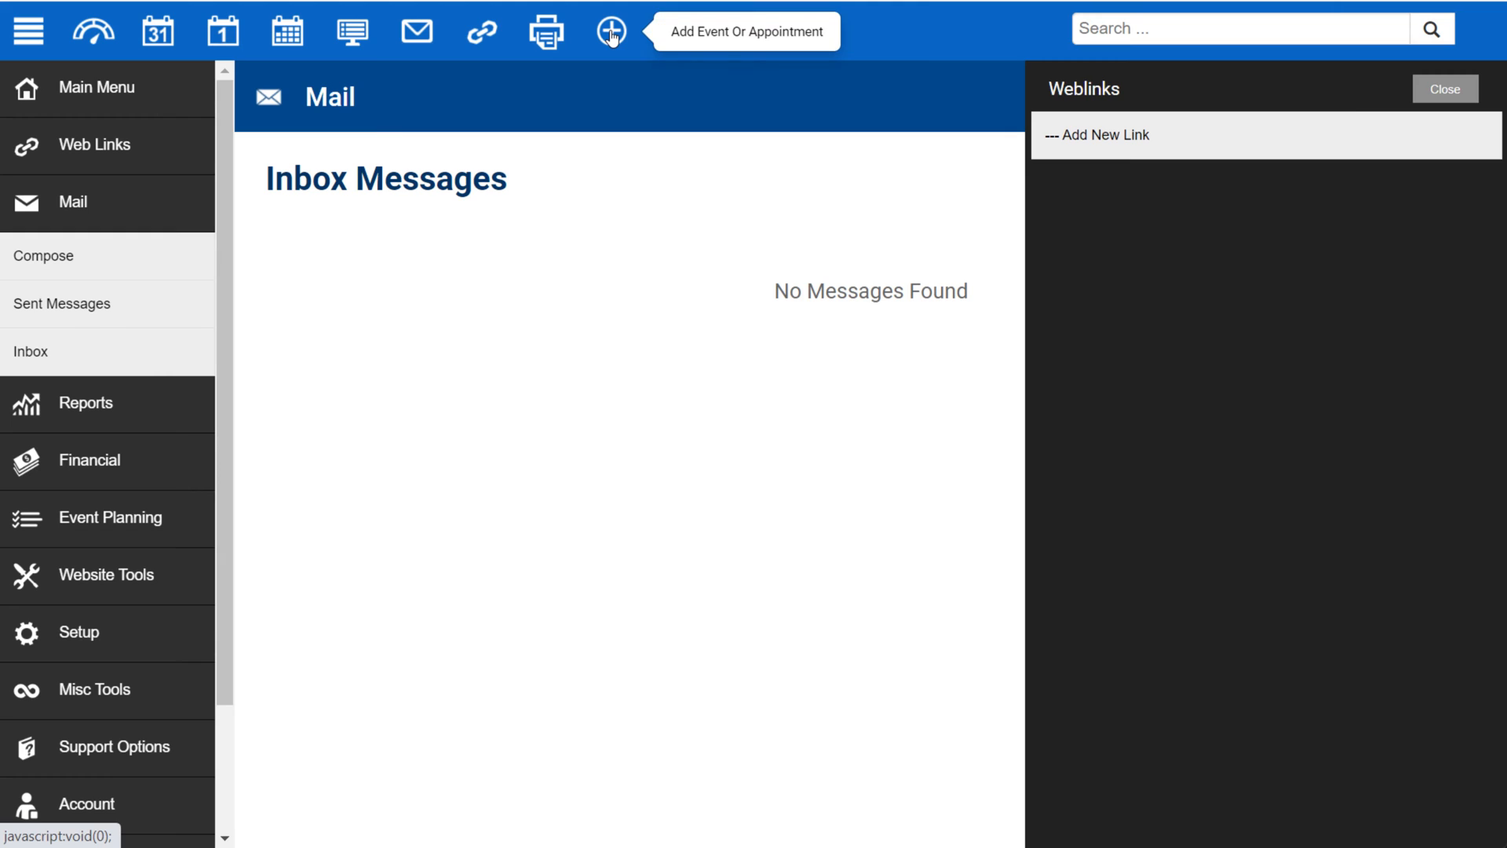
click(609, 31)
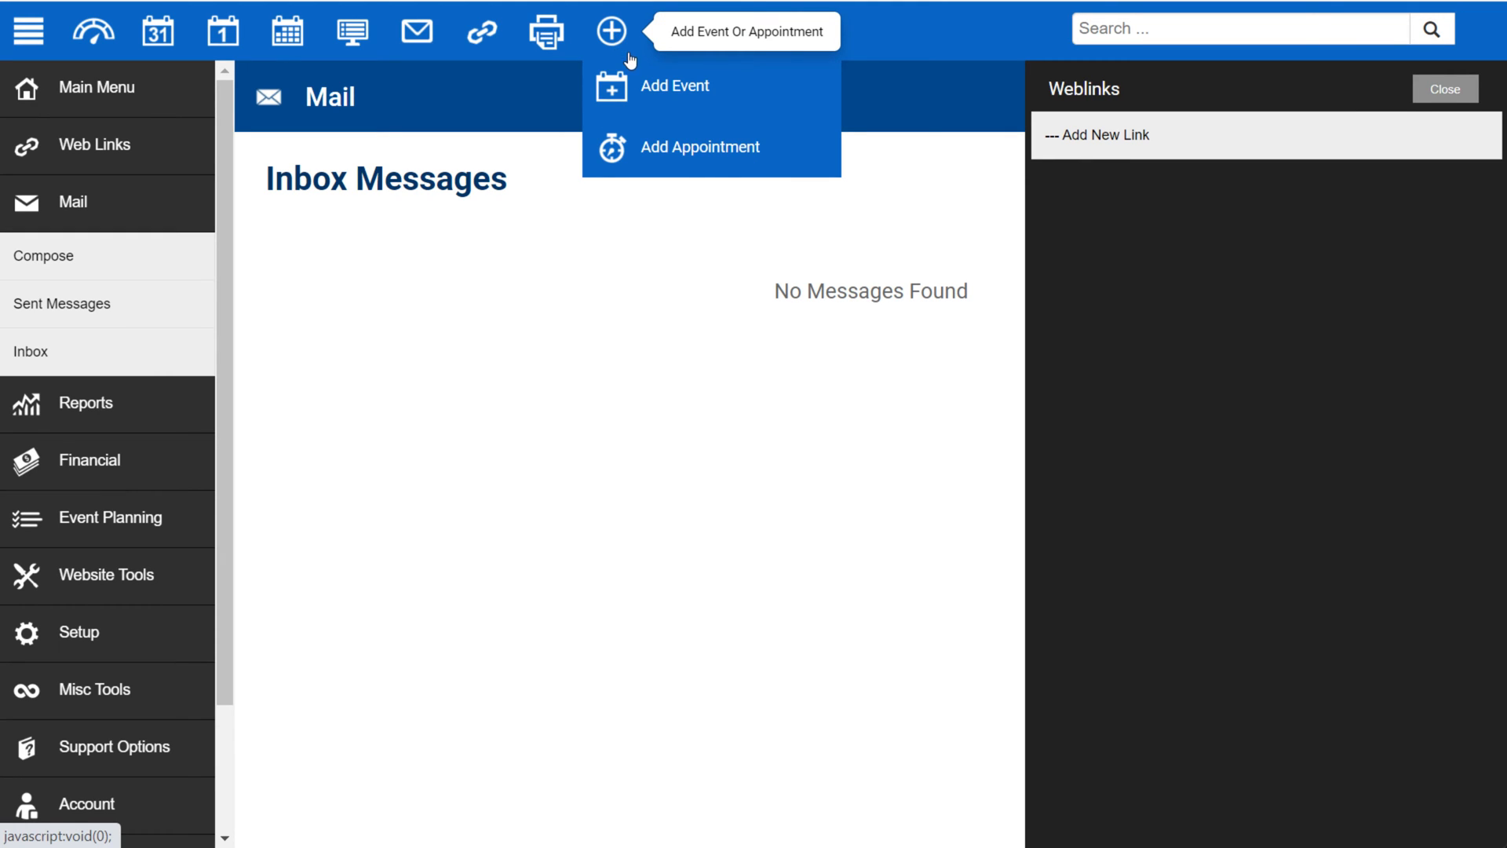
mouse_move(1440, 103)
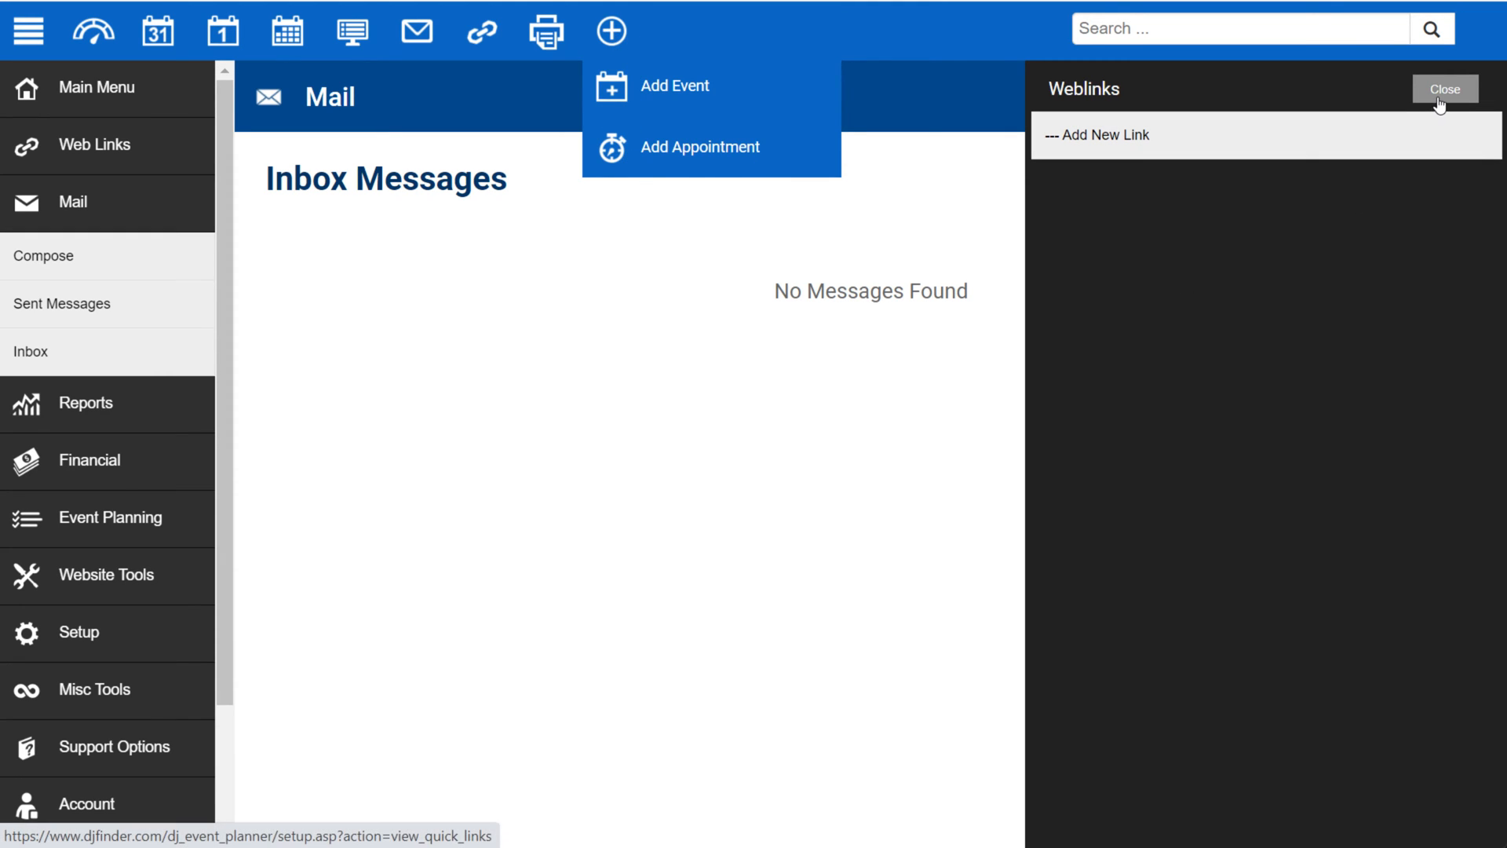
click(1445, 88)
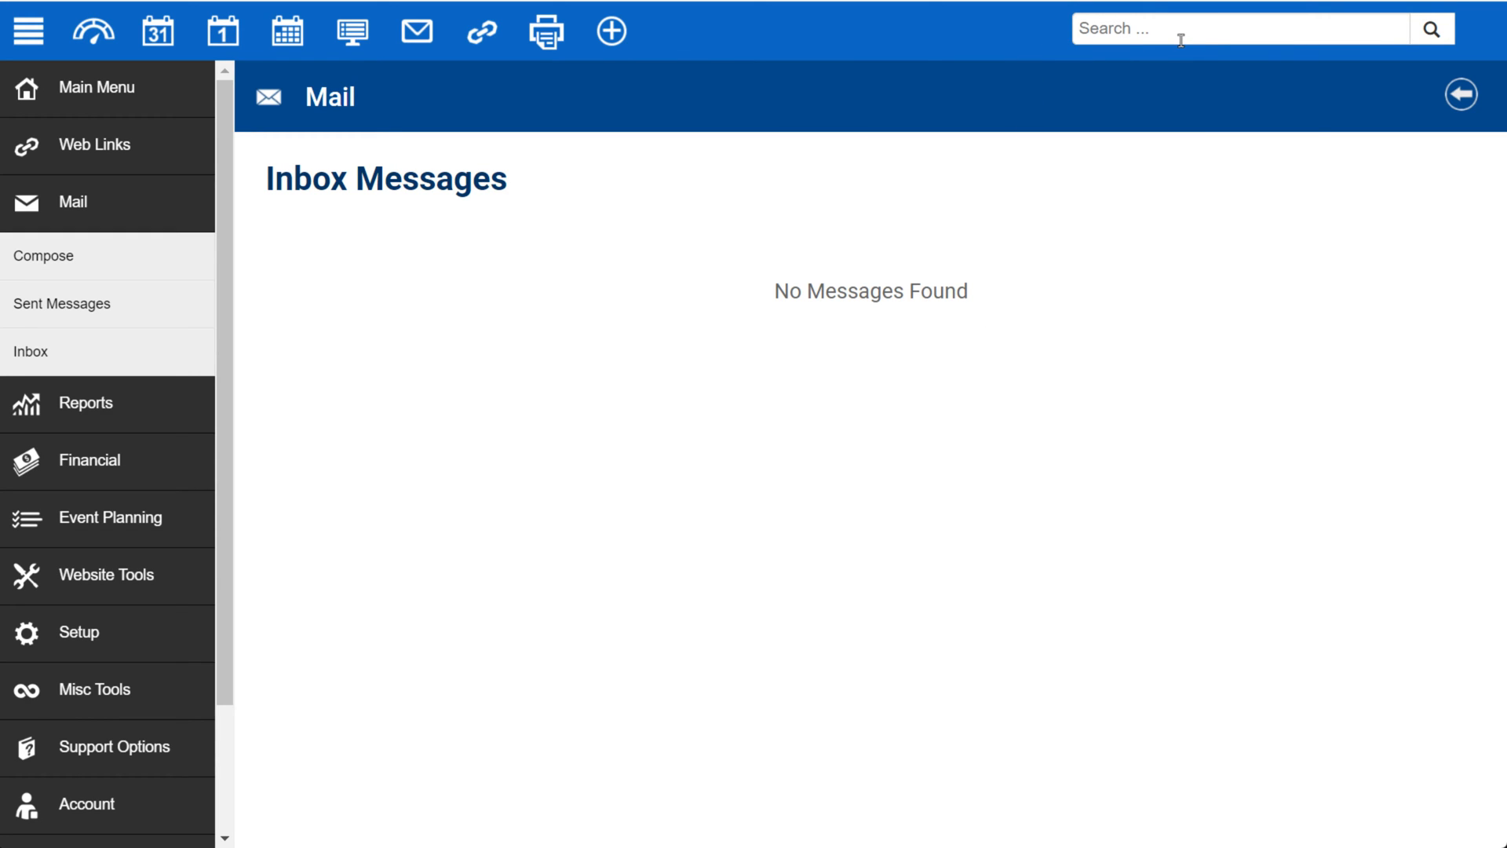
mouse_move(1181, 33)
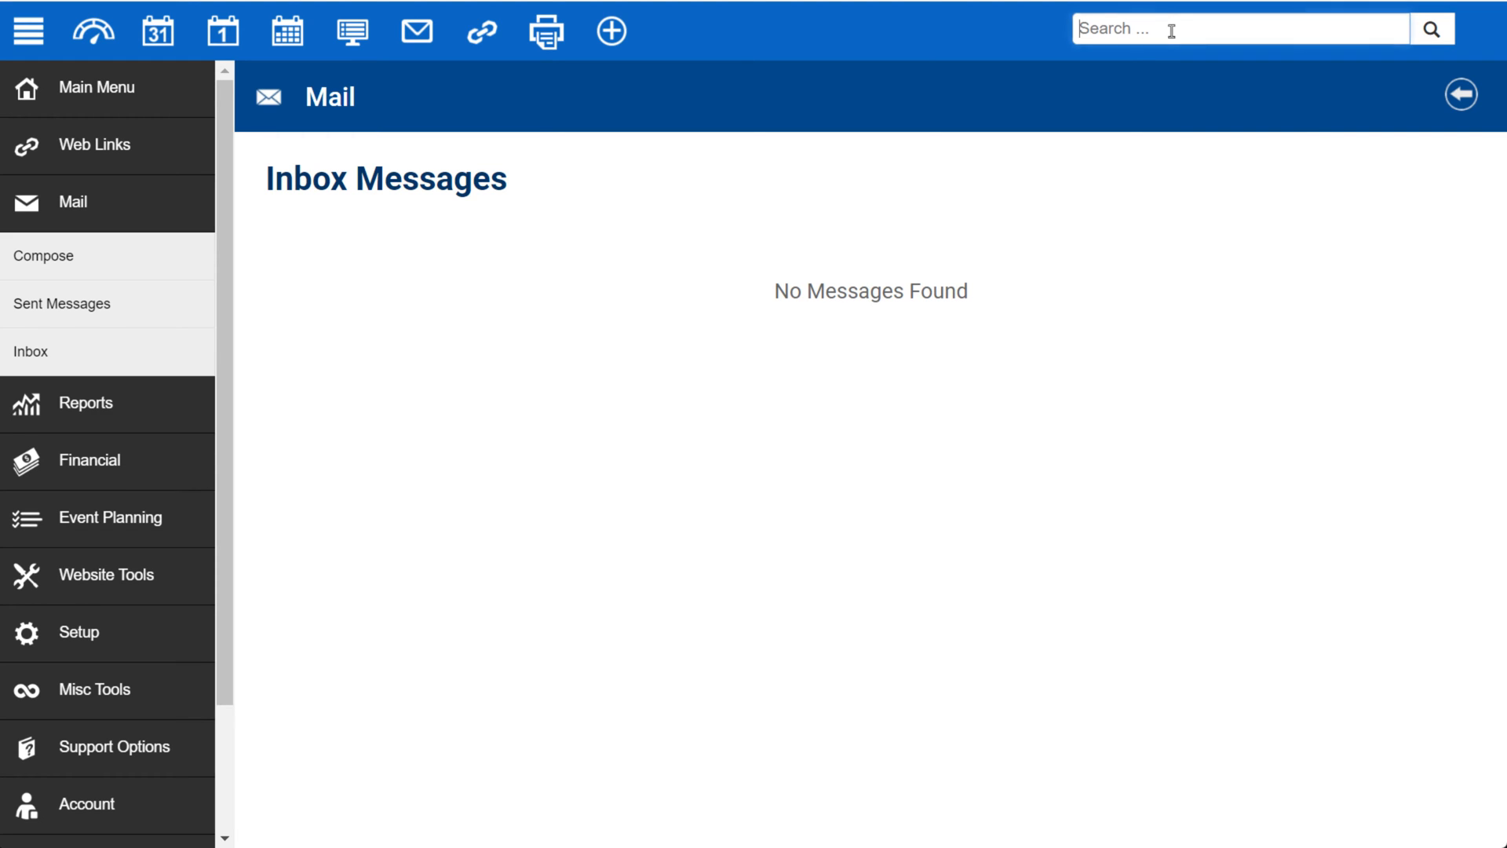
Search 08/02 to jump the calendar to August 2023.
text(08/02)
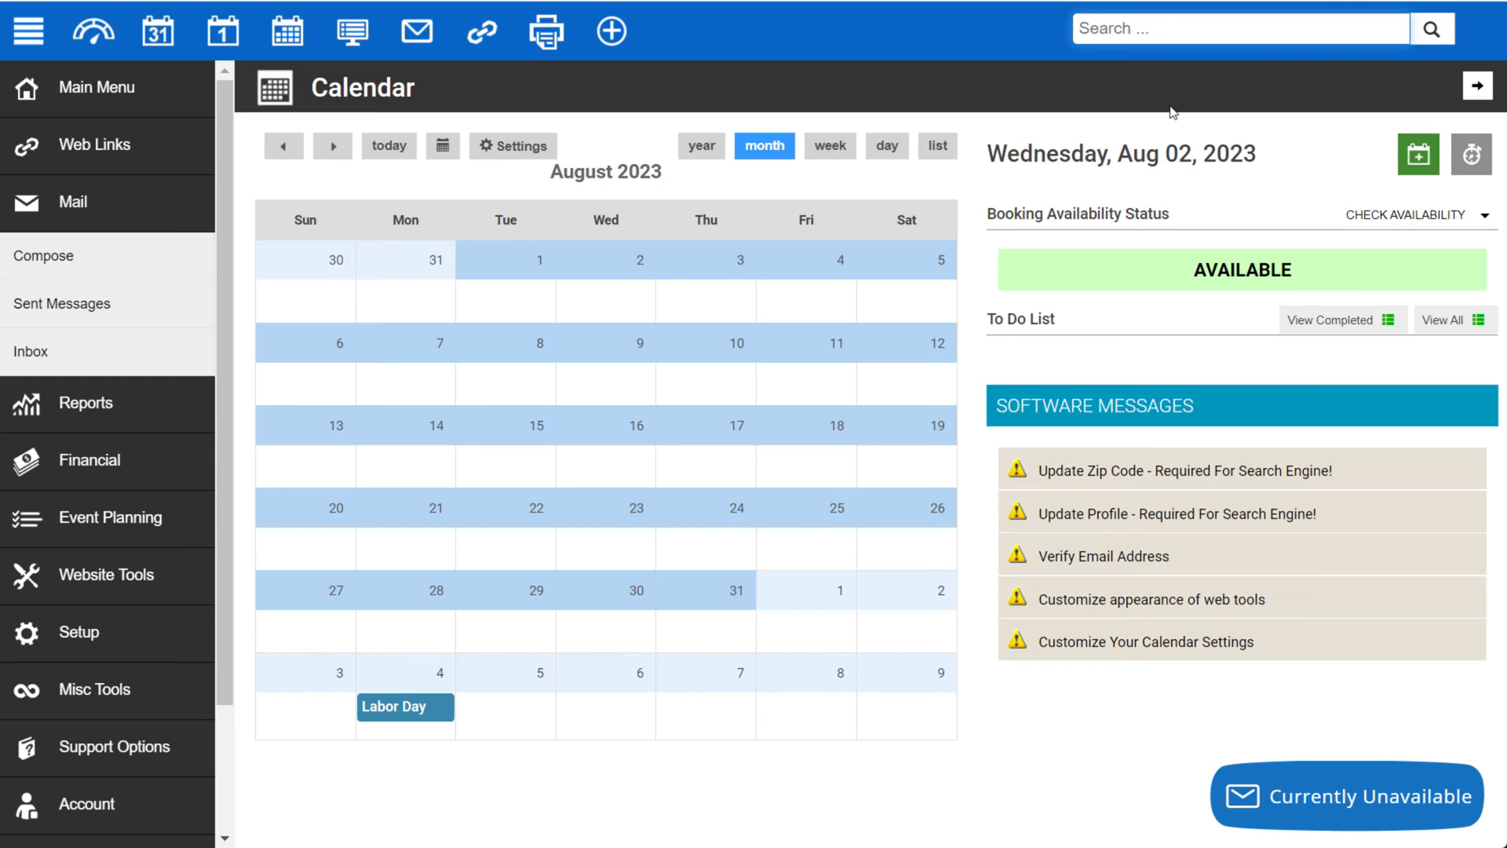
mouse_move(1198, 193)
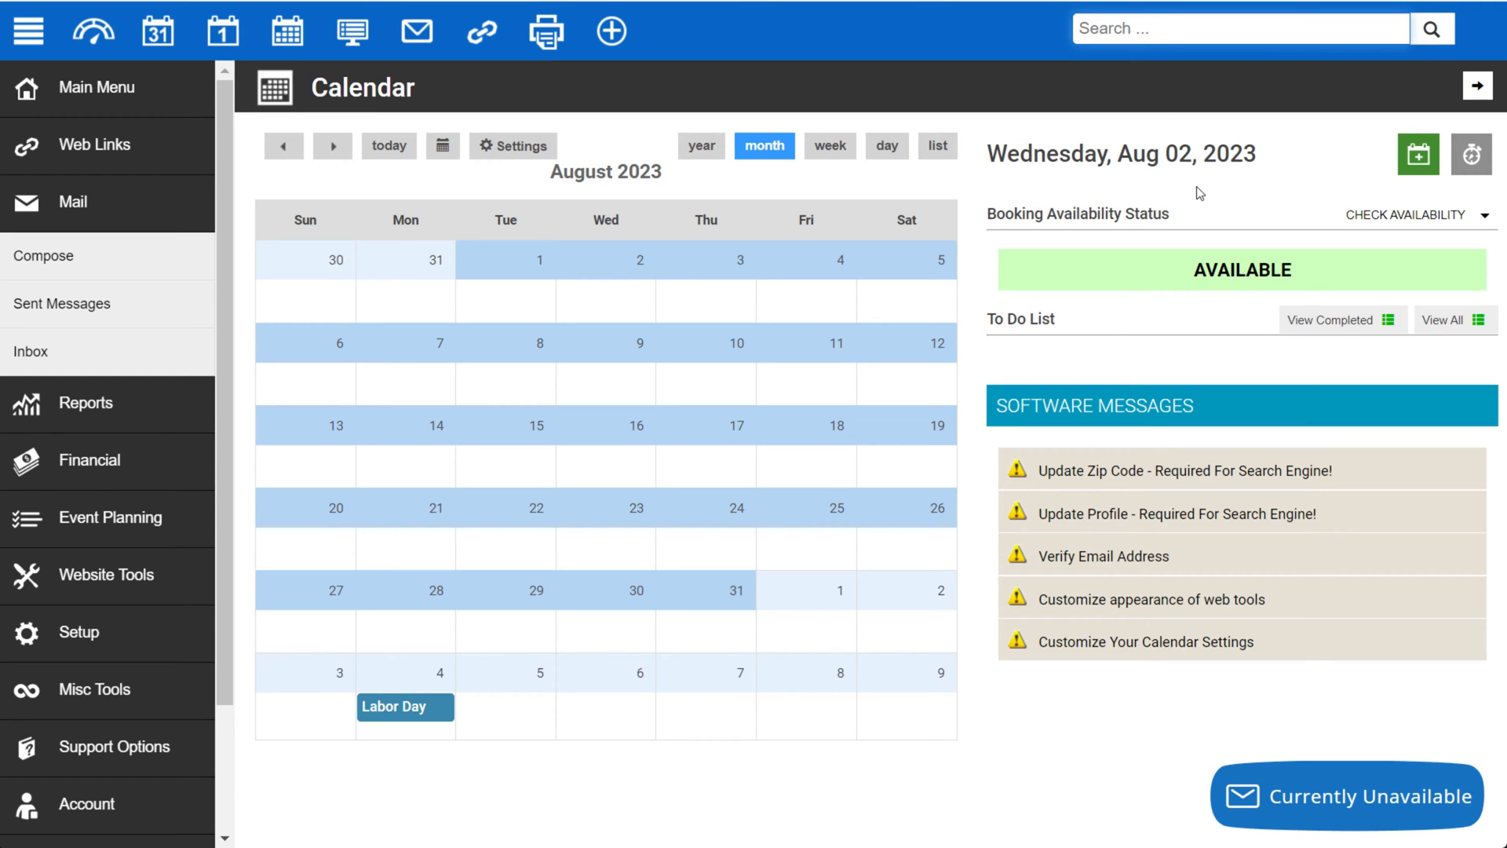
mouse_move(121, 88)
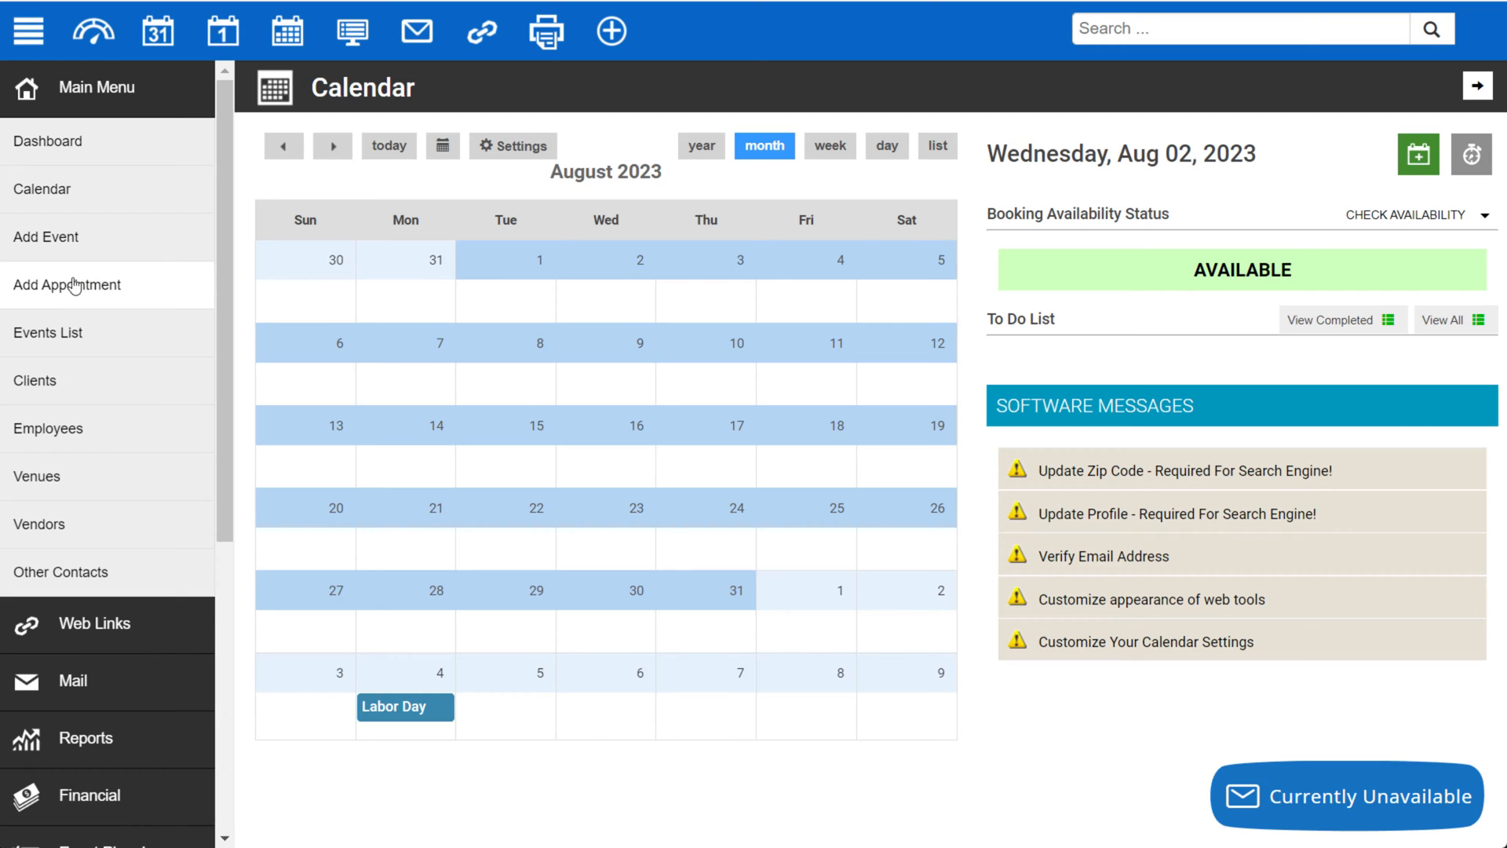
mouse_move(36, 380)
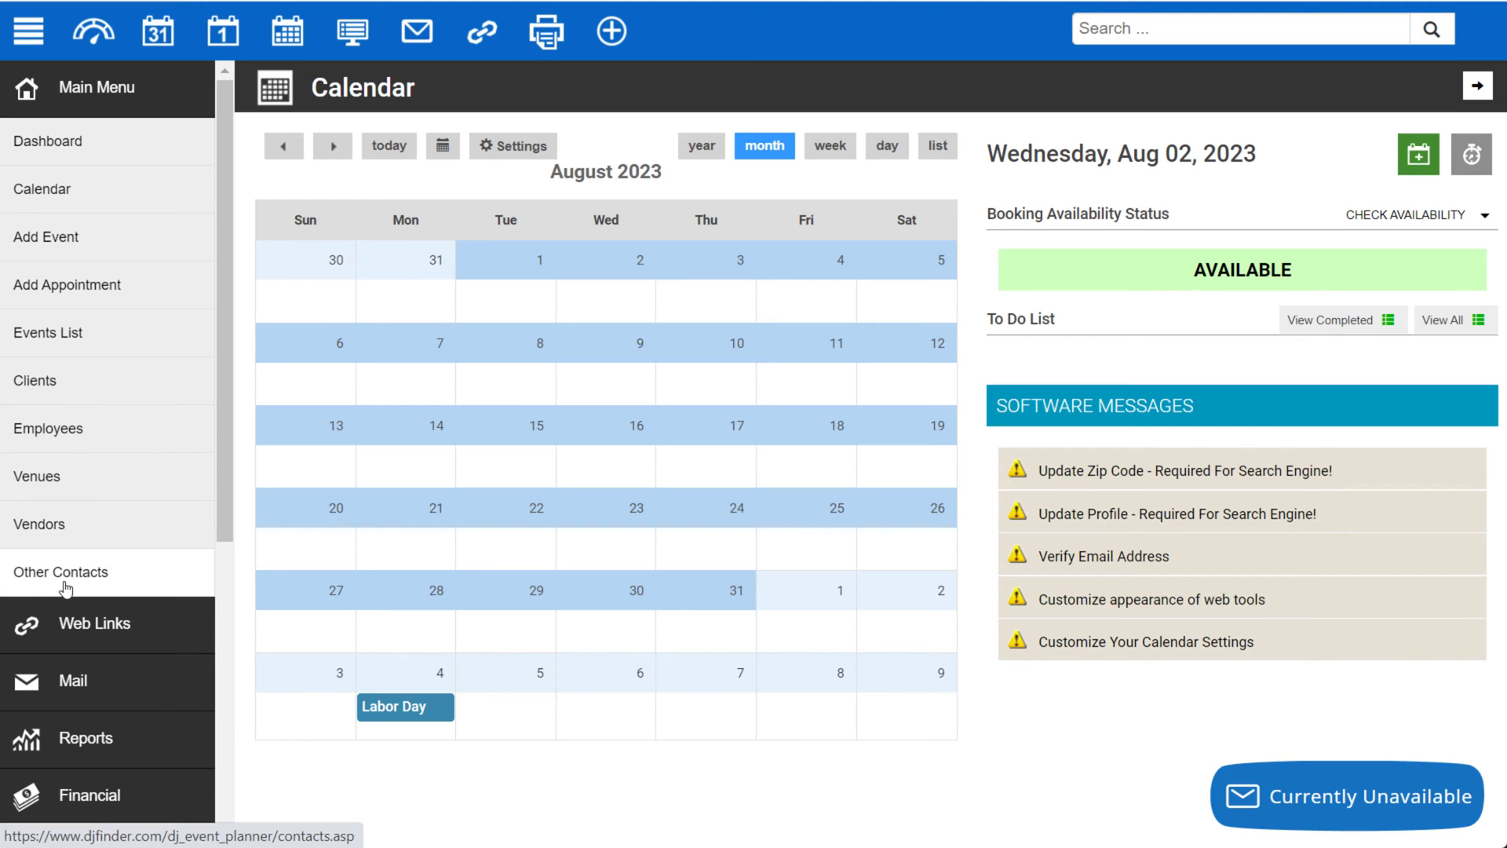
Reach Mail in the left sidebar and show its compose, sent emails and inbox overview.
scroll(down, 3)
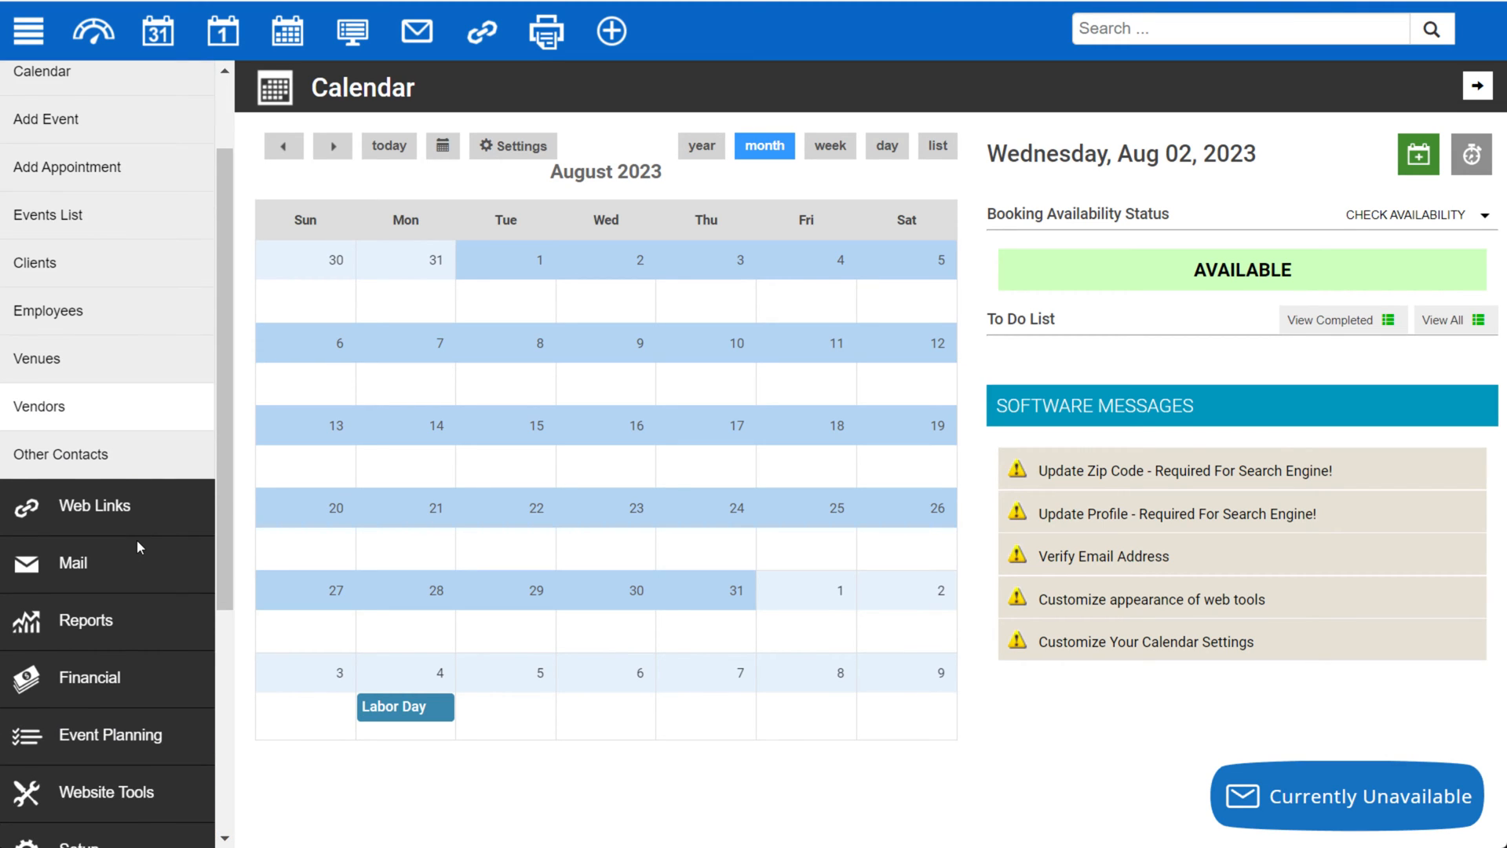
scroll(down, 3)
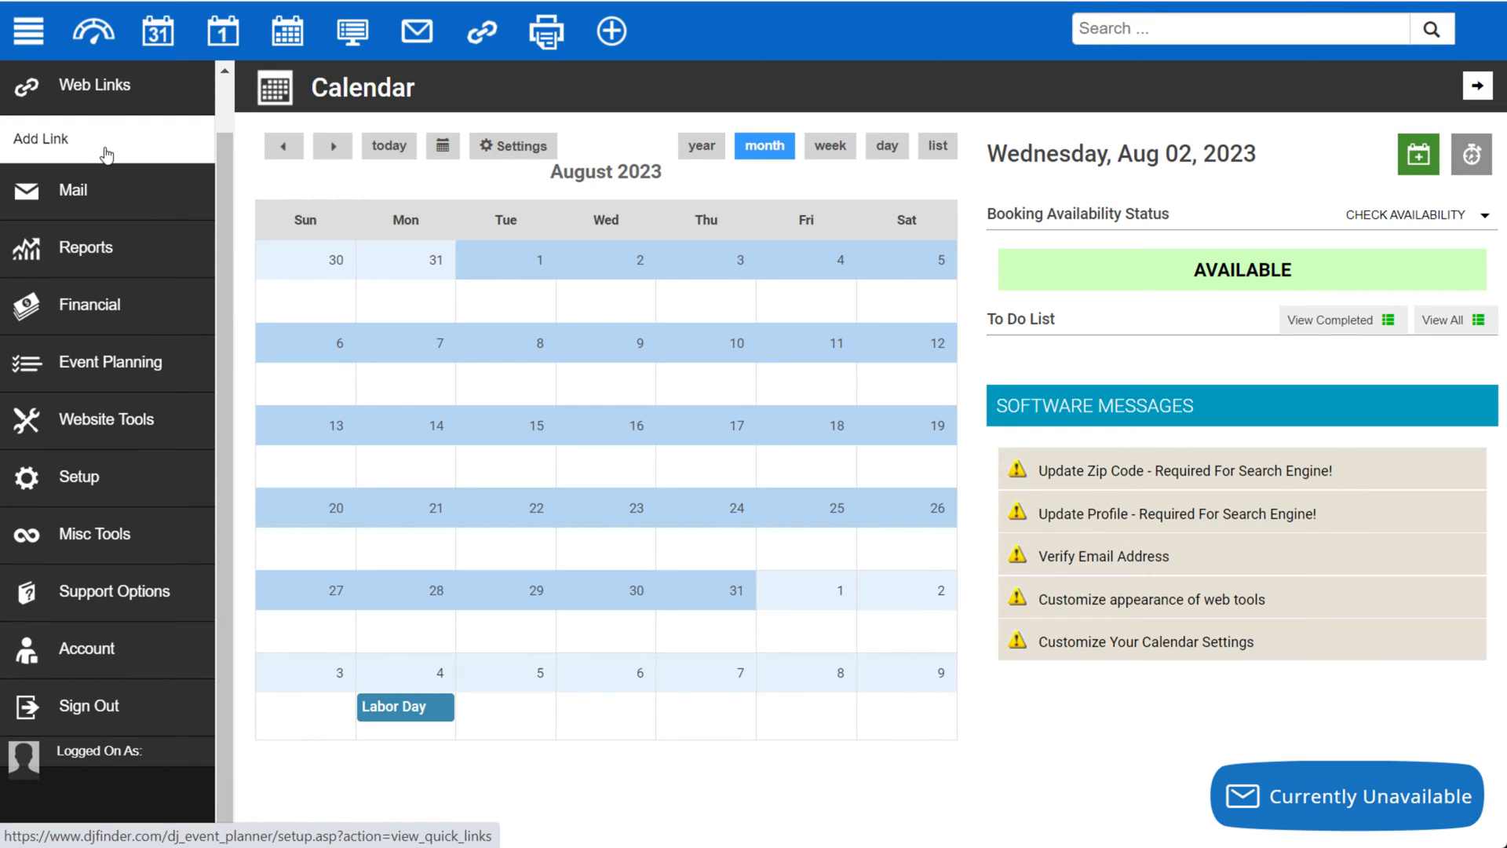
click(70, 190)
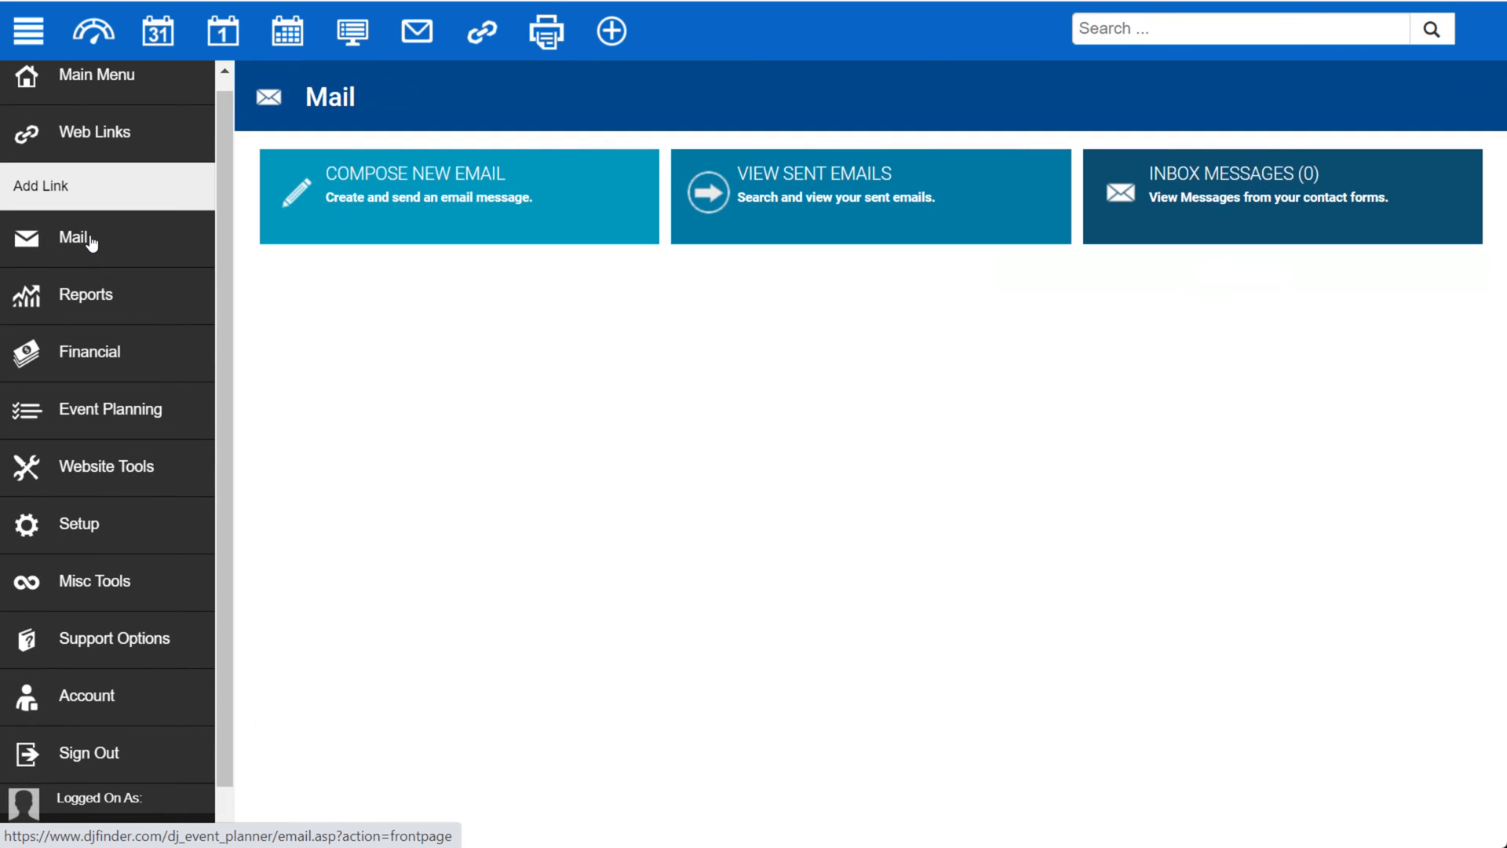
Reveal the Mail subpages, then expand Reports to list Export Data, Scheduled Emails and Music.
click(76, 239)
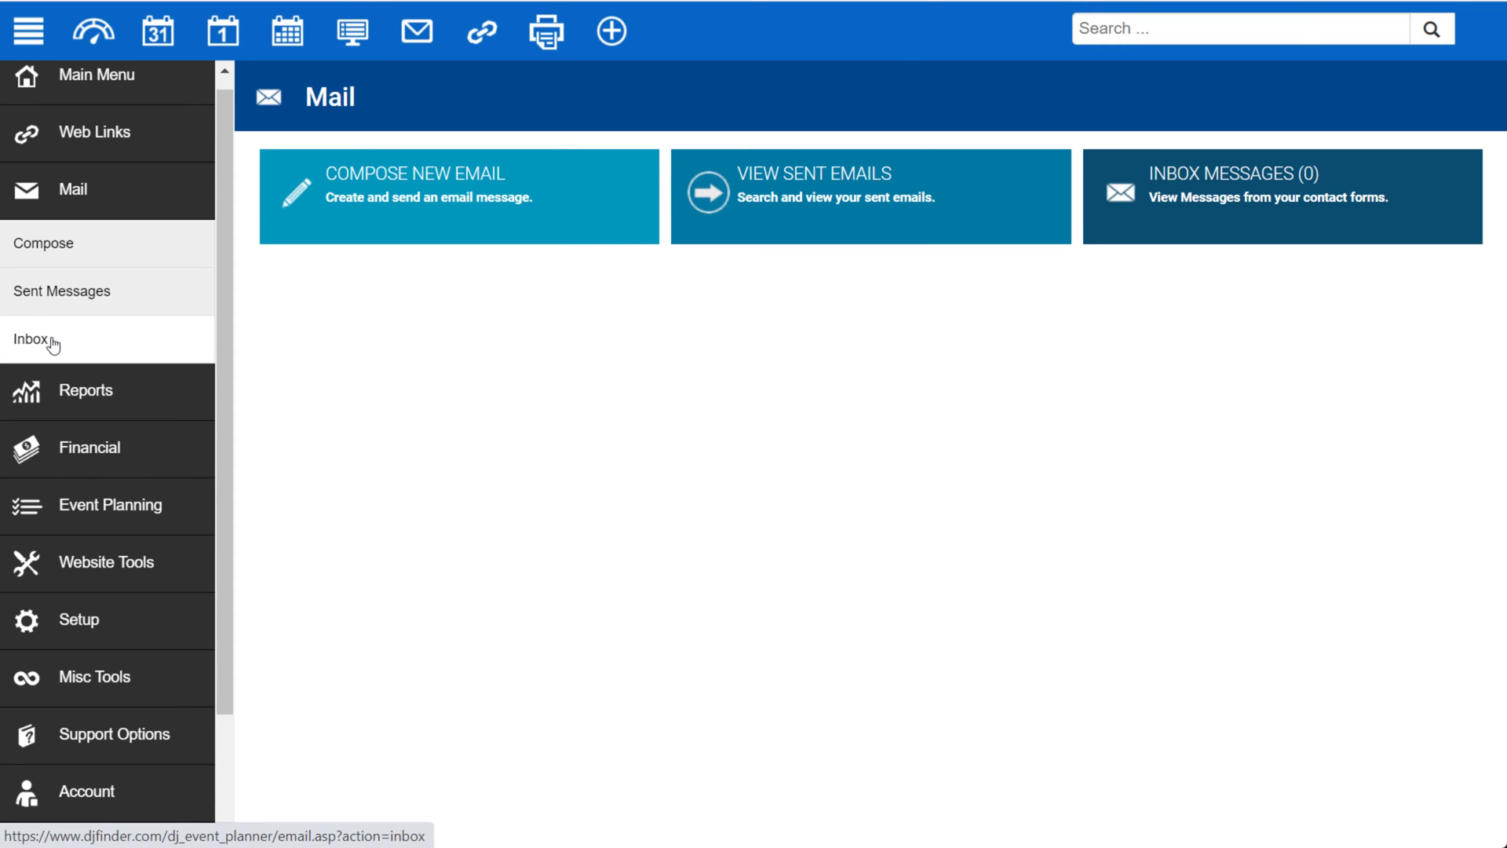
mouse_move(84, 394)
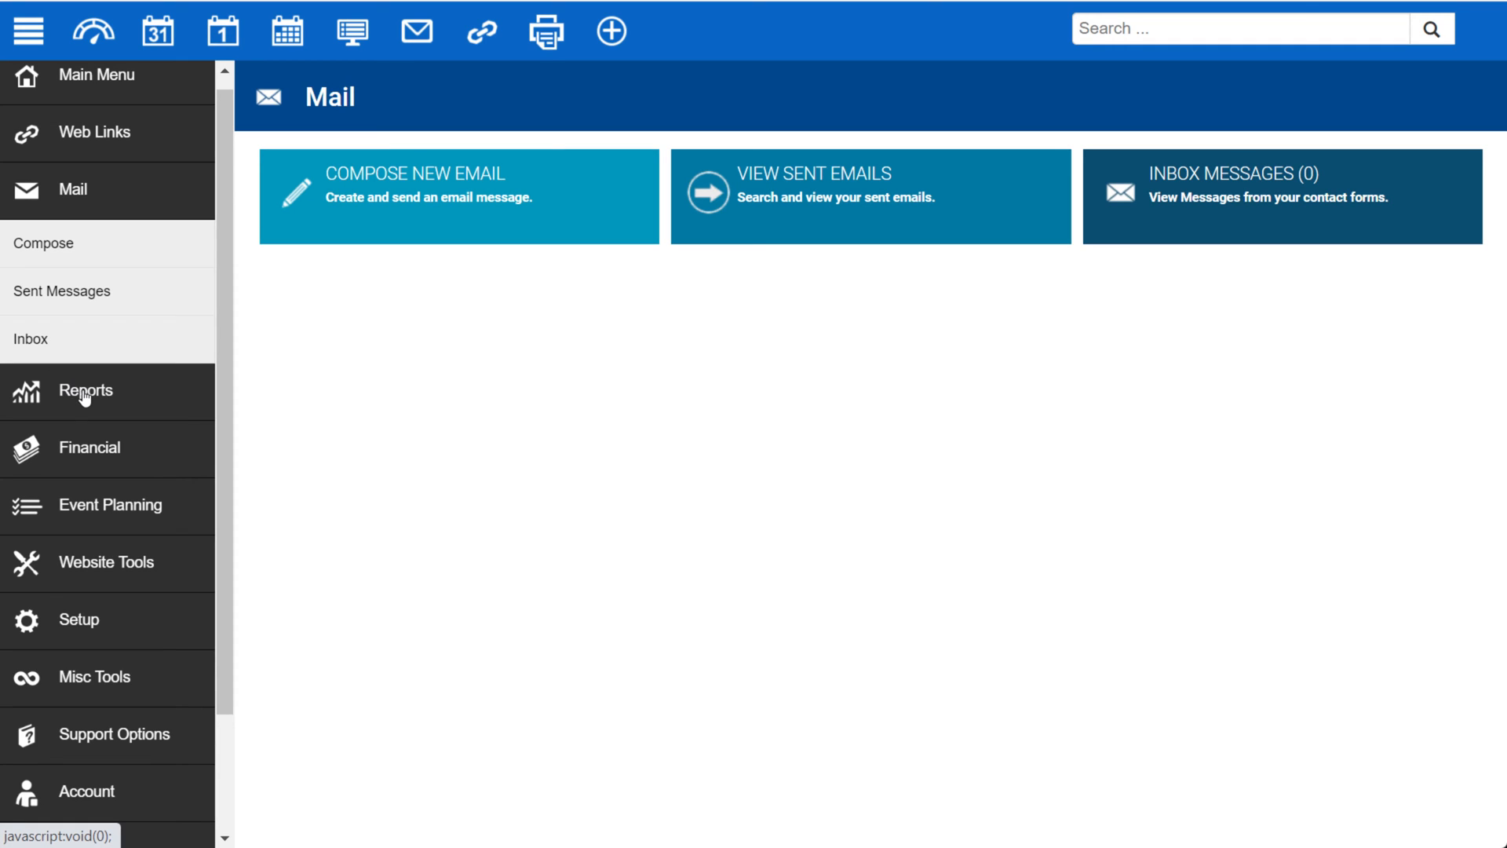
click(85, 391)
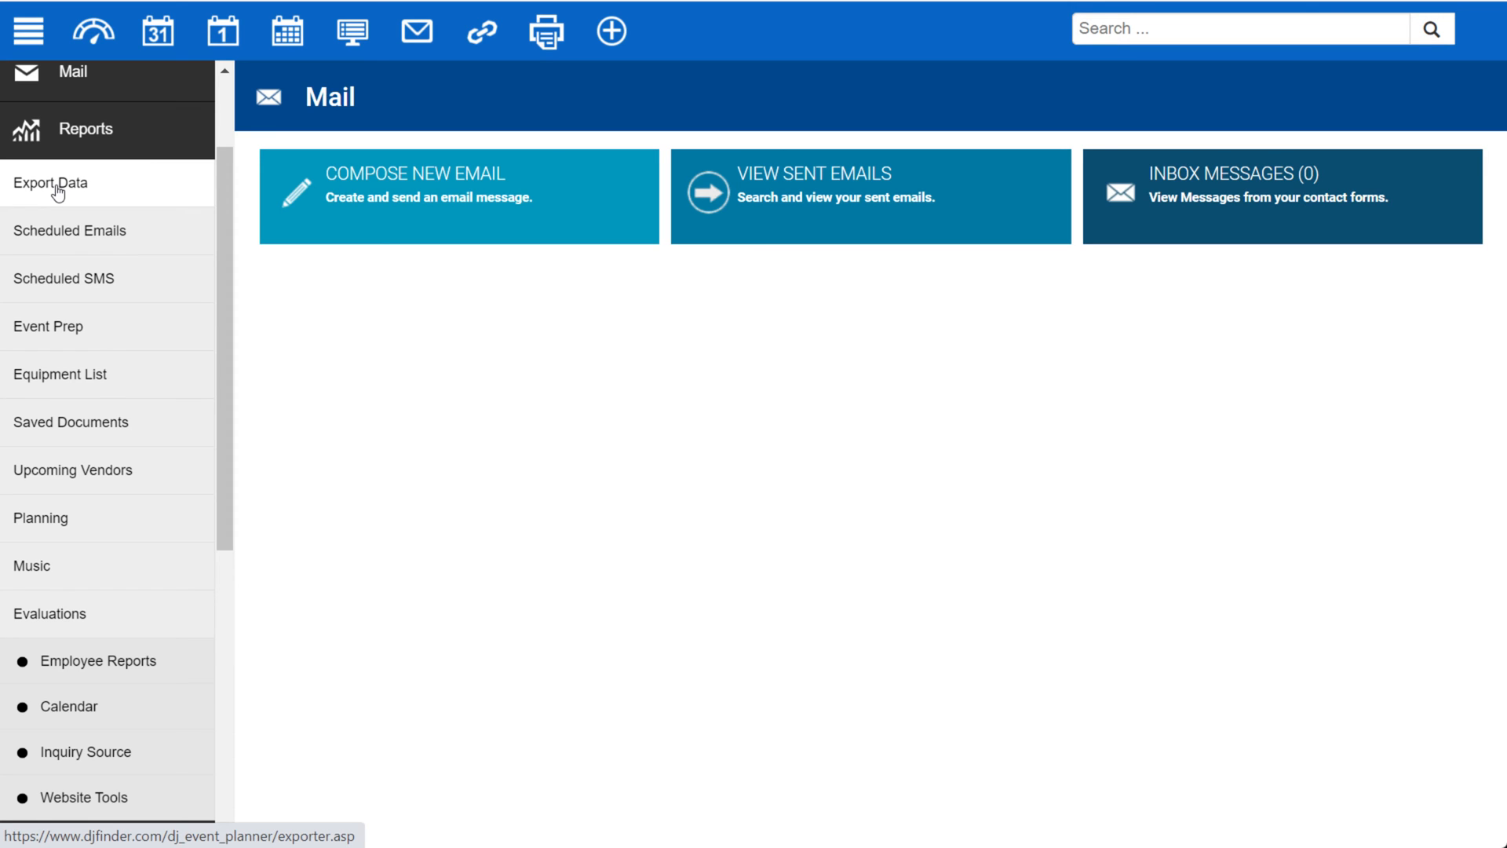
Show the Export Data page with default reports downloadable as XLS, CSV or TAB.
click(50, 182)
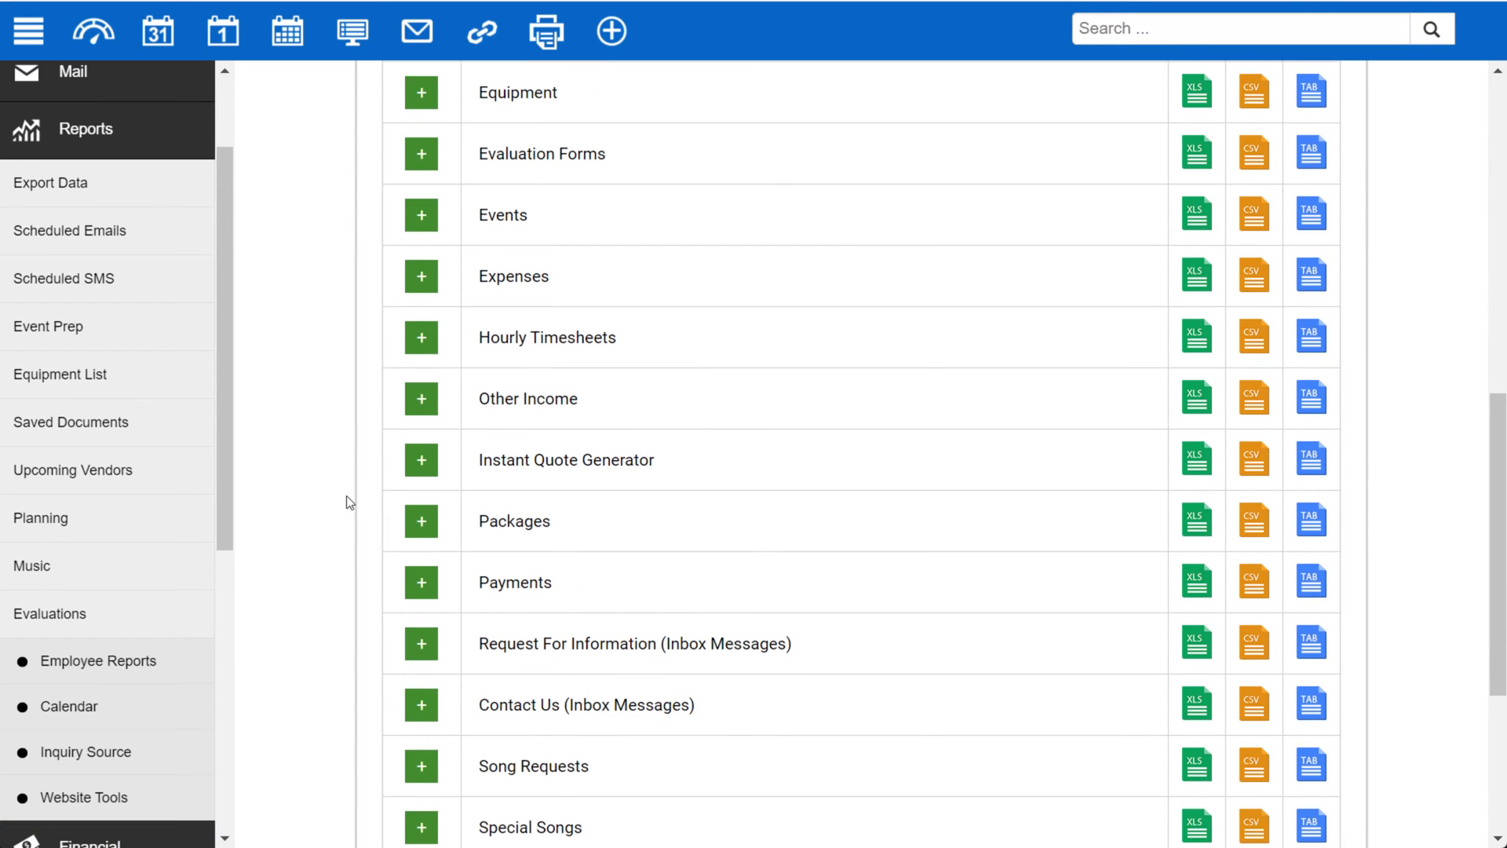
click(86, 130)
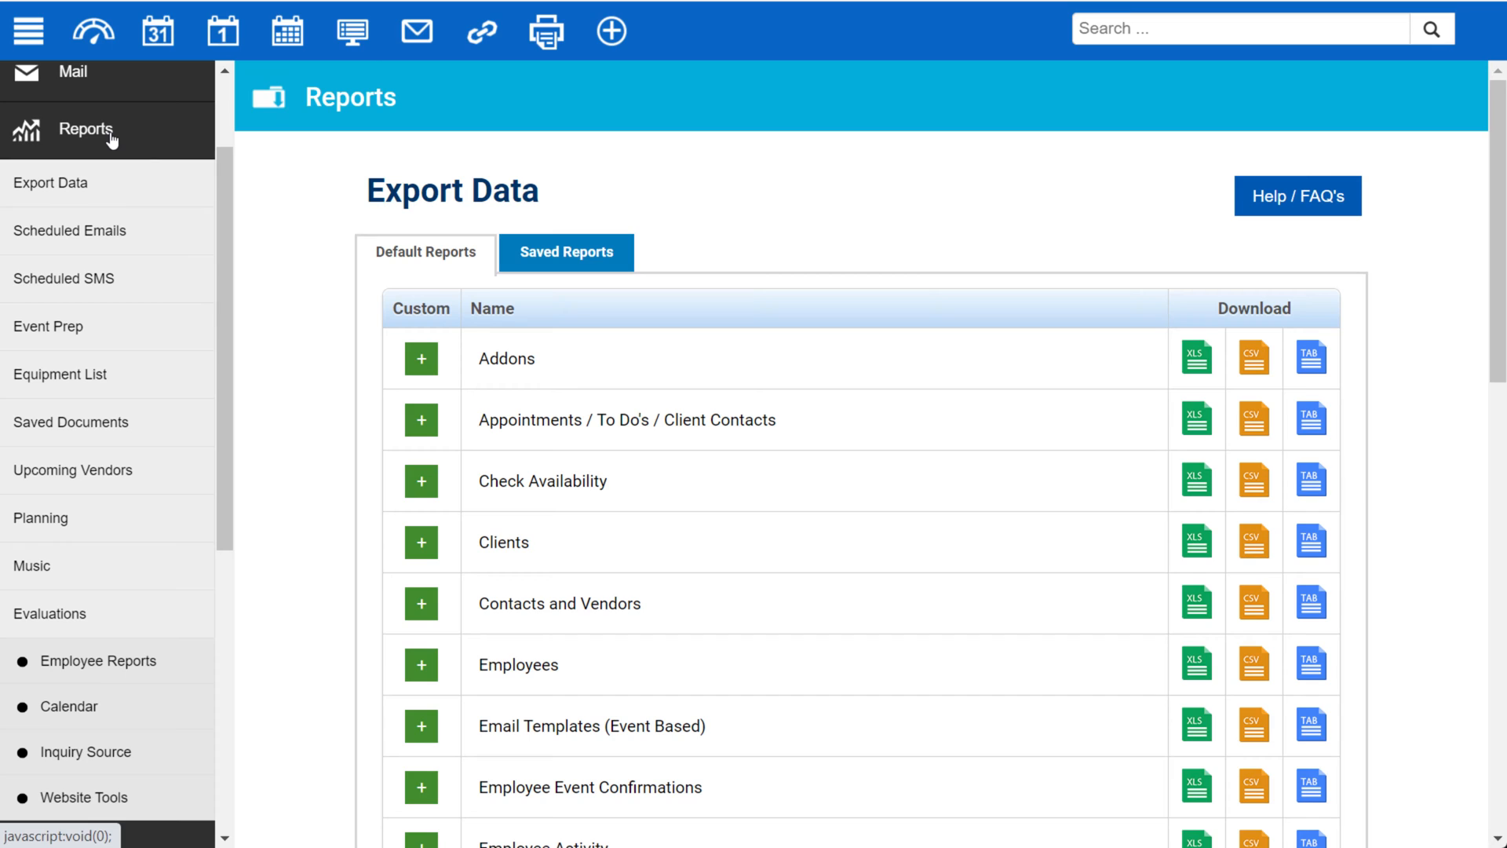
mouse_move(105, 142)
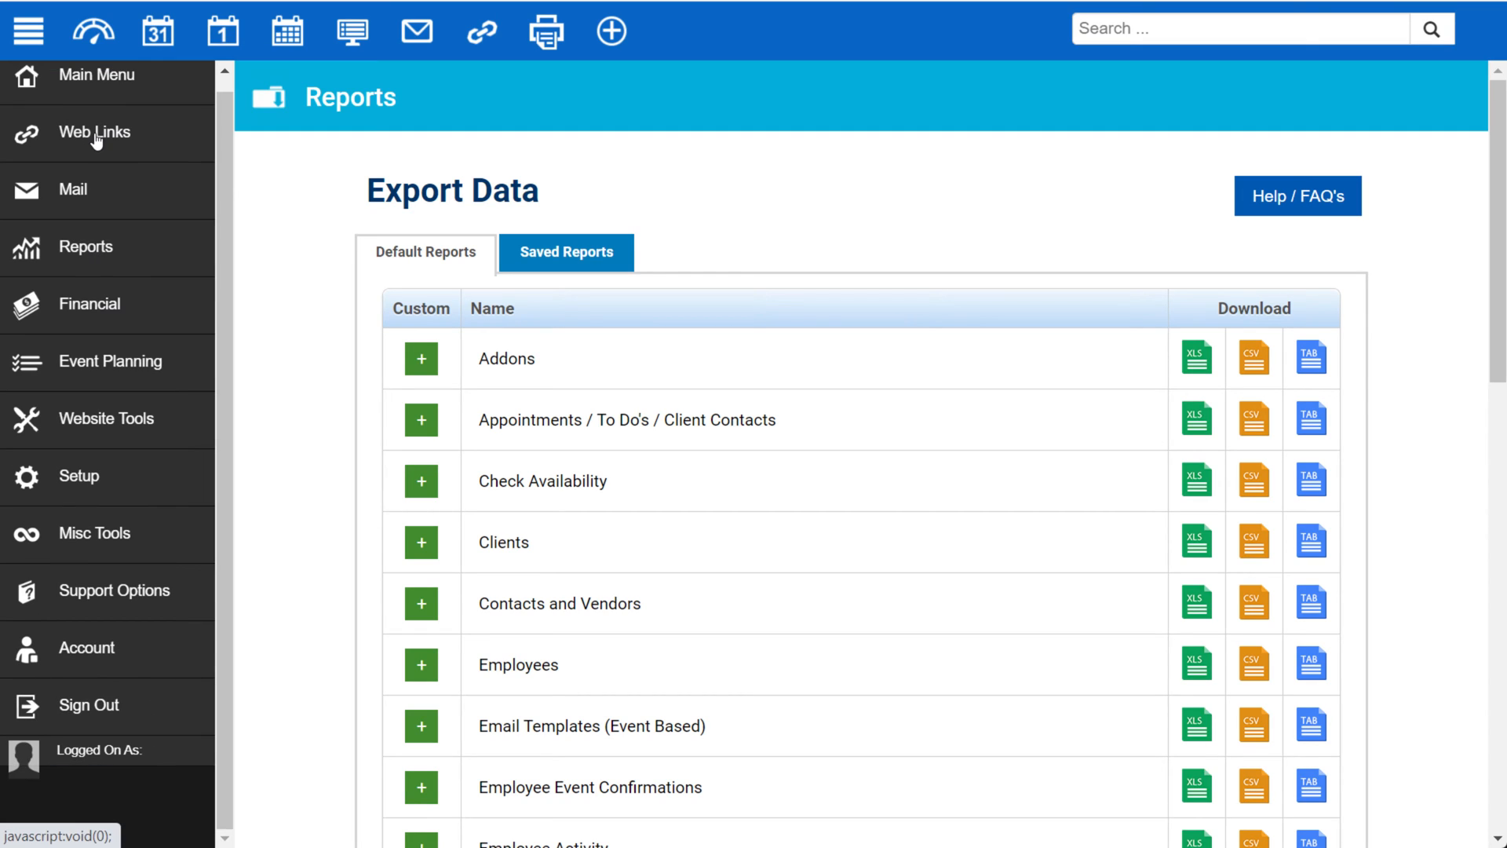
Expand Financial, then Payments and Income to list reports like Past Due, Bank Deposits and Monthly Summary.
click(87, 303)
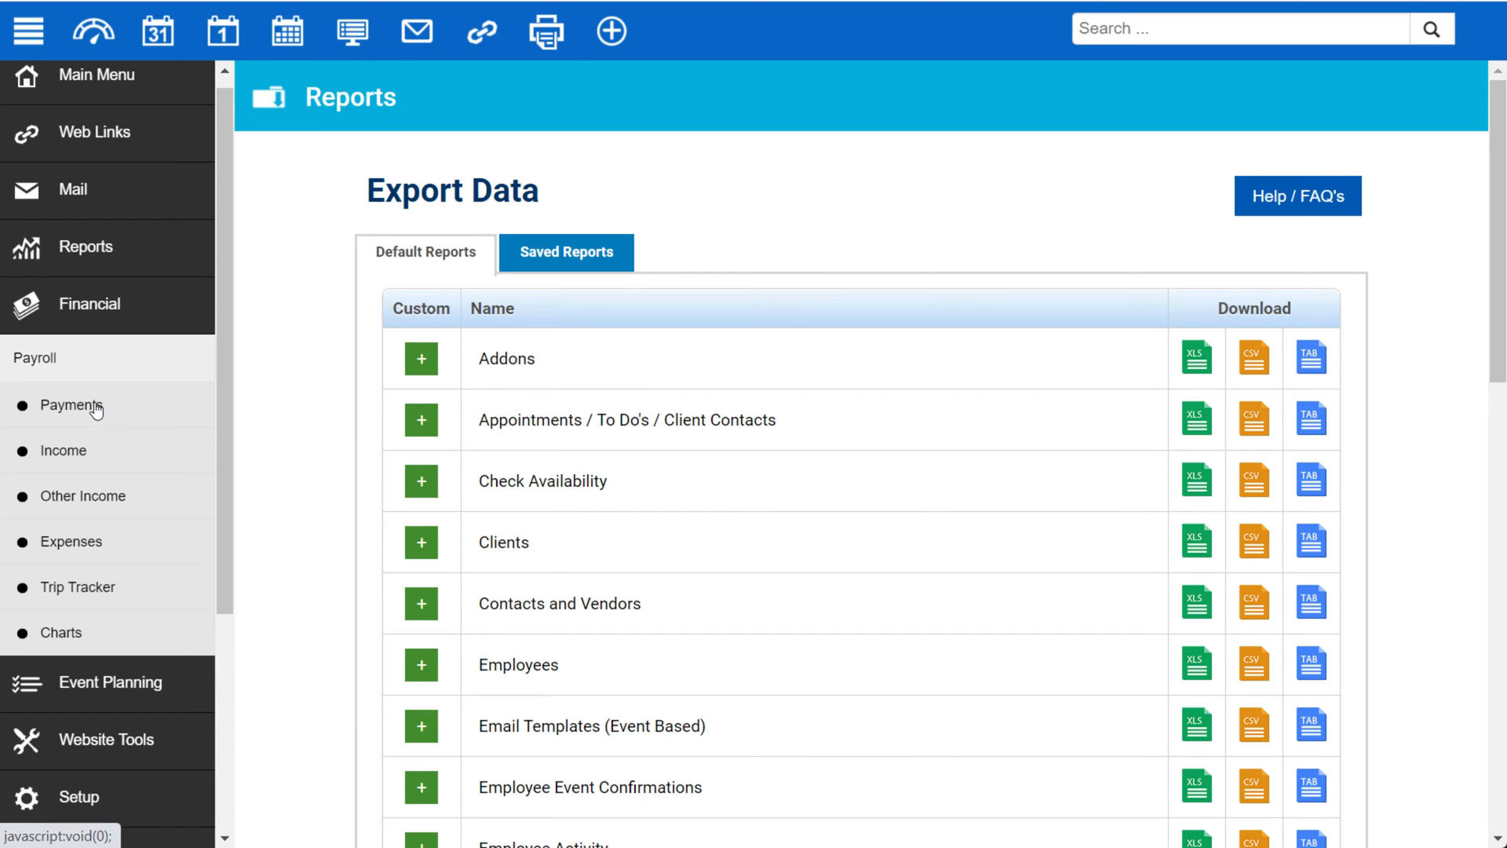
click(69, 405)
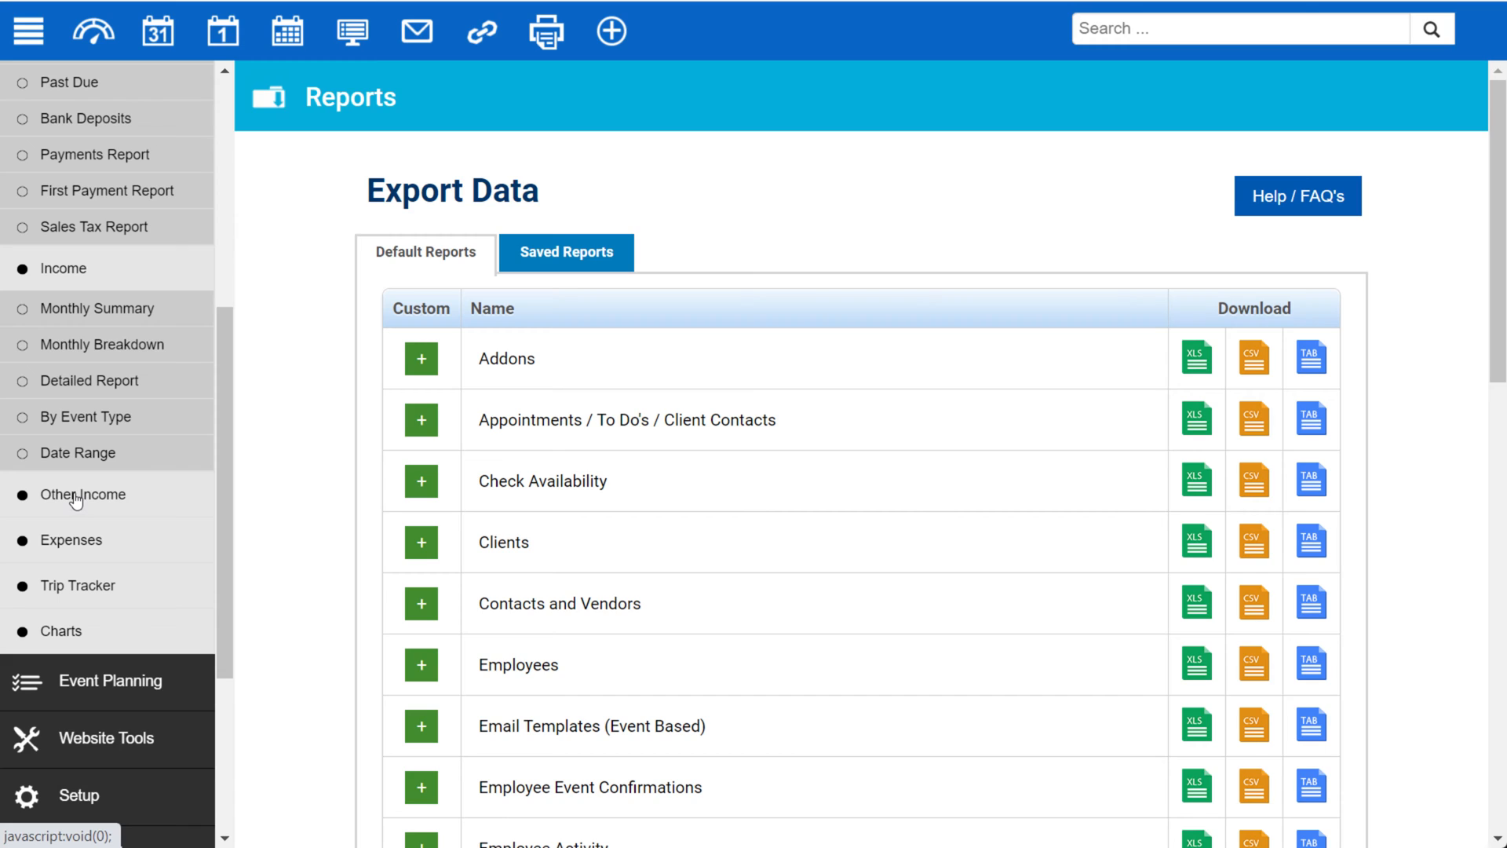
mouse_move(75, 545)
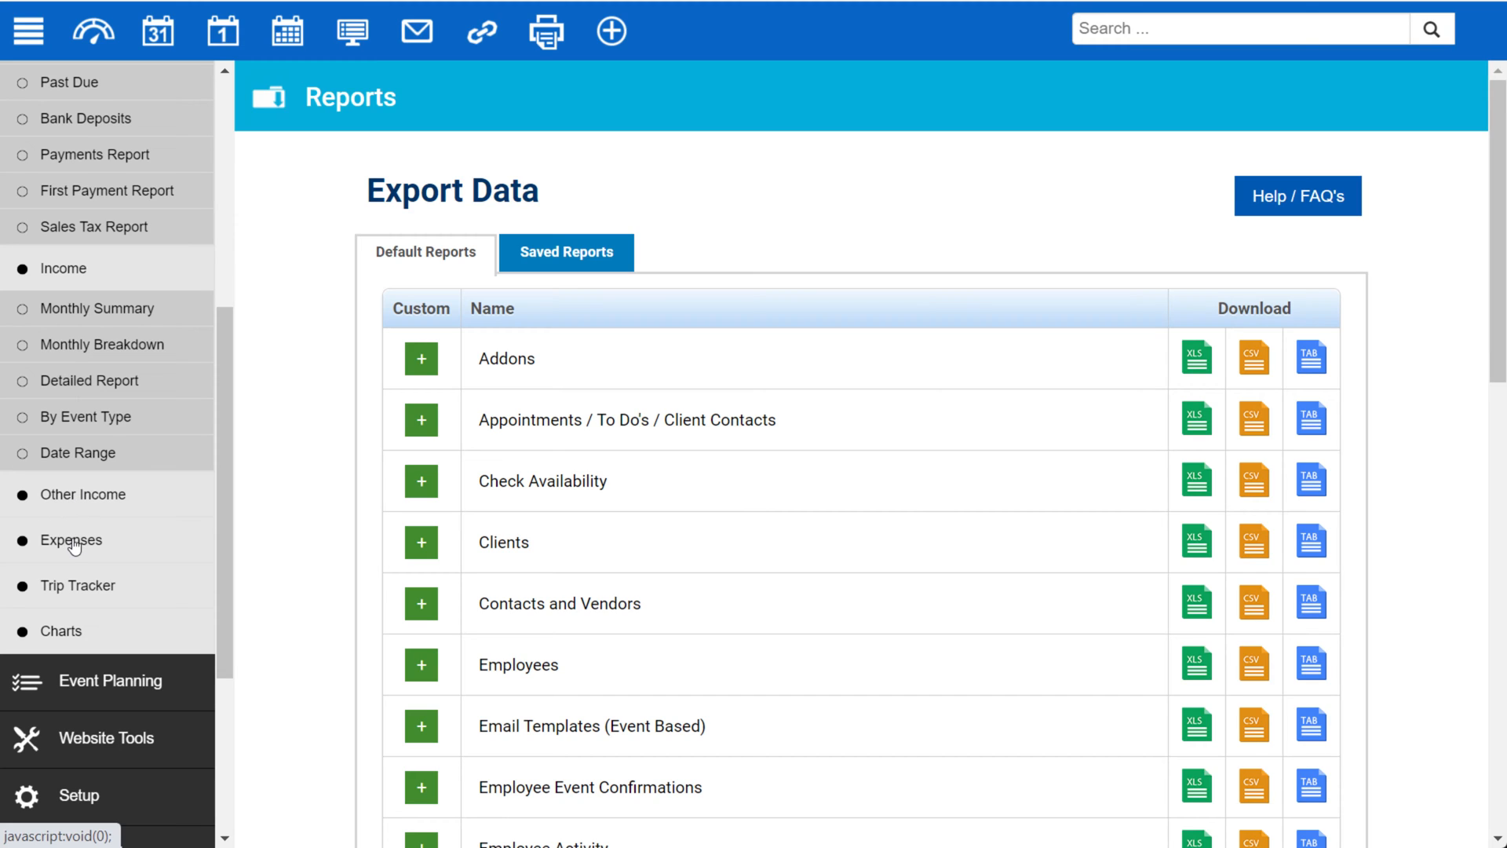
scroll(down, 3)
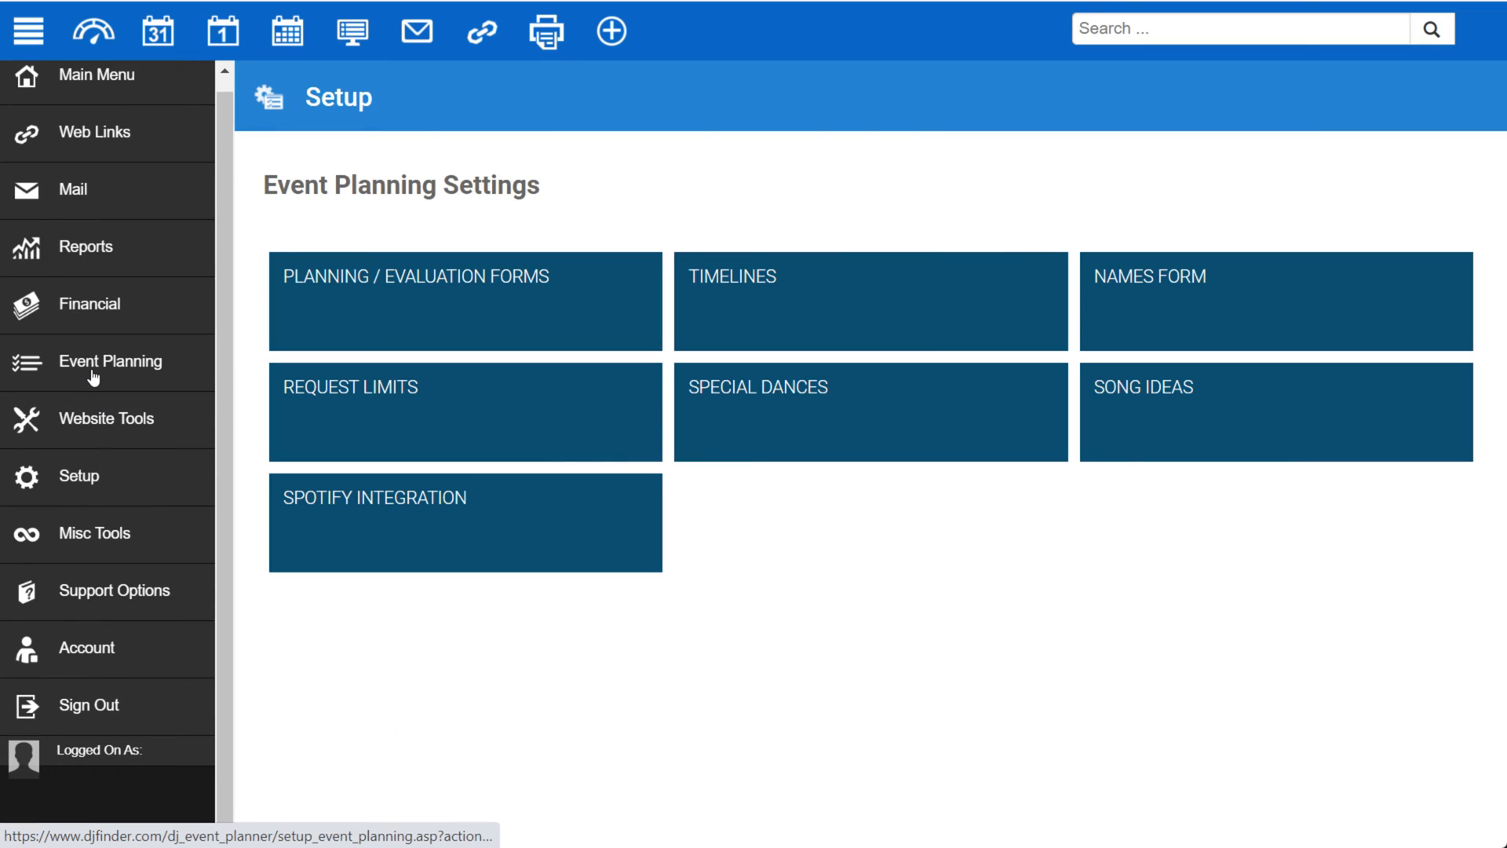
mouse_move(427, 610)
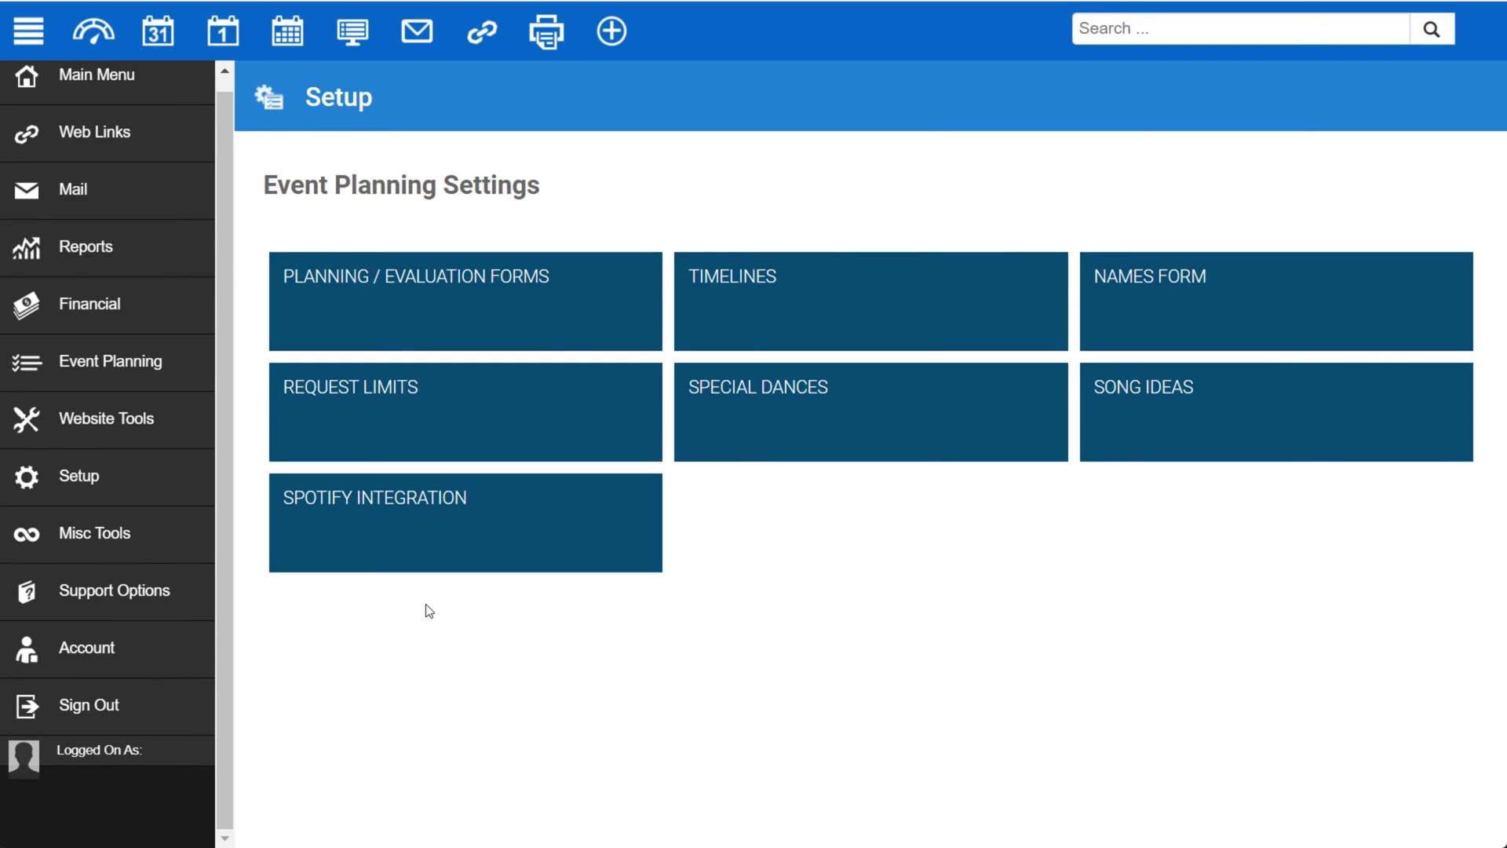
mouse_move(430, 611)
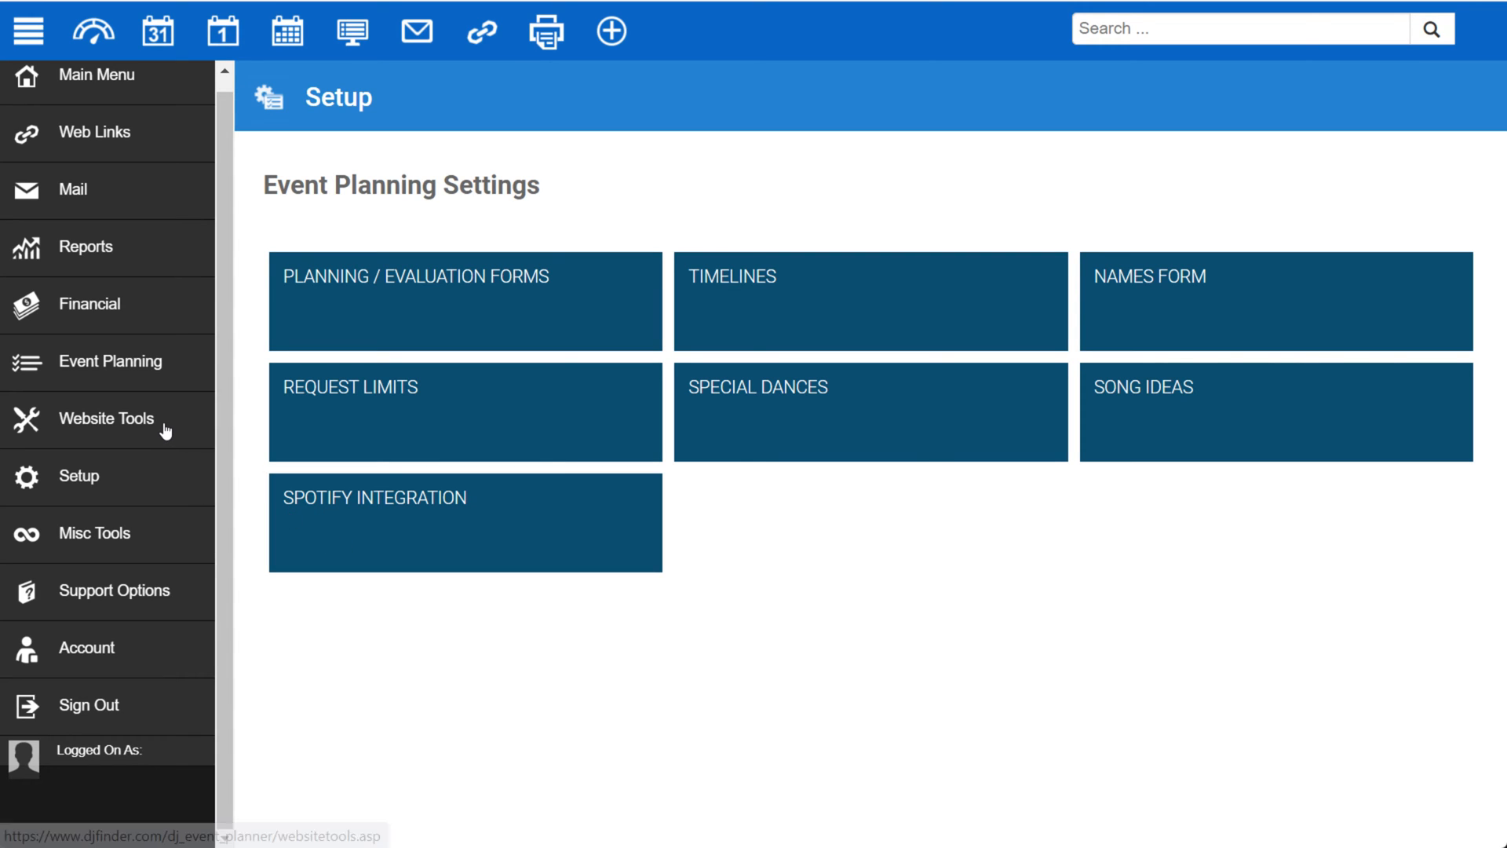
Show the Website Tools list from Client Portal and Check Availability down to Event Calendar.
click(107, 417)
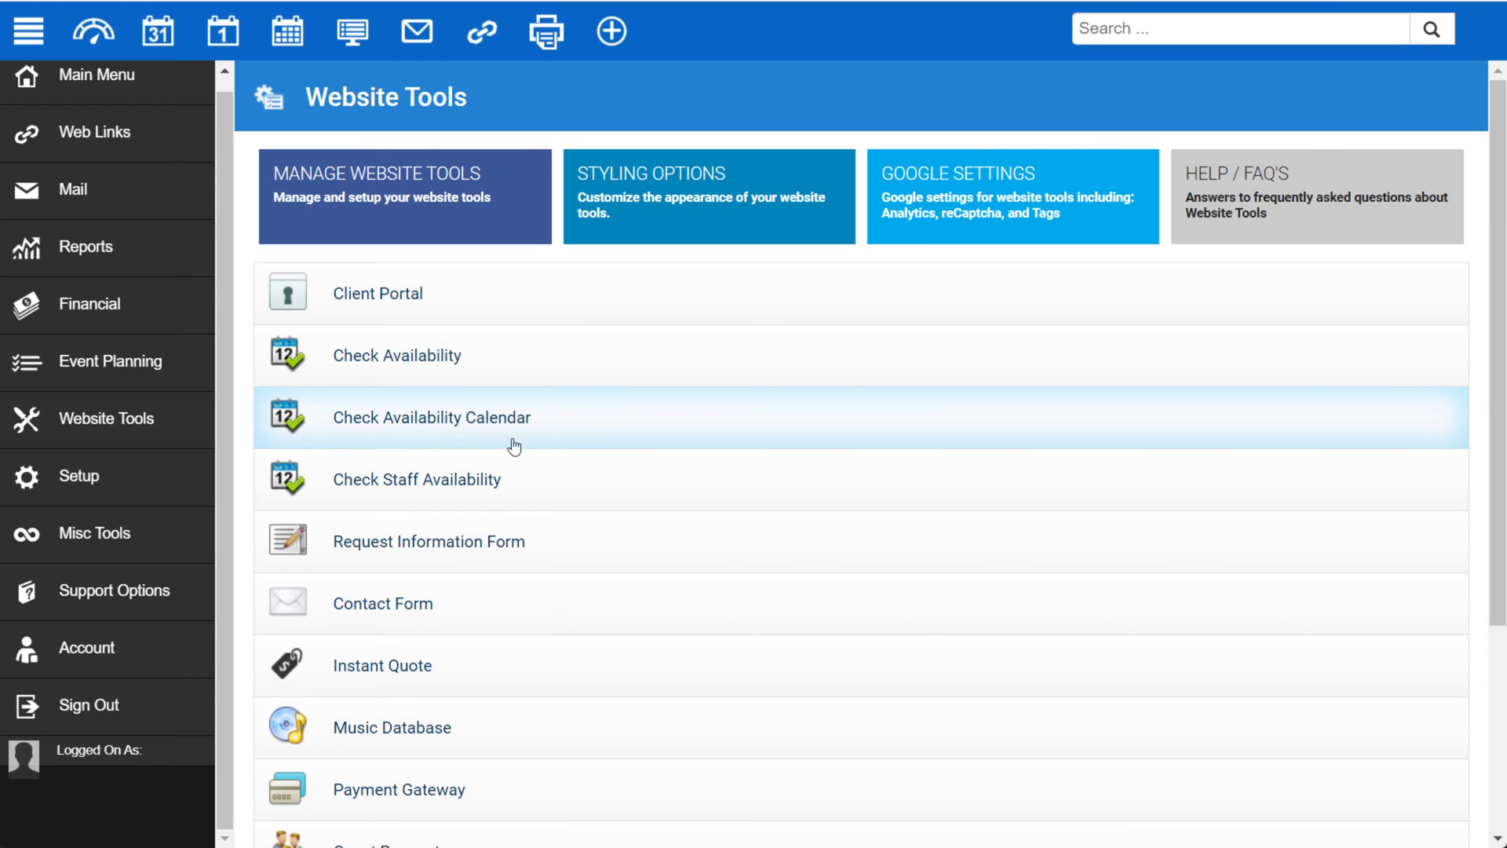
mouse_move(672, 429)
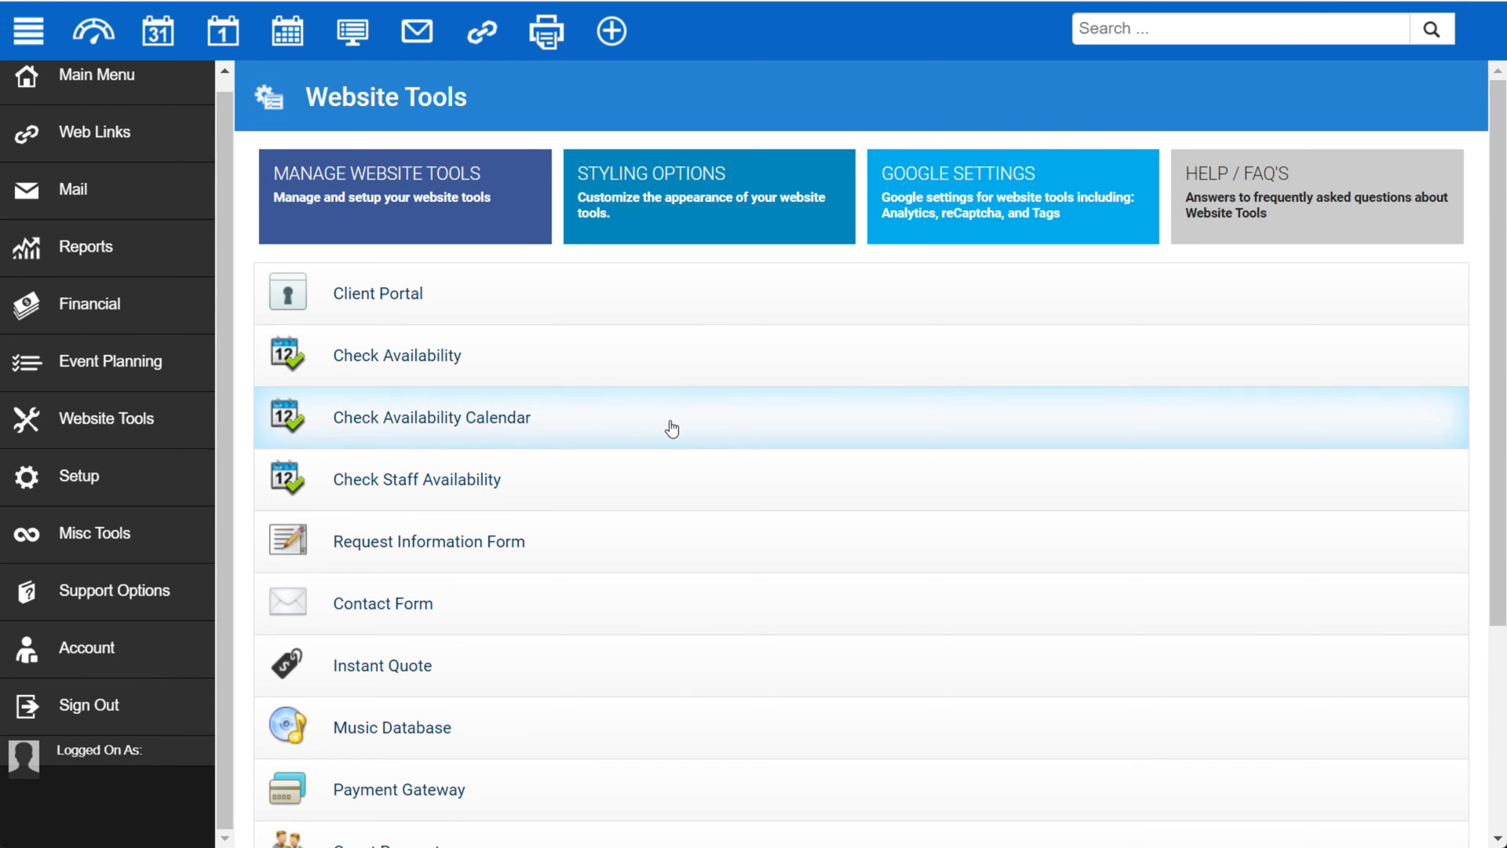
mouse_move(721, 427)
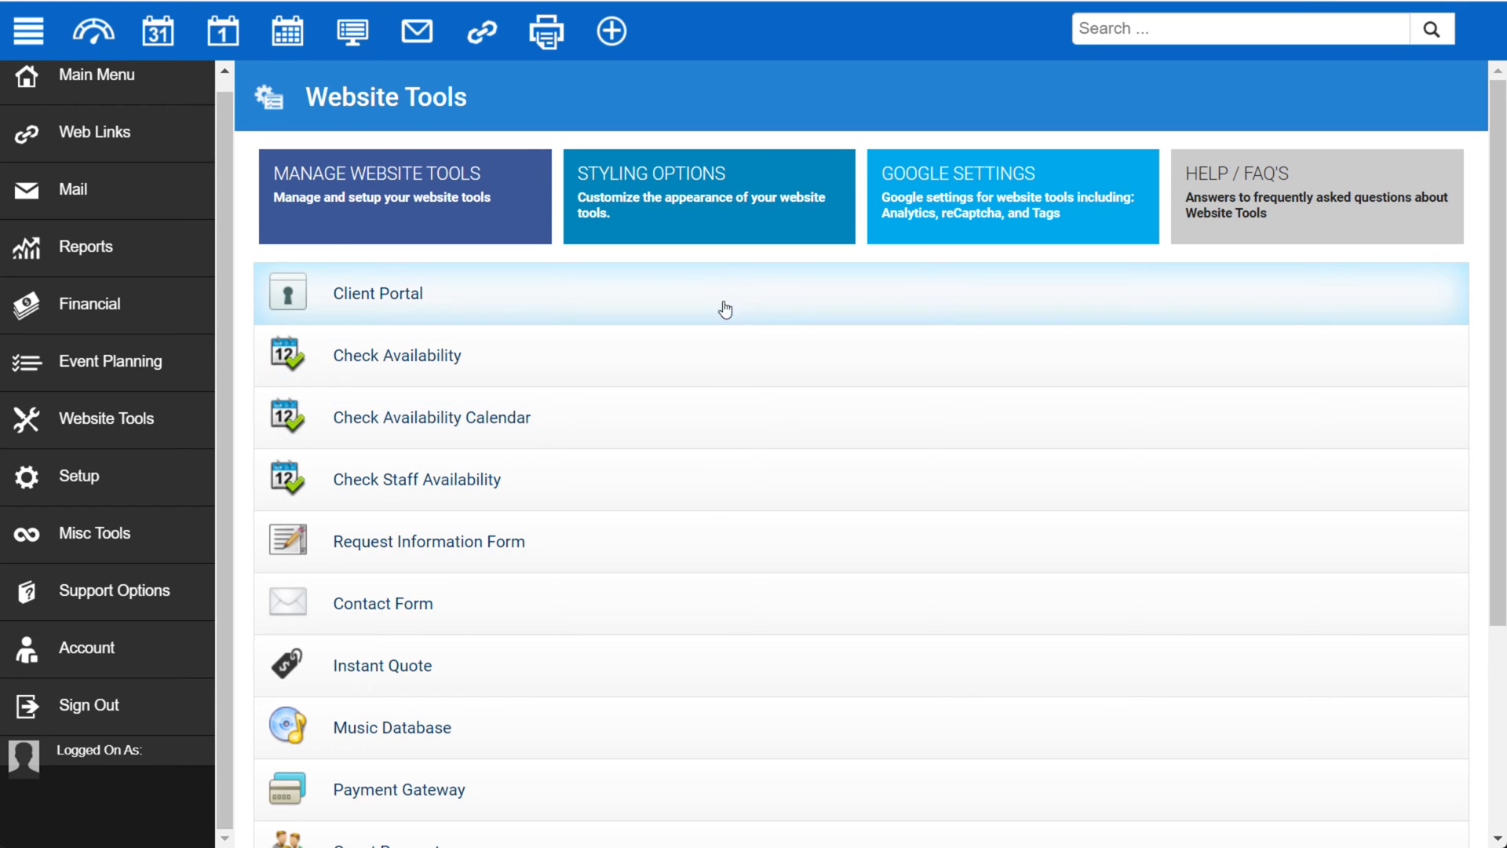
scroll(down, 3)
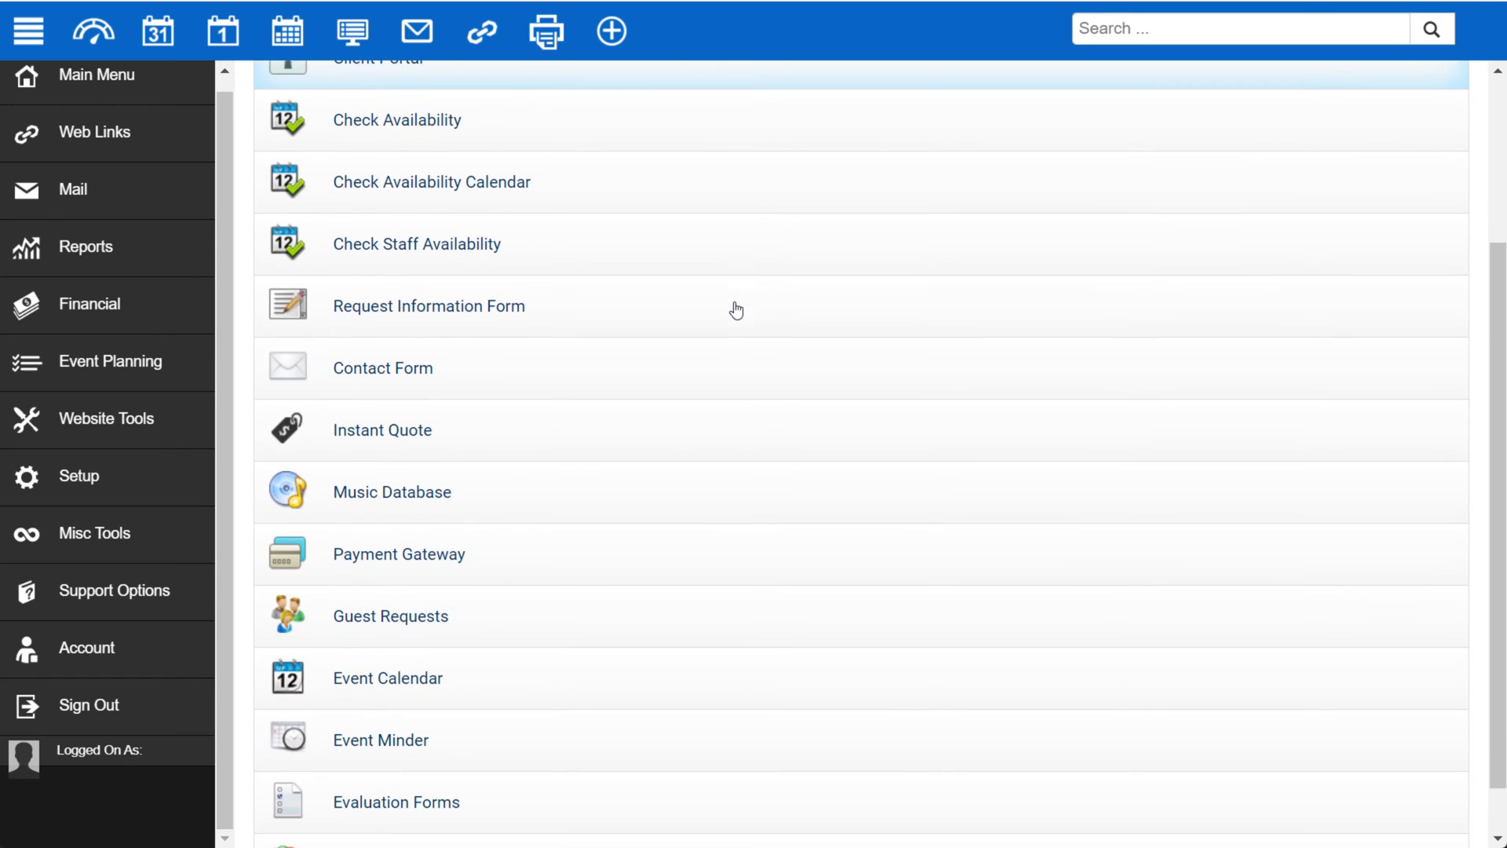
mouse_move(623, 557)
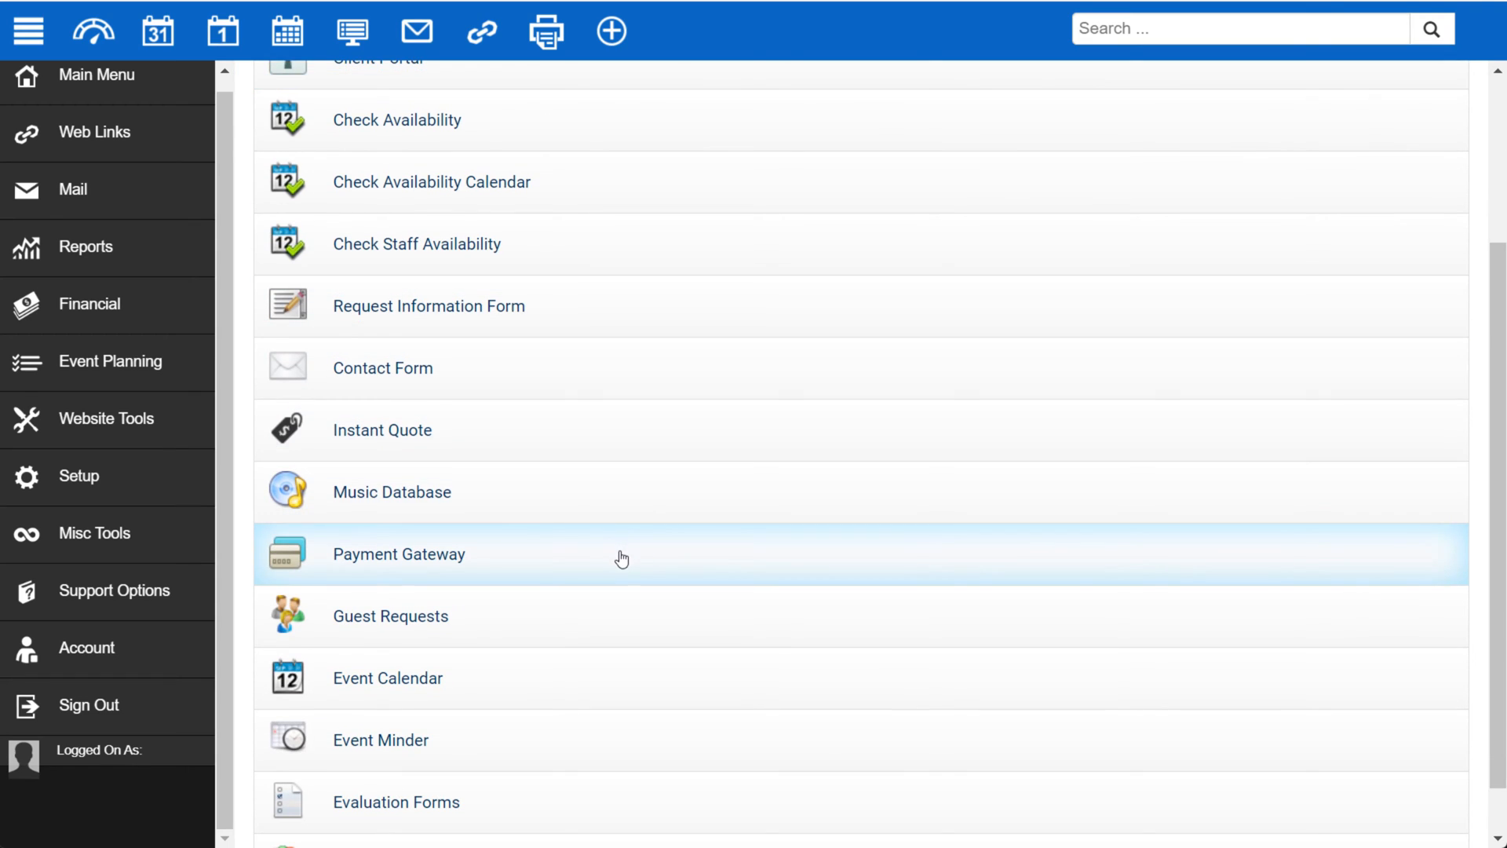
scroll(down, 3)
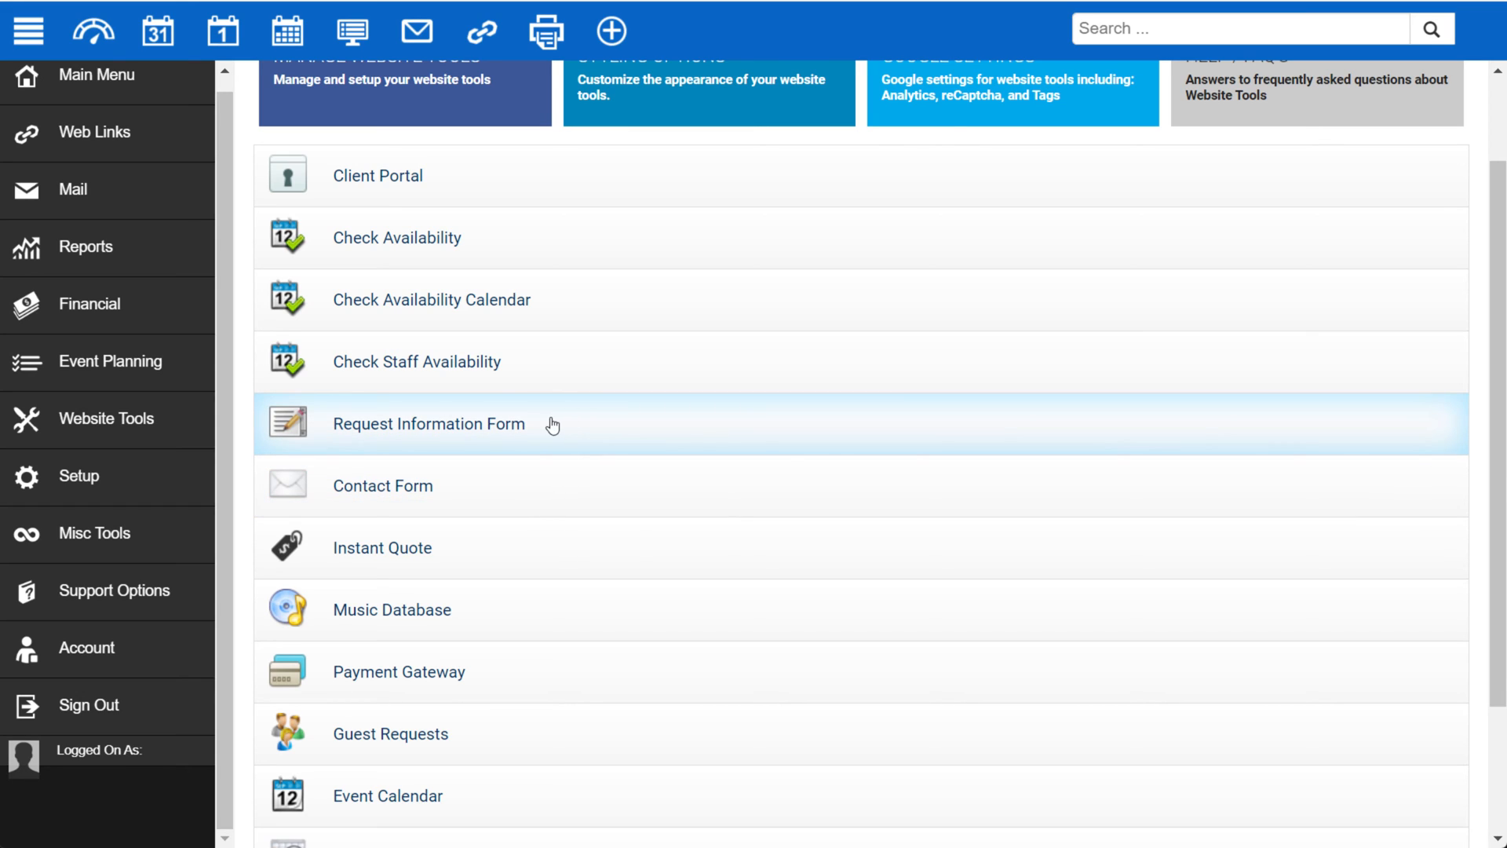
mouse_move(569, 486)
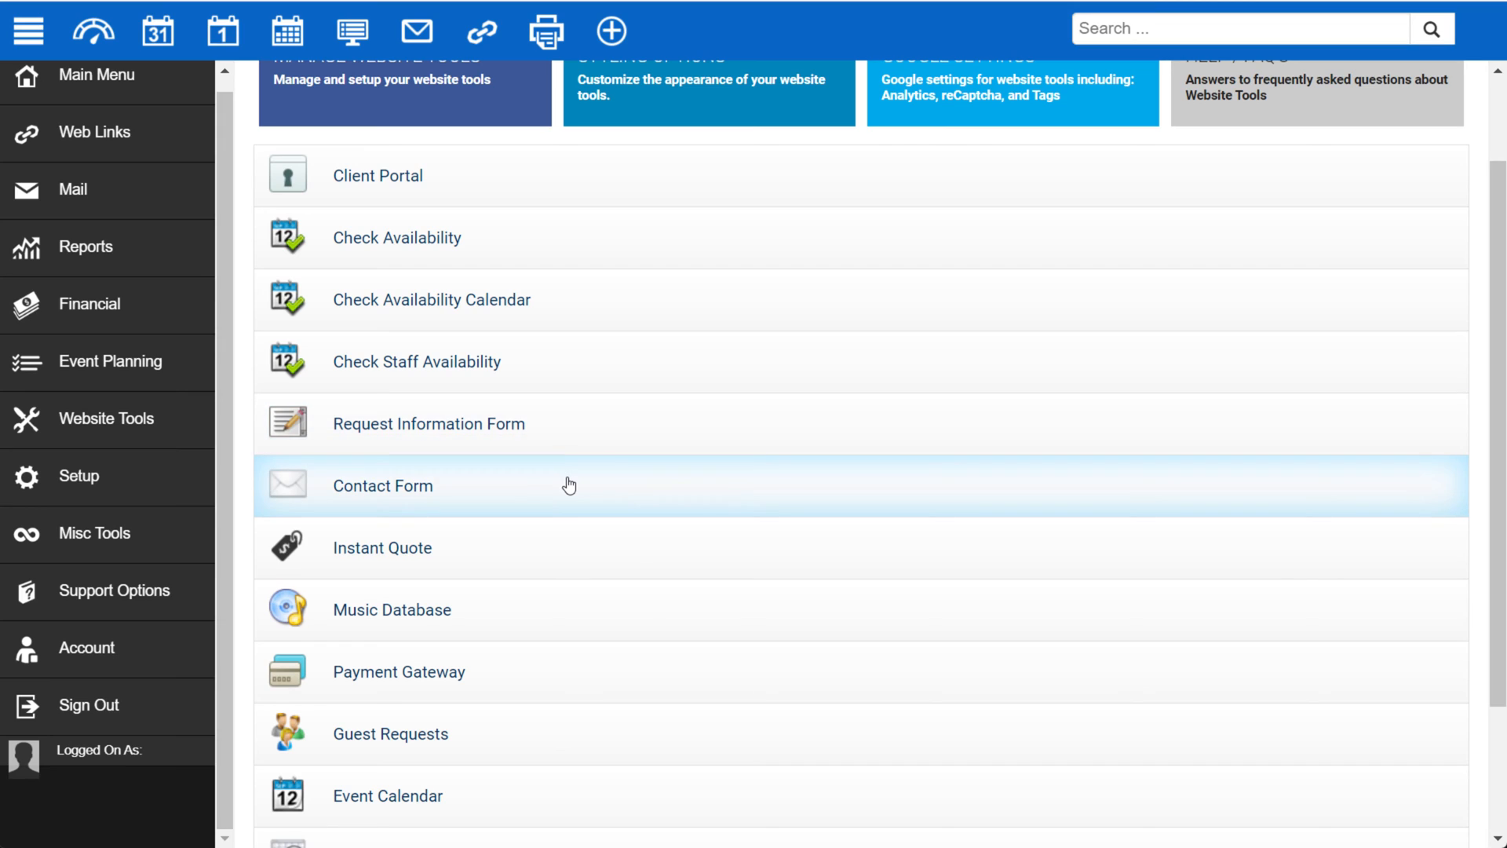
mouse_move(565, 536)
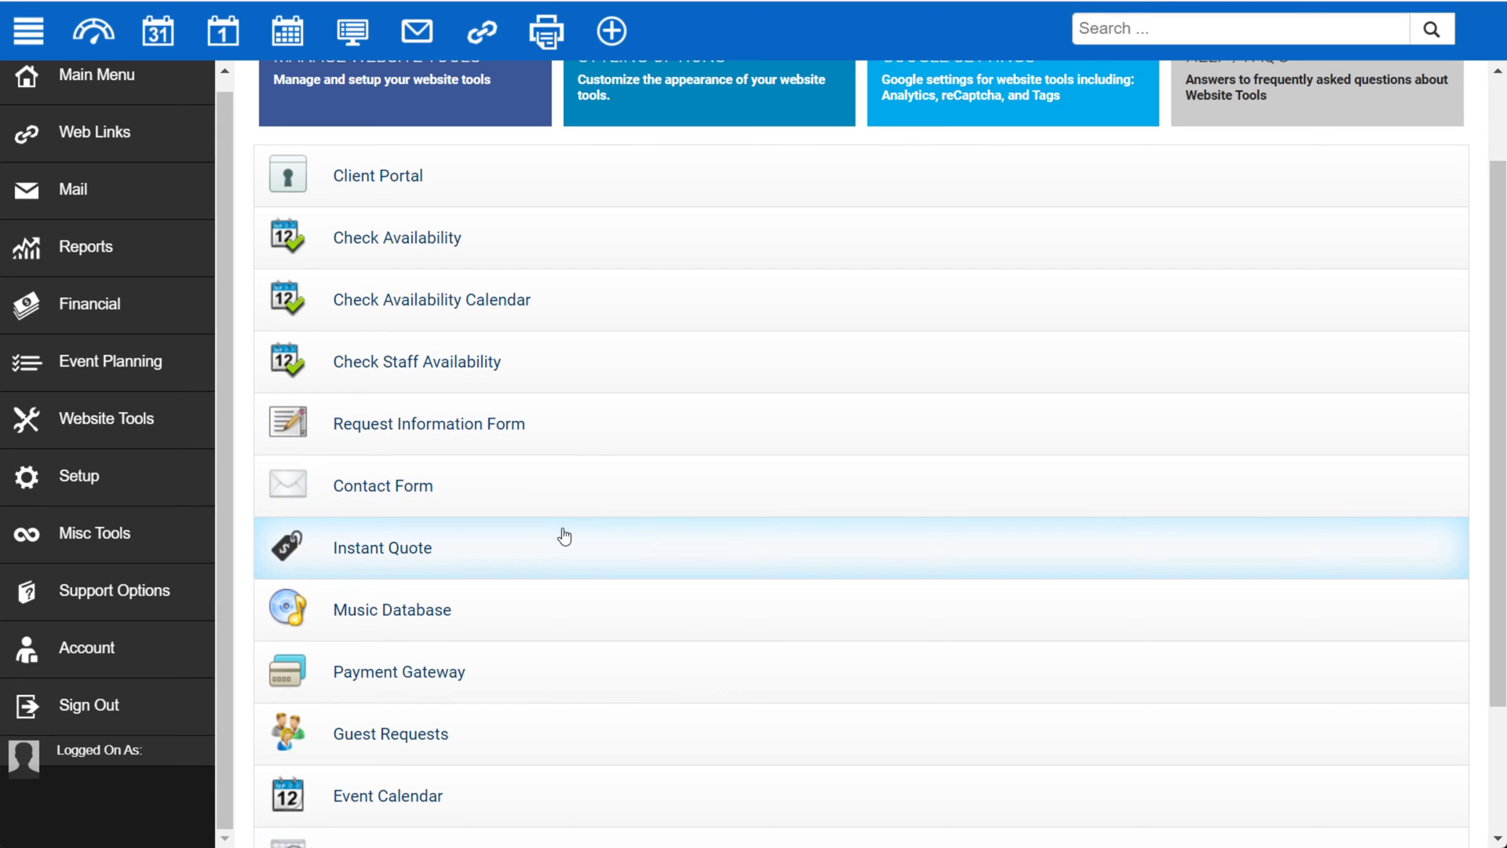
mouse_move(556, 544)
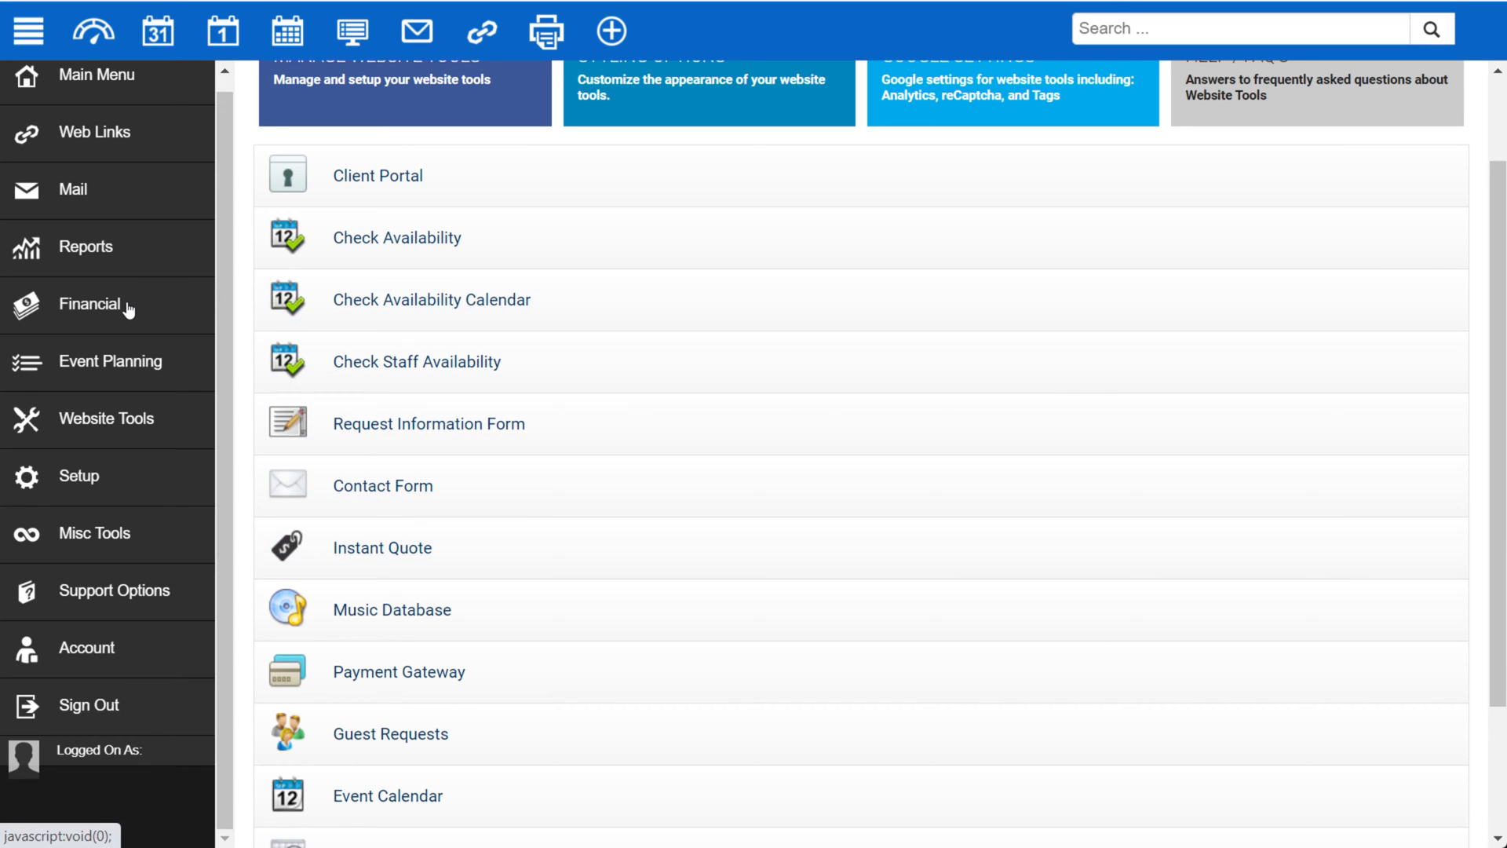
mouse_move(108, 479)
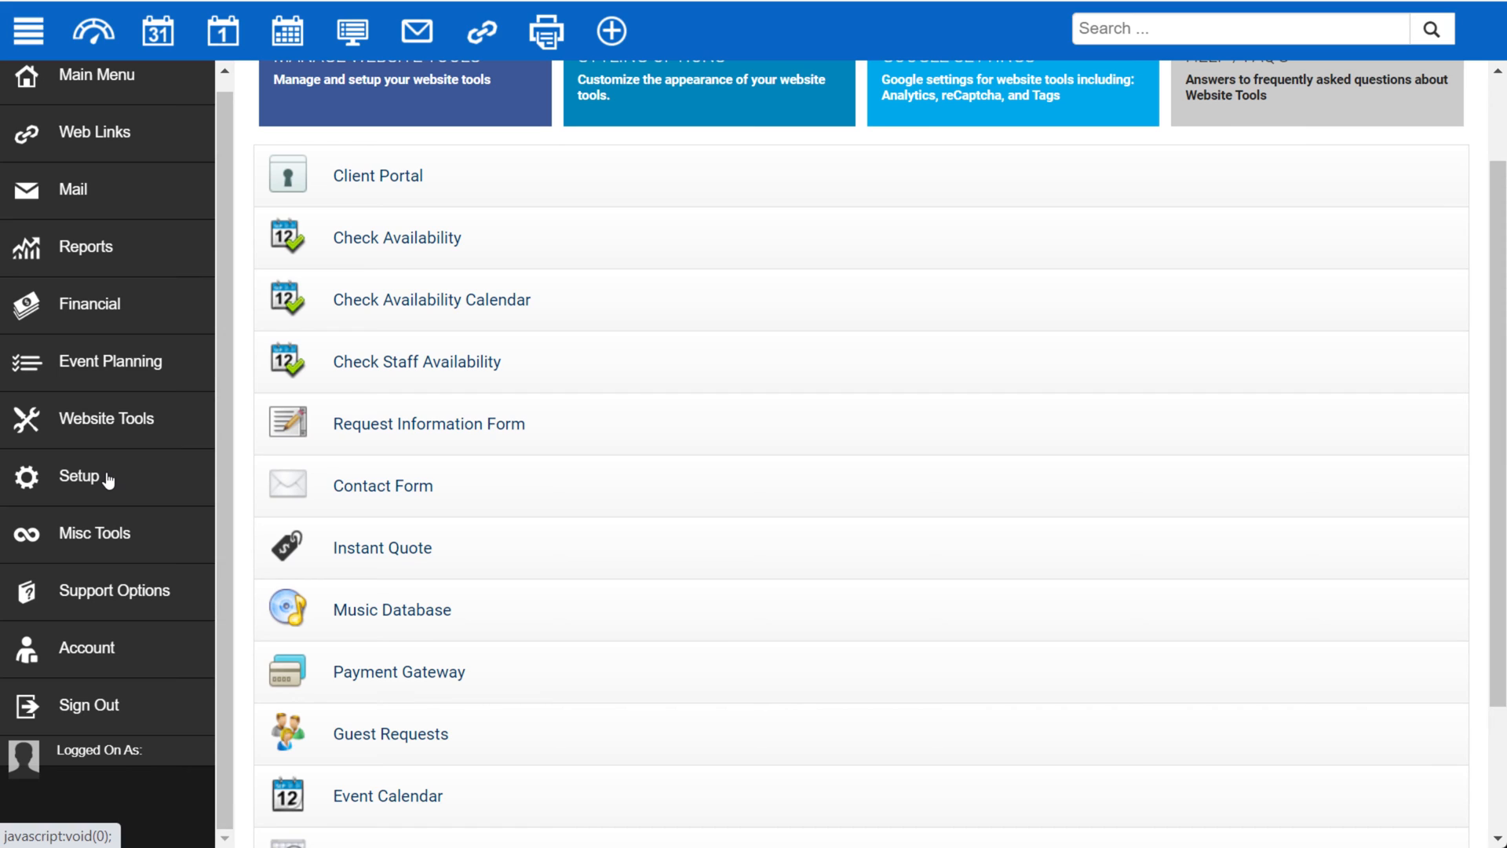
Expand Setup and its Application group listing General, Booking Helpers and Dashboard.
click(77, 477)
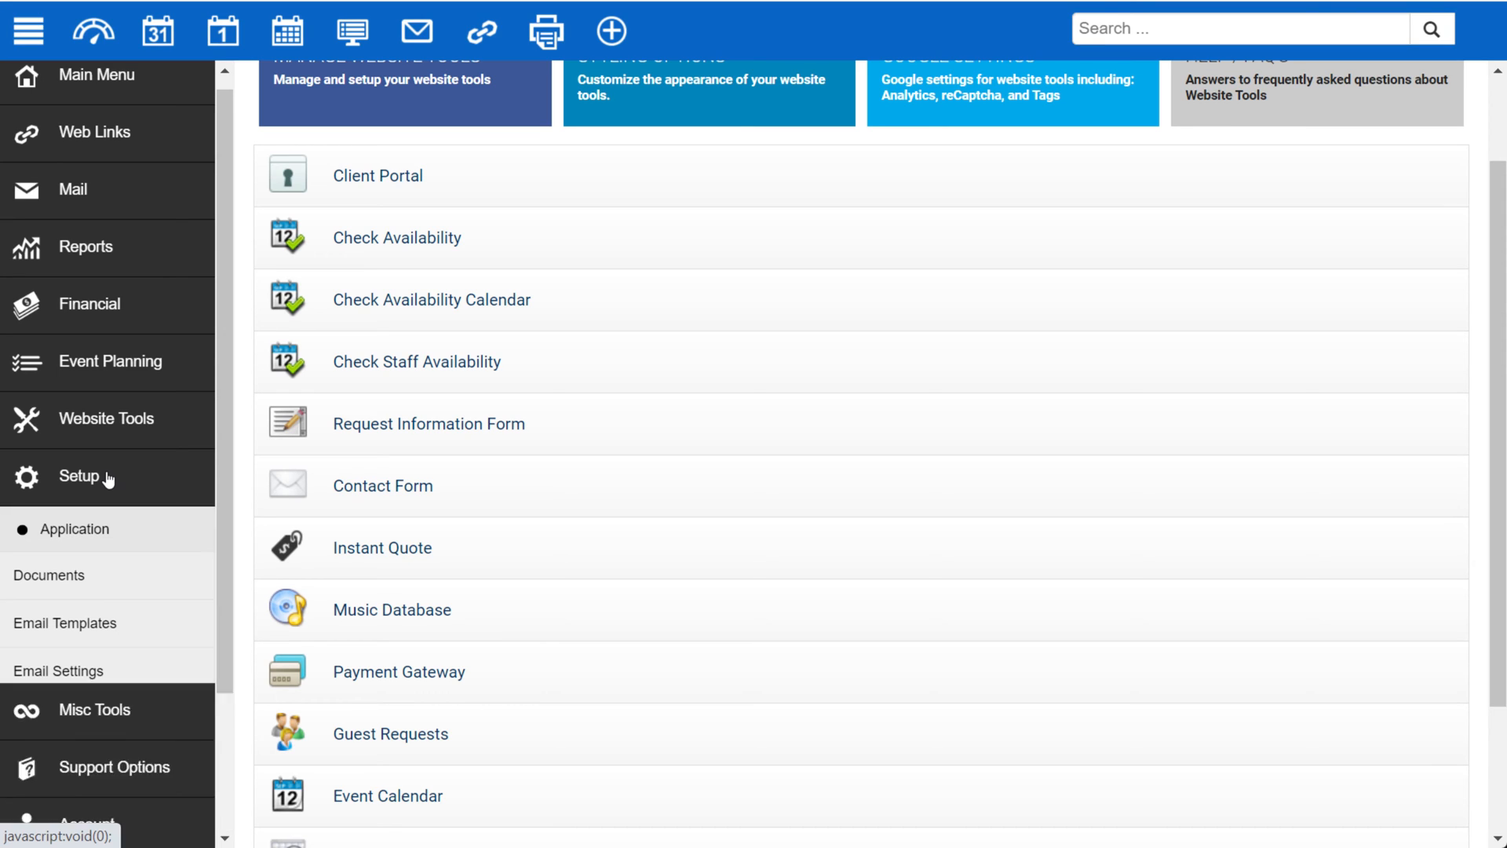
scroll(down, 3)
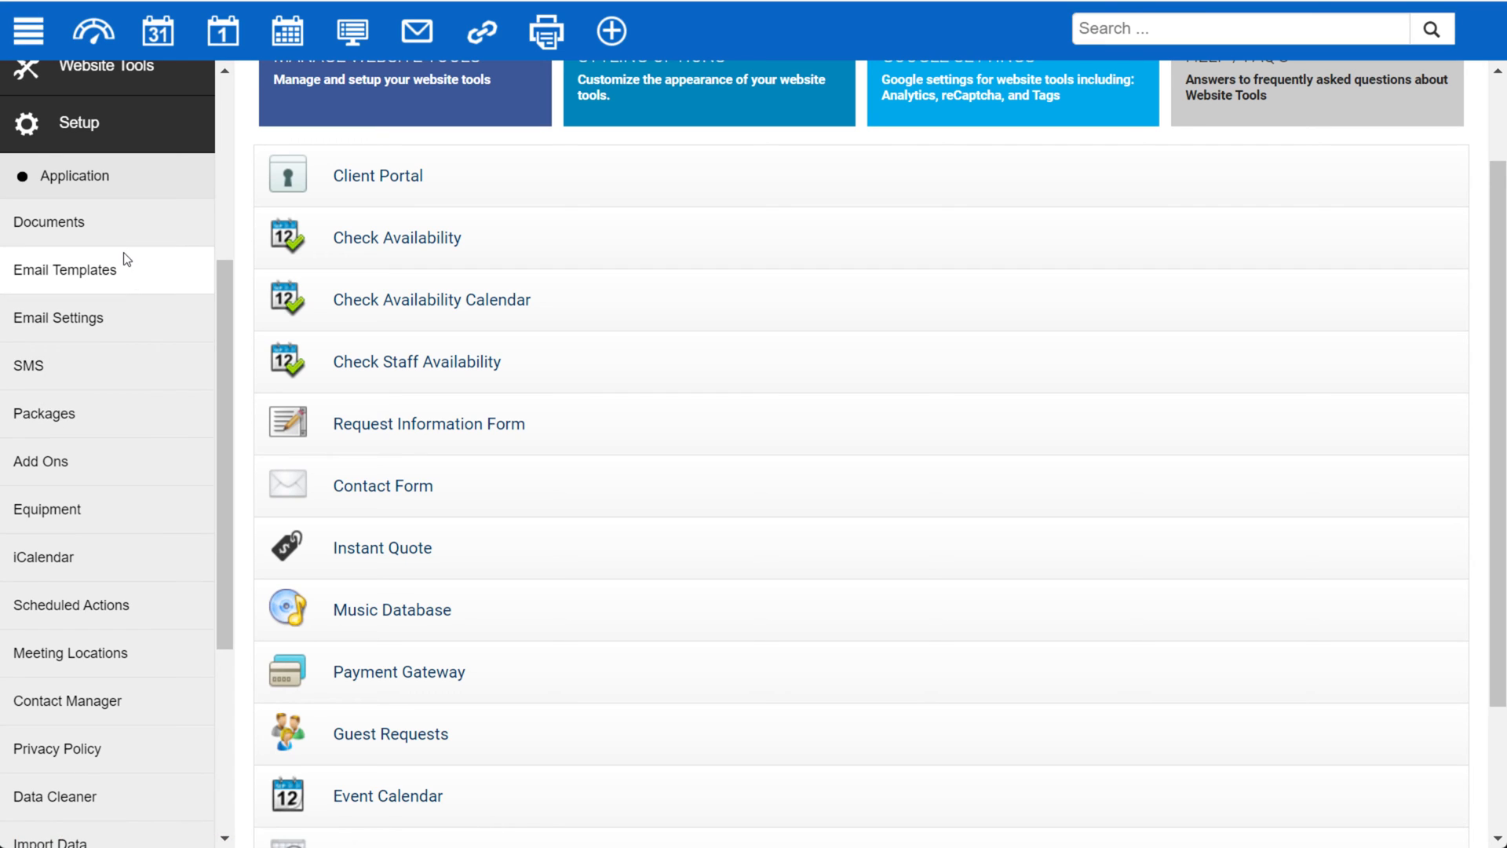
mouse_move(50, 221)
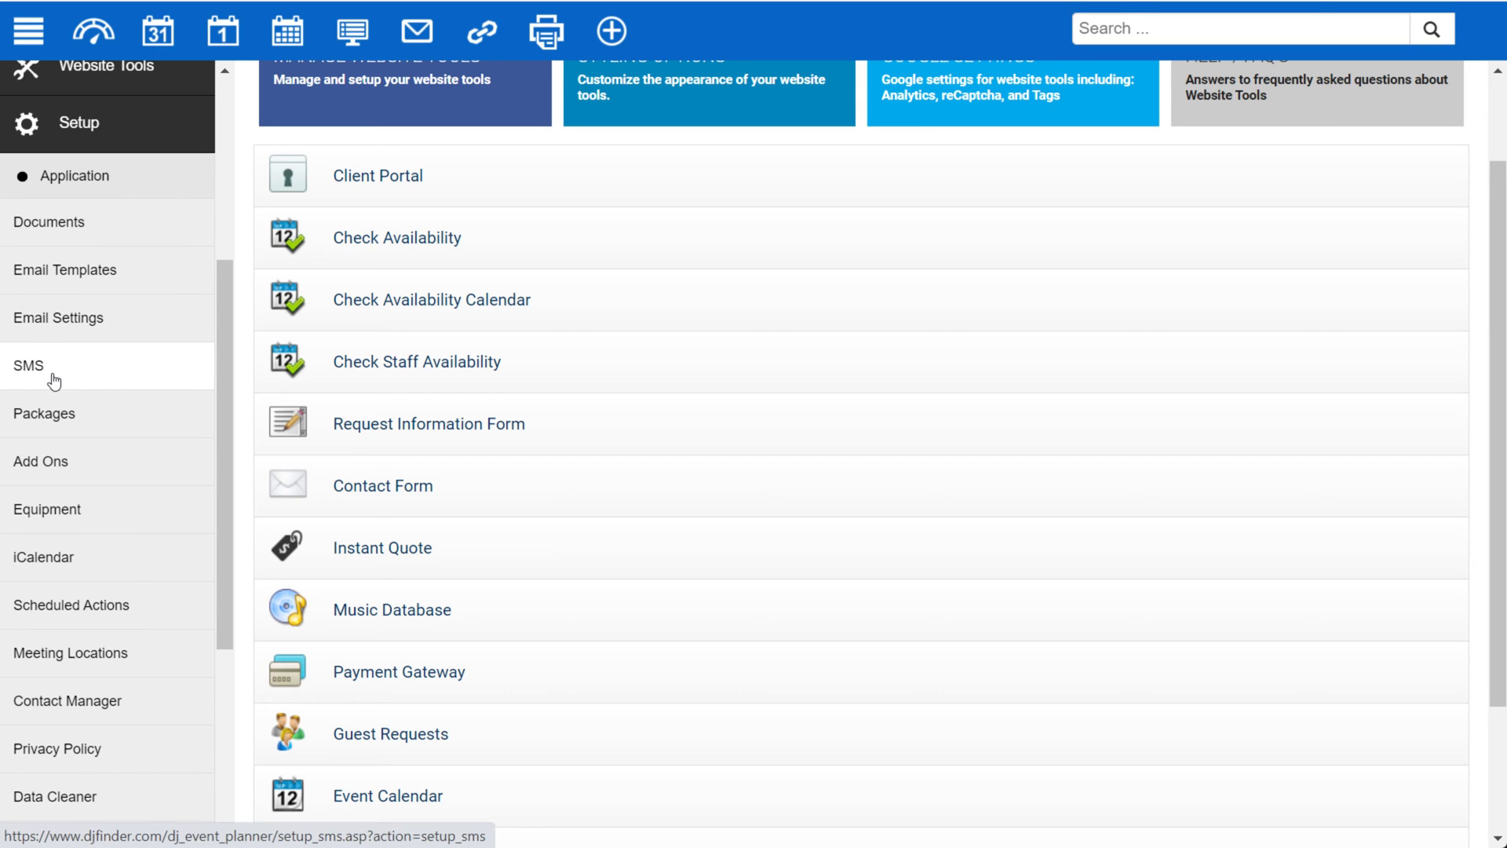
mouse_move(41, 461)
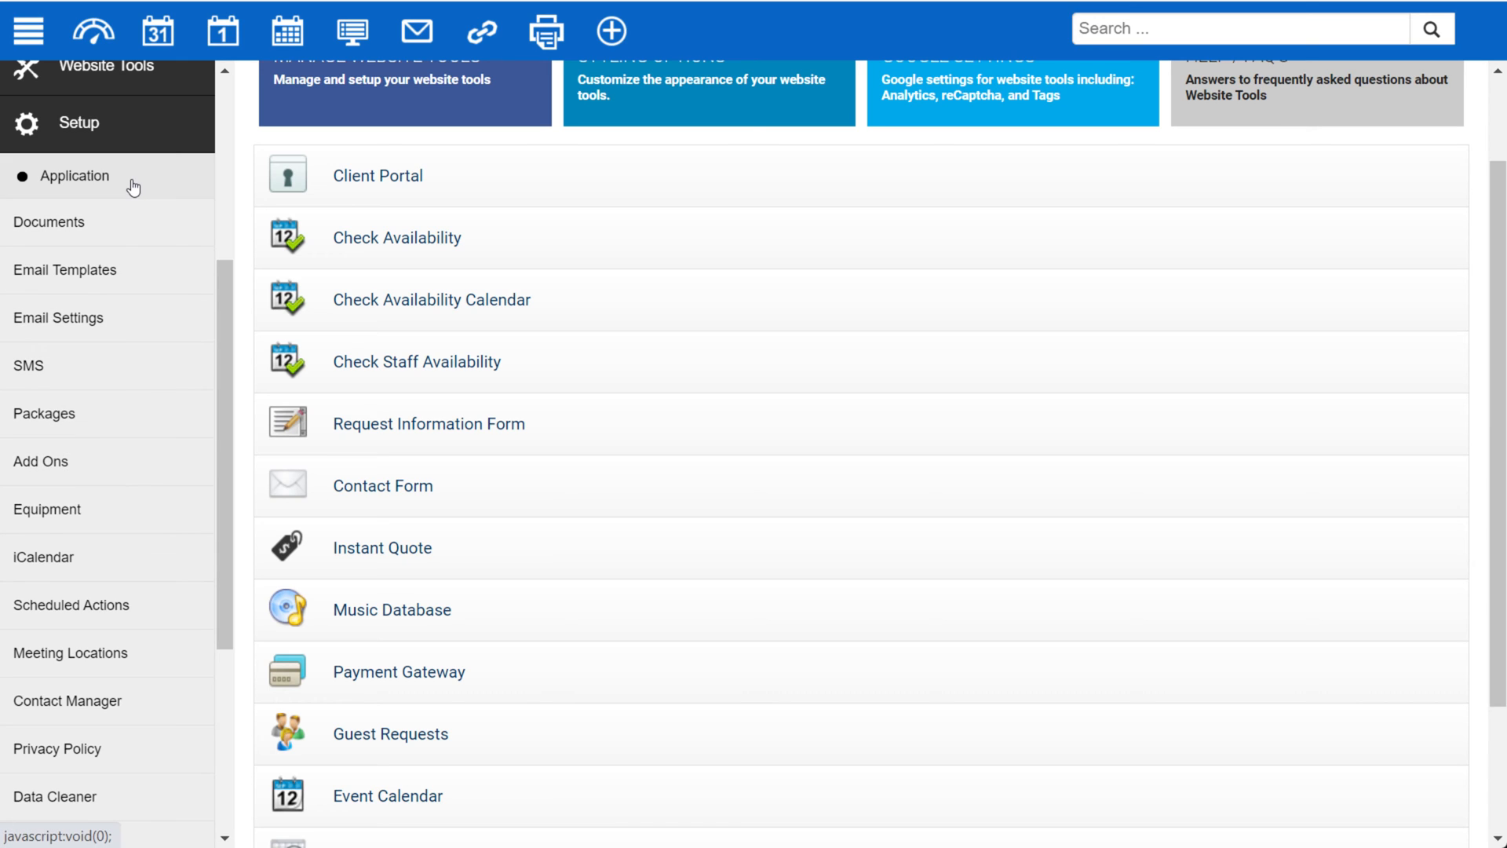
click(74, 176)
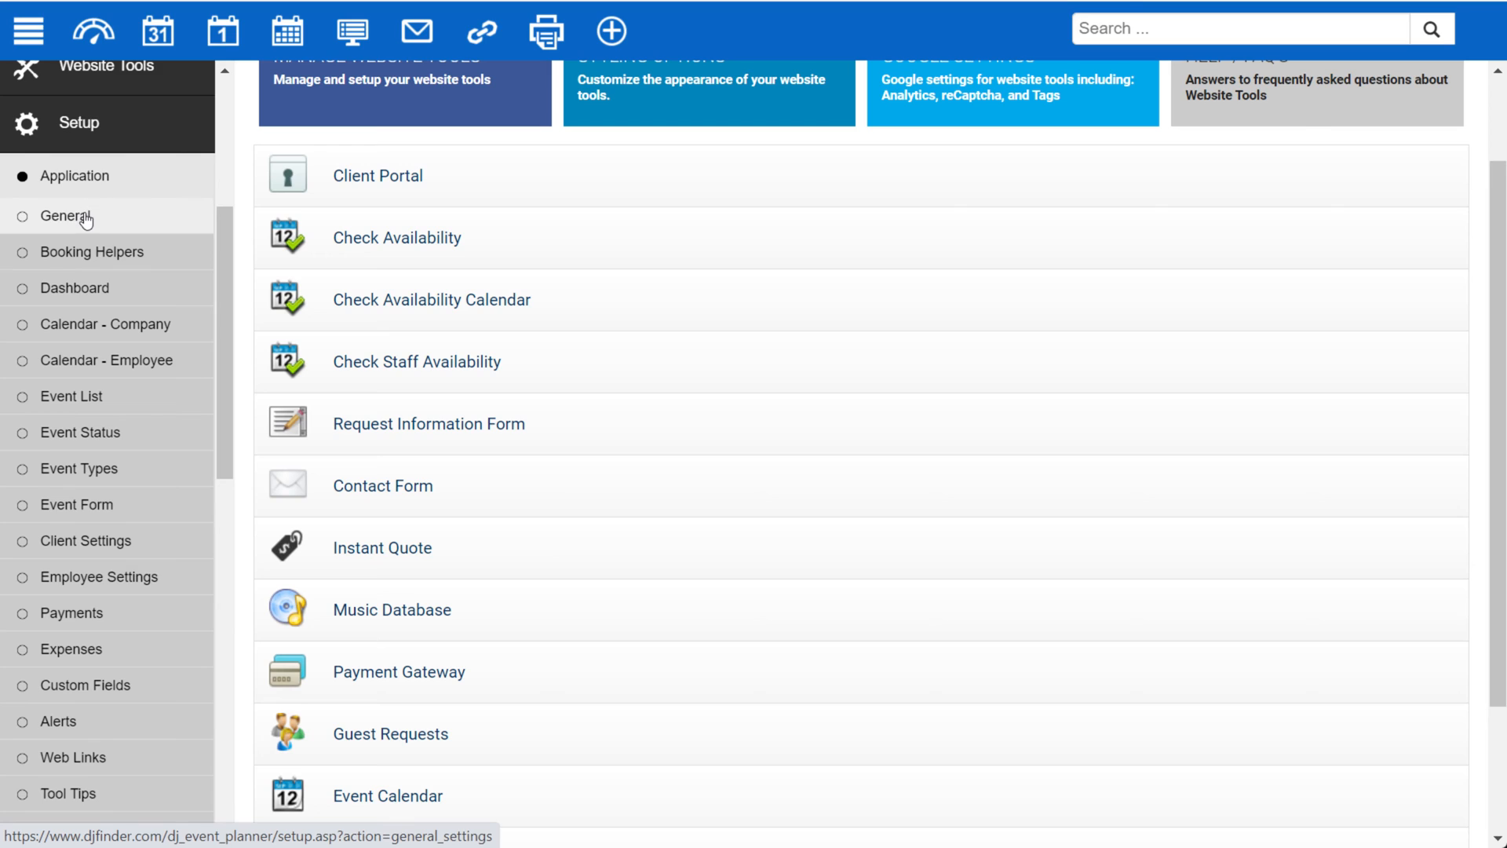
mouse_move(115, 268)
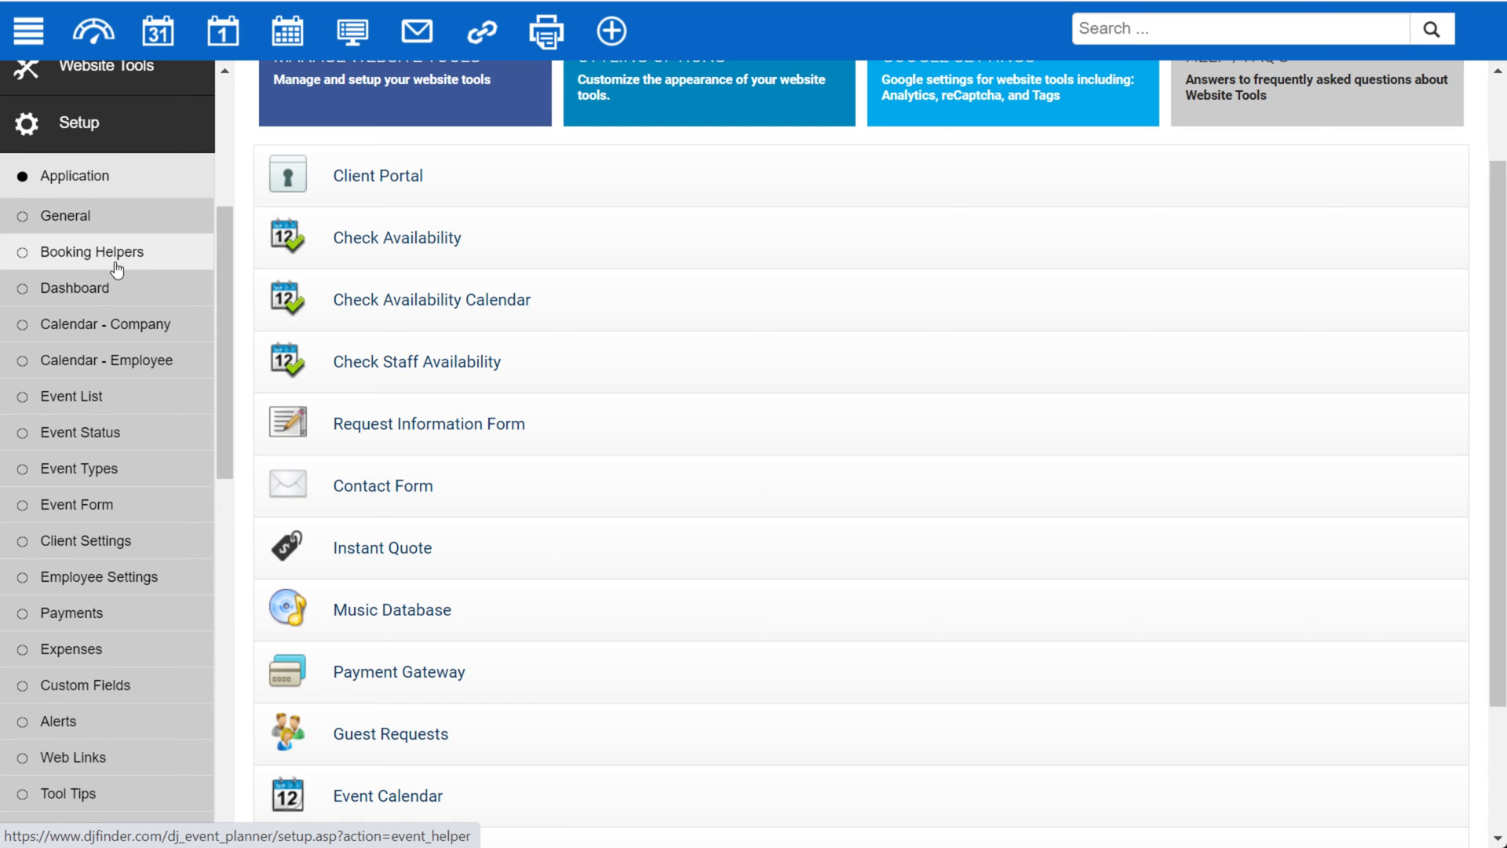
mouse_move(80, 431)
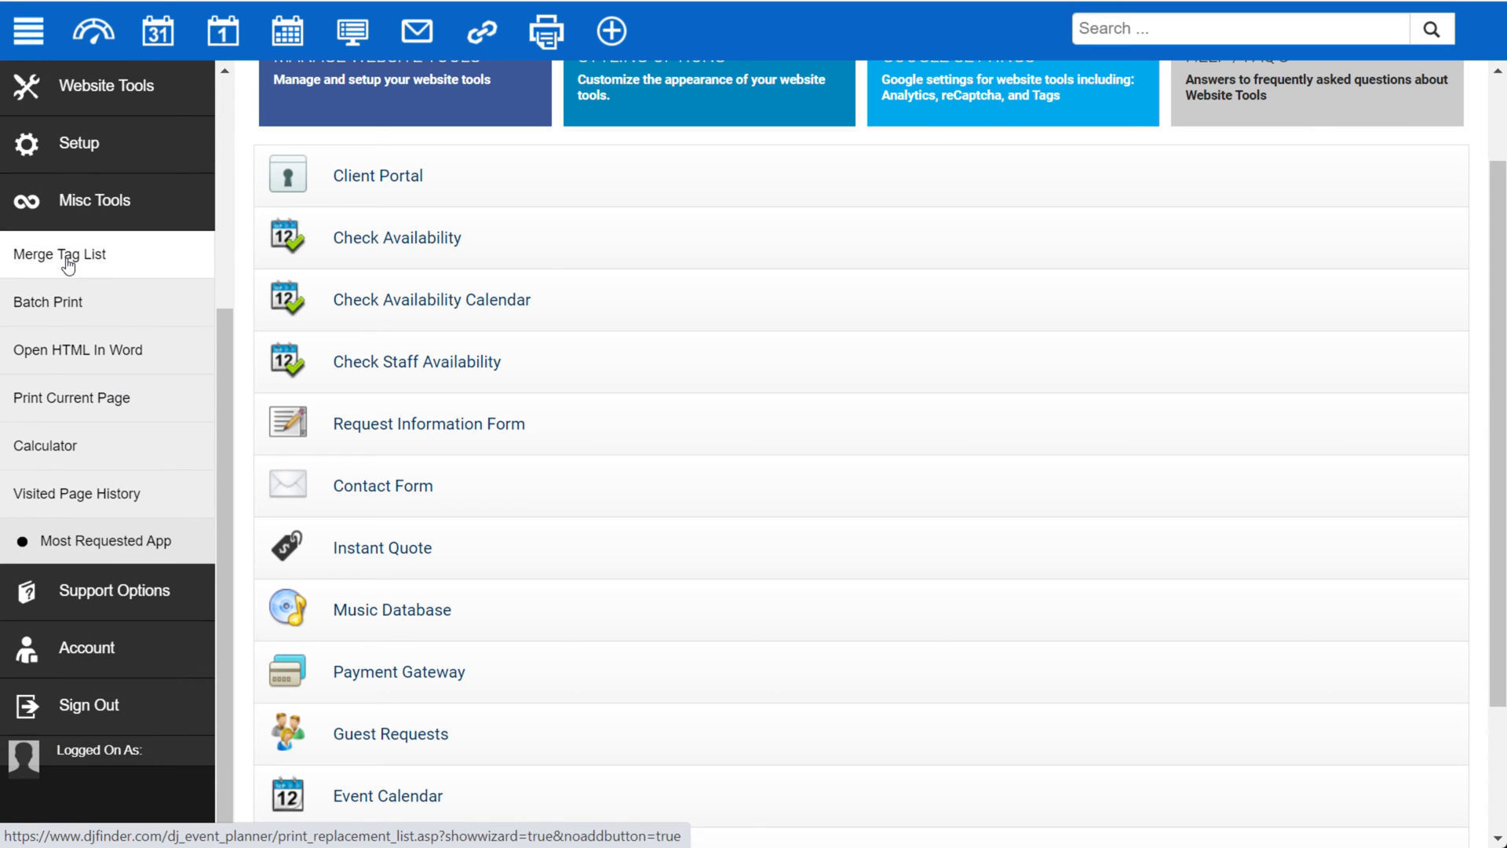
mouse_move(85, 262)
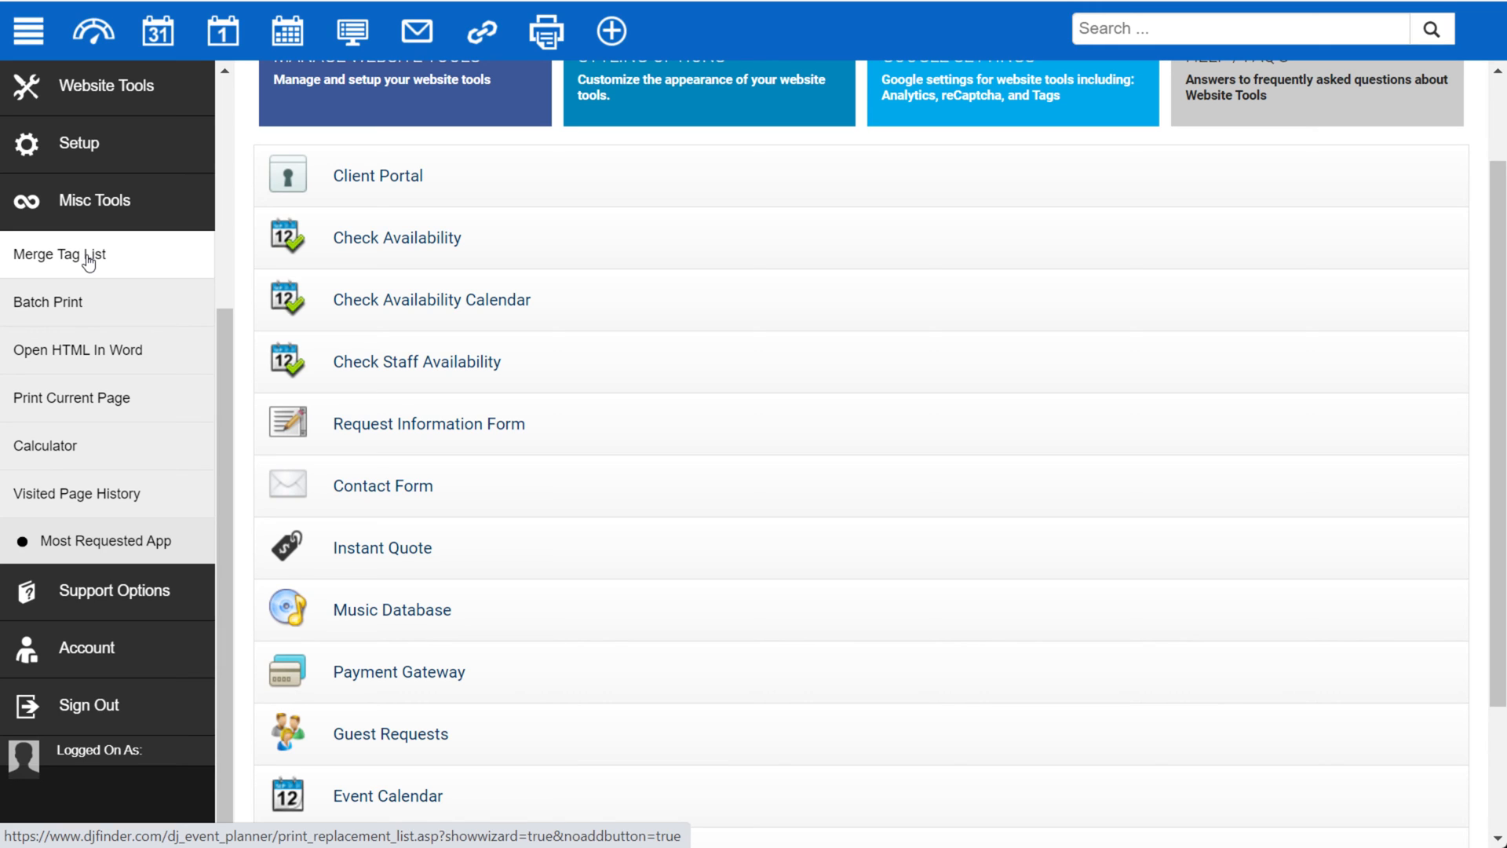
mouse_move(89, 262)
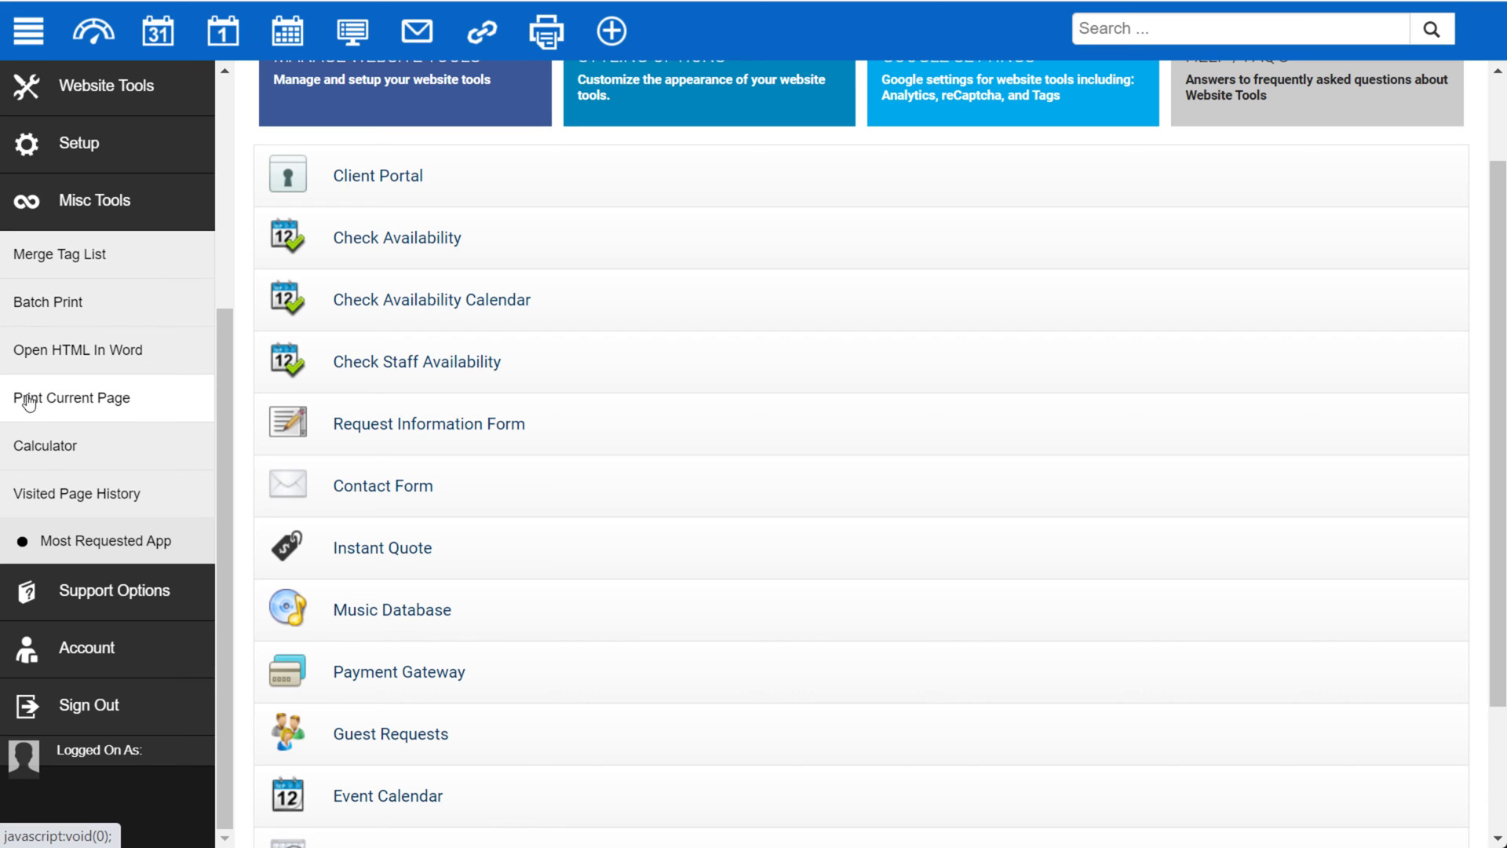
mouse_move(67, 466)
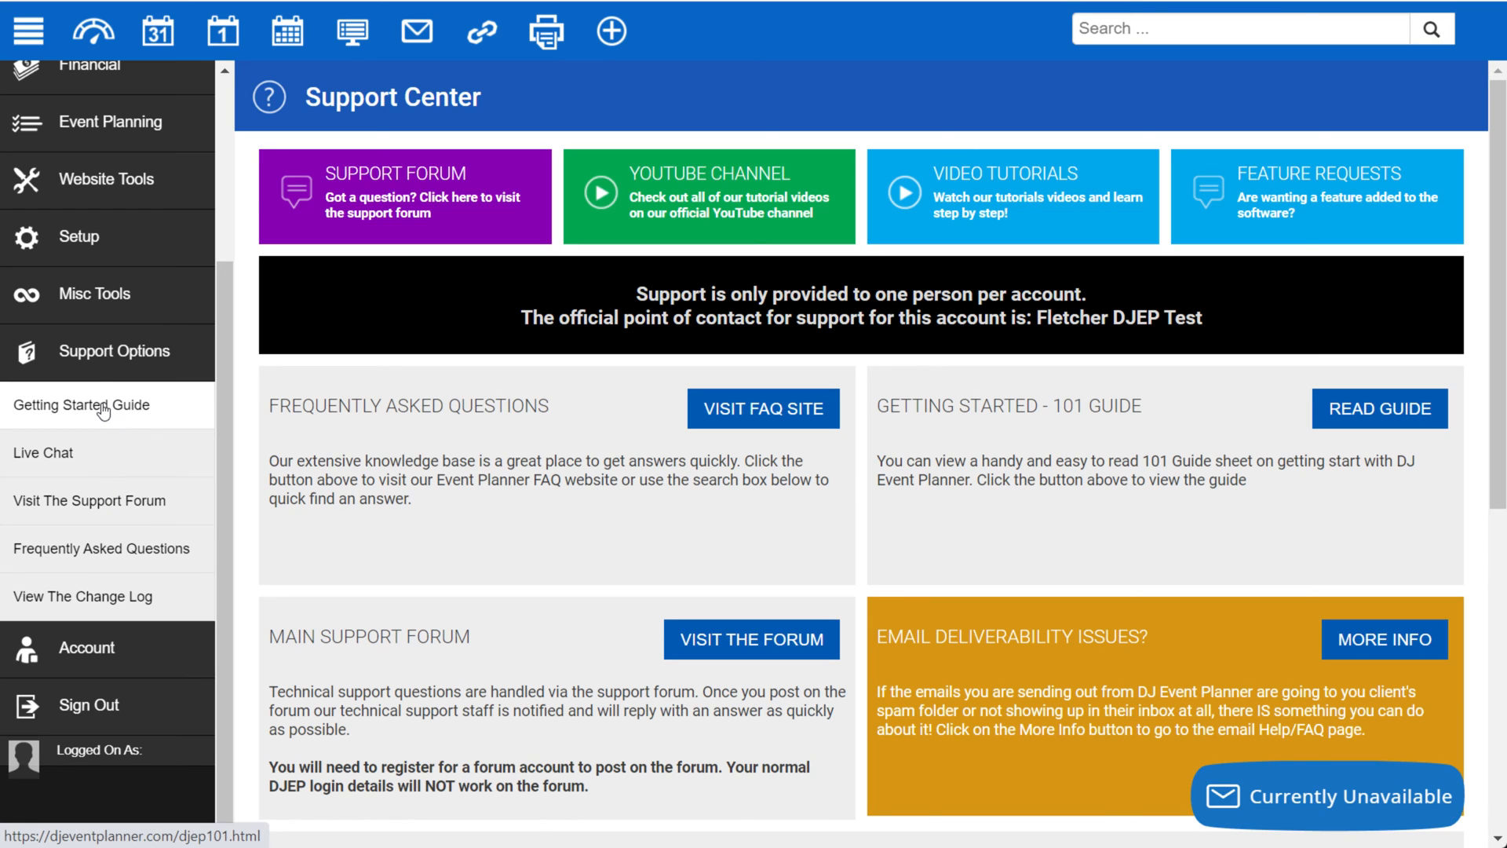
mouse_move(42, 452)
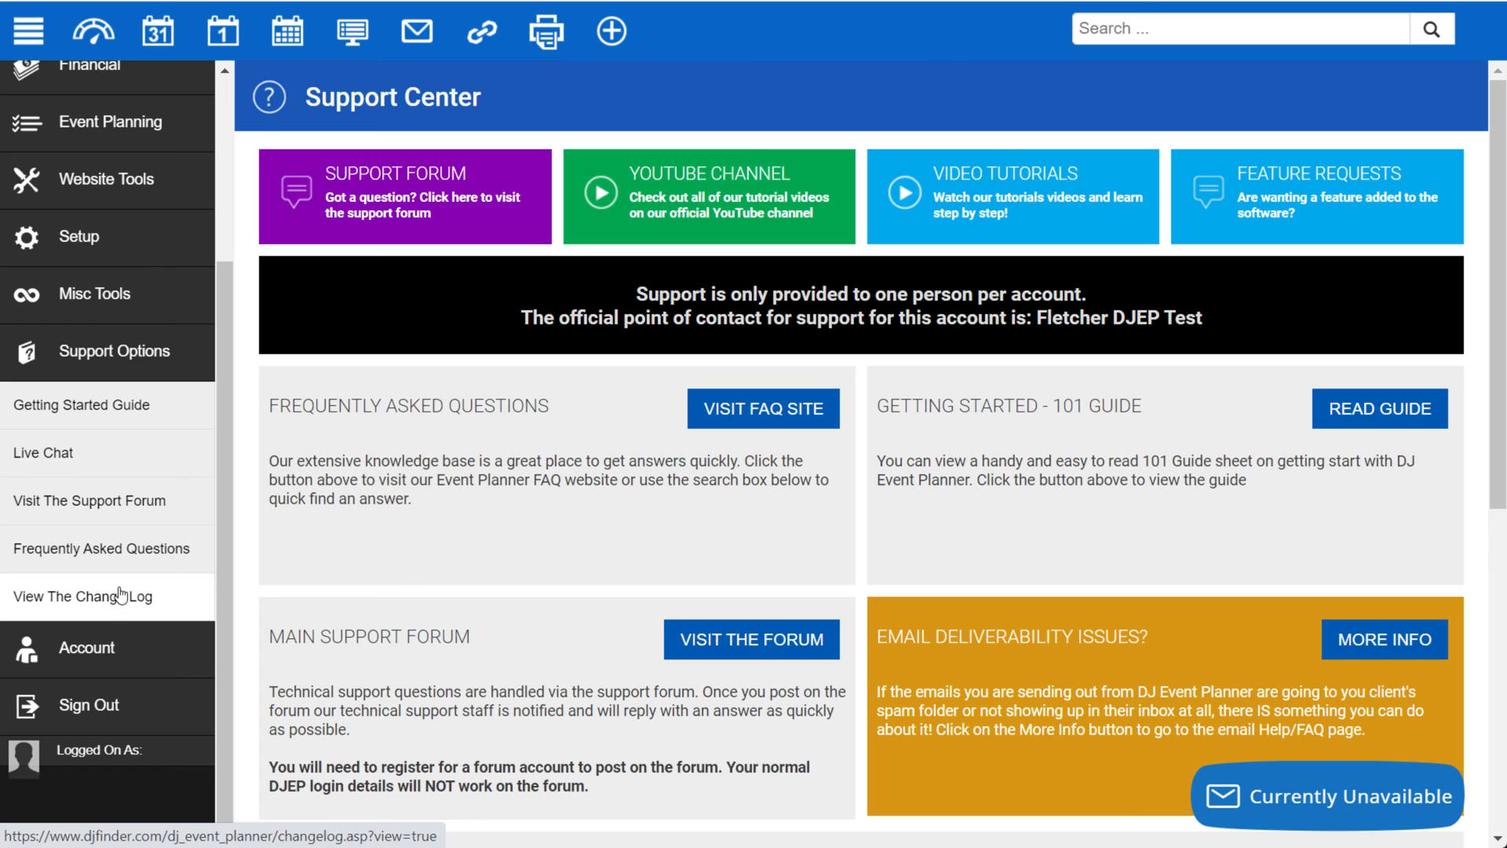
Review the My Account page through company, administrator login, email verification, server details and legal notices.
click(85, 647)
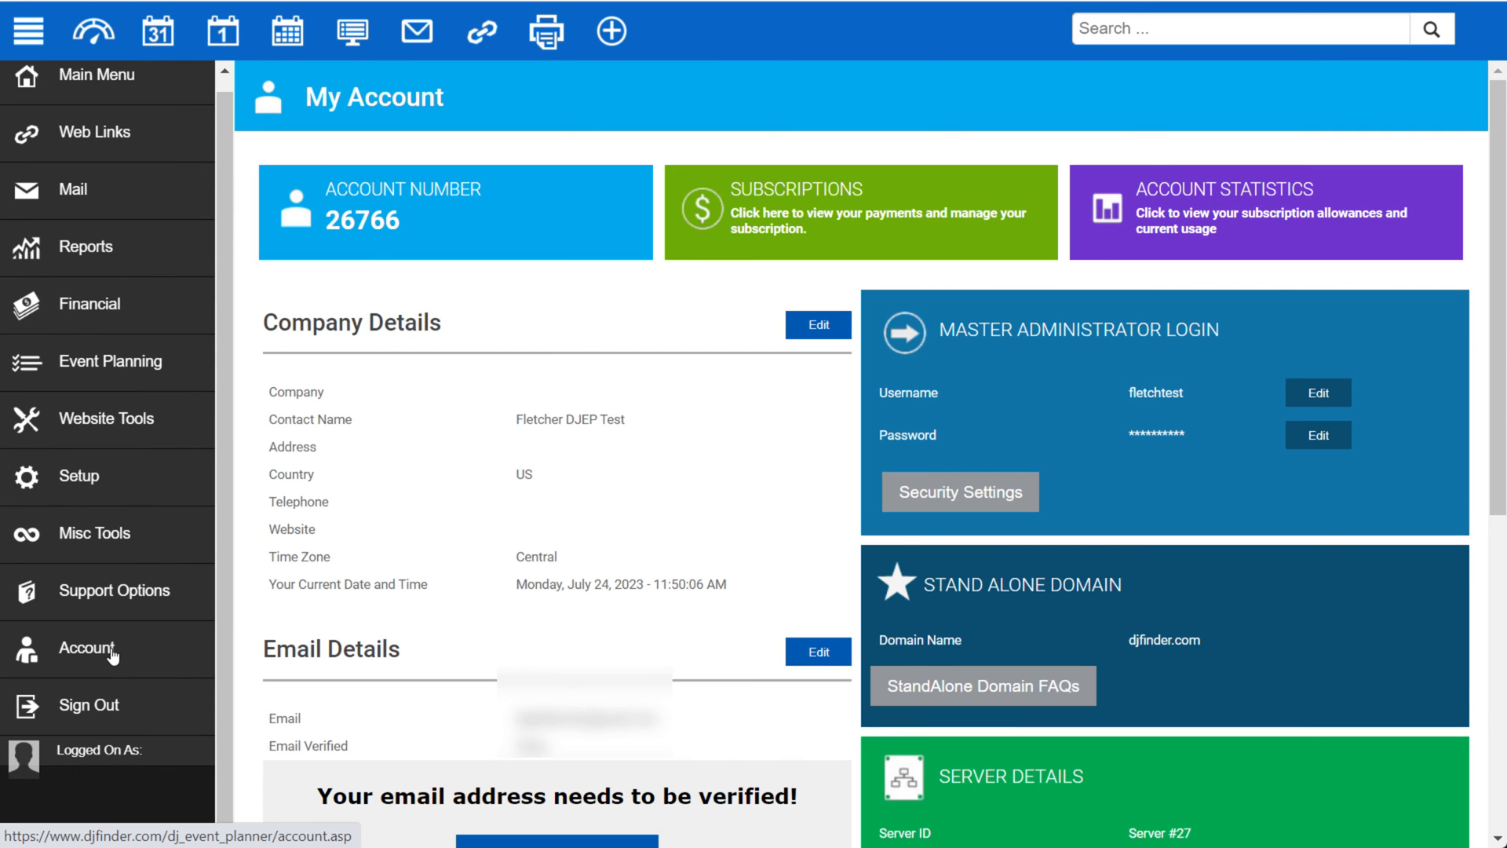
scroll(down, 3)
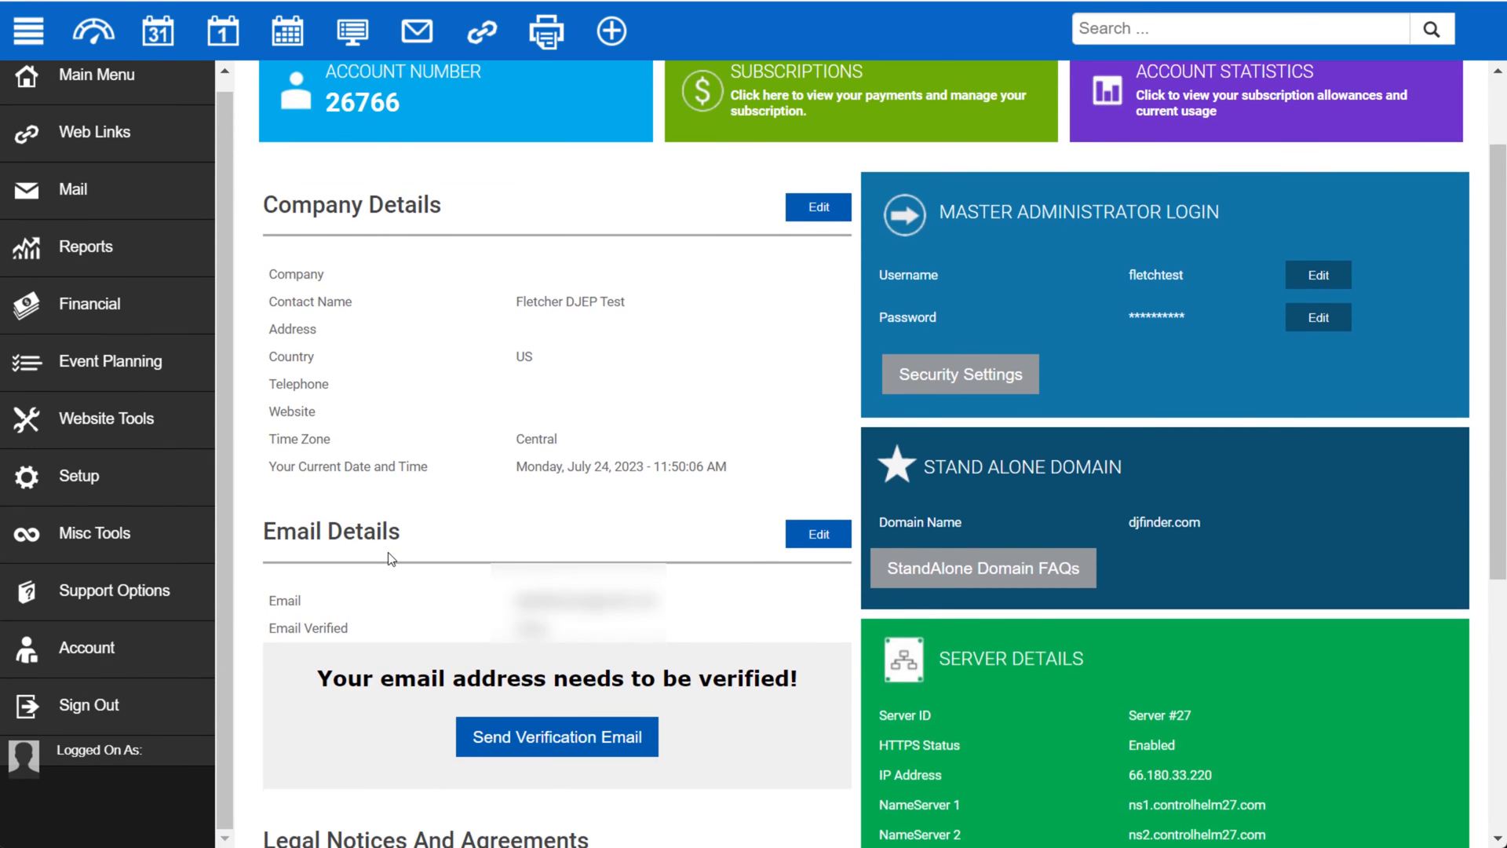
scroll(down, 3)
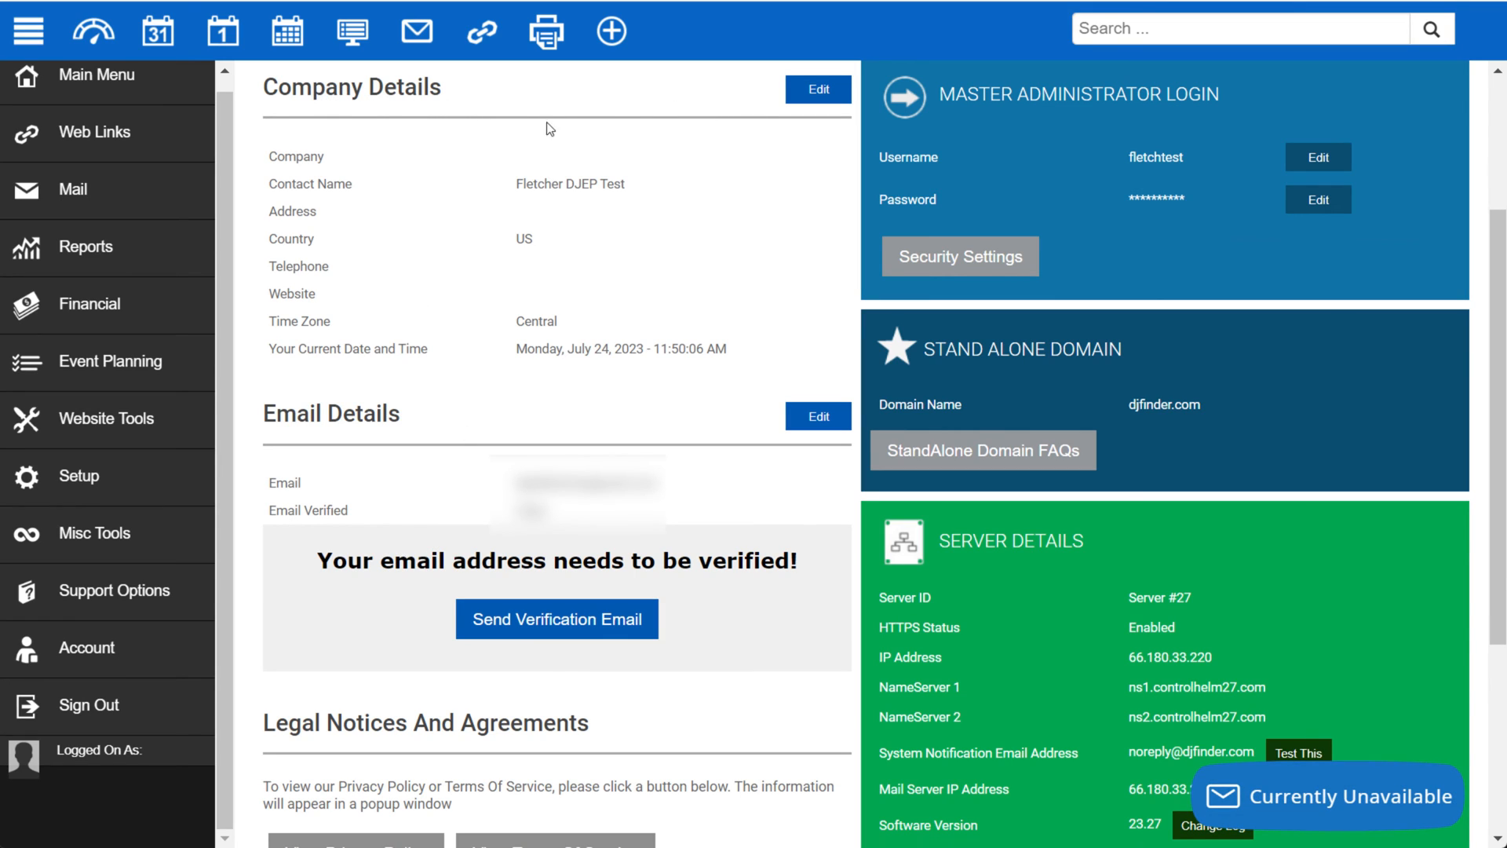
mouse_move(789, 611)
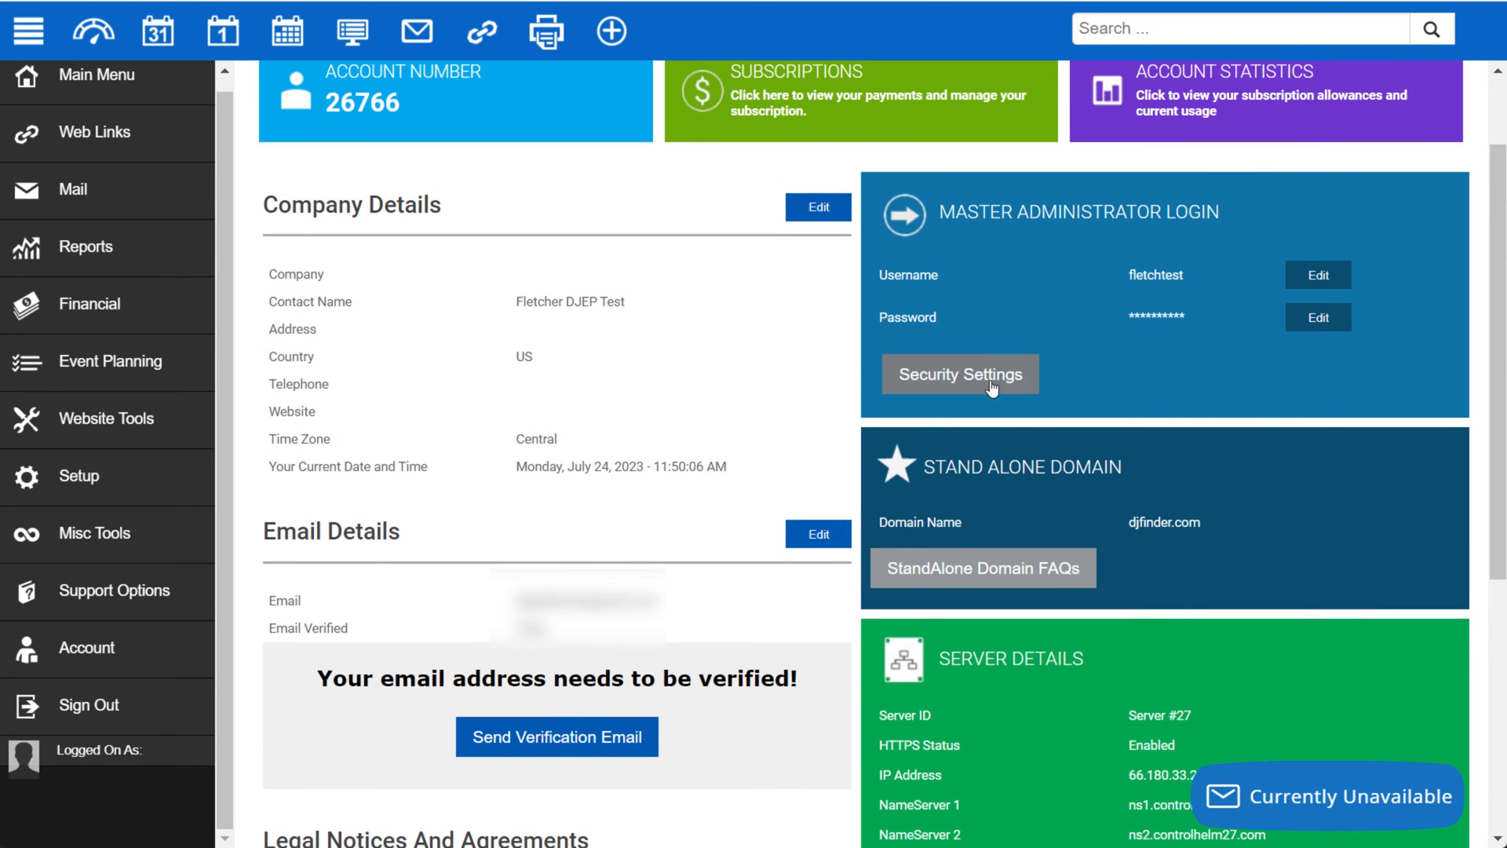
mouse_move(671, 399)
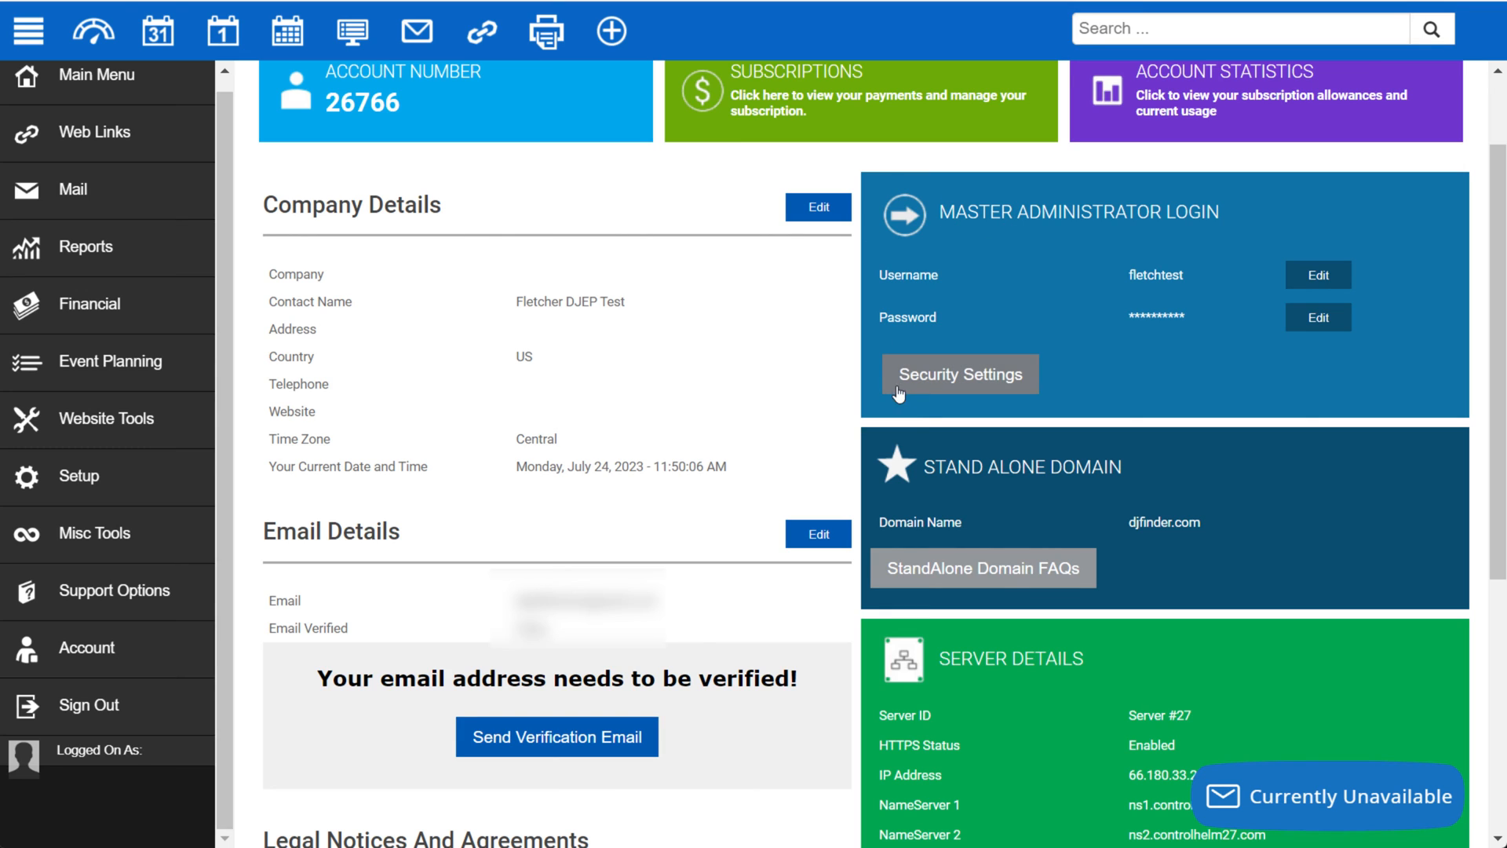
scroll(down, 3)
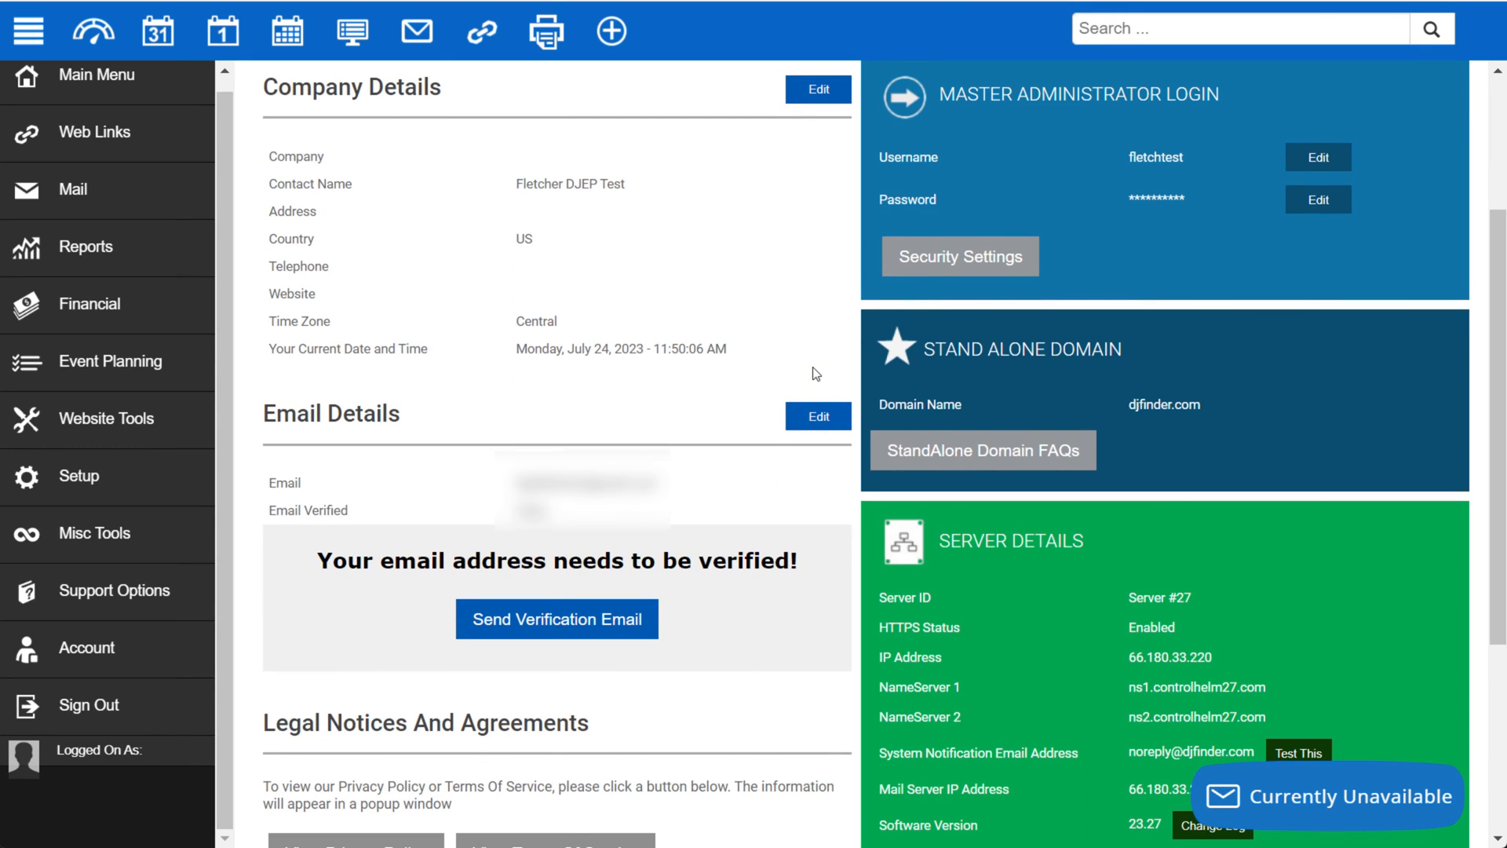
scroll(down, 3)
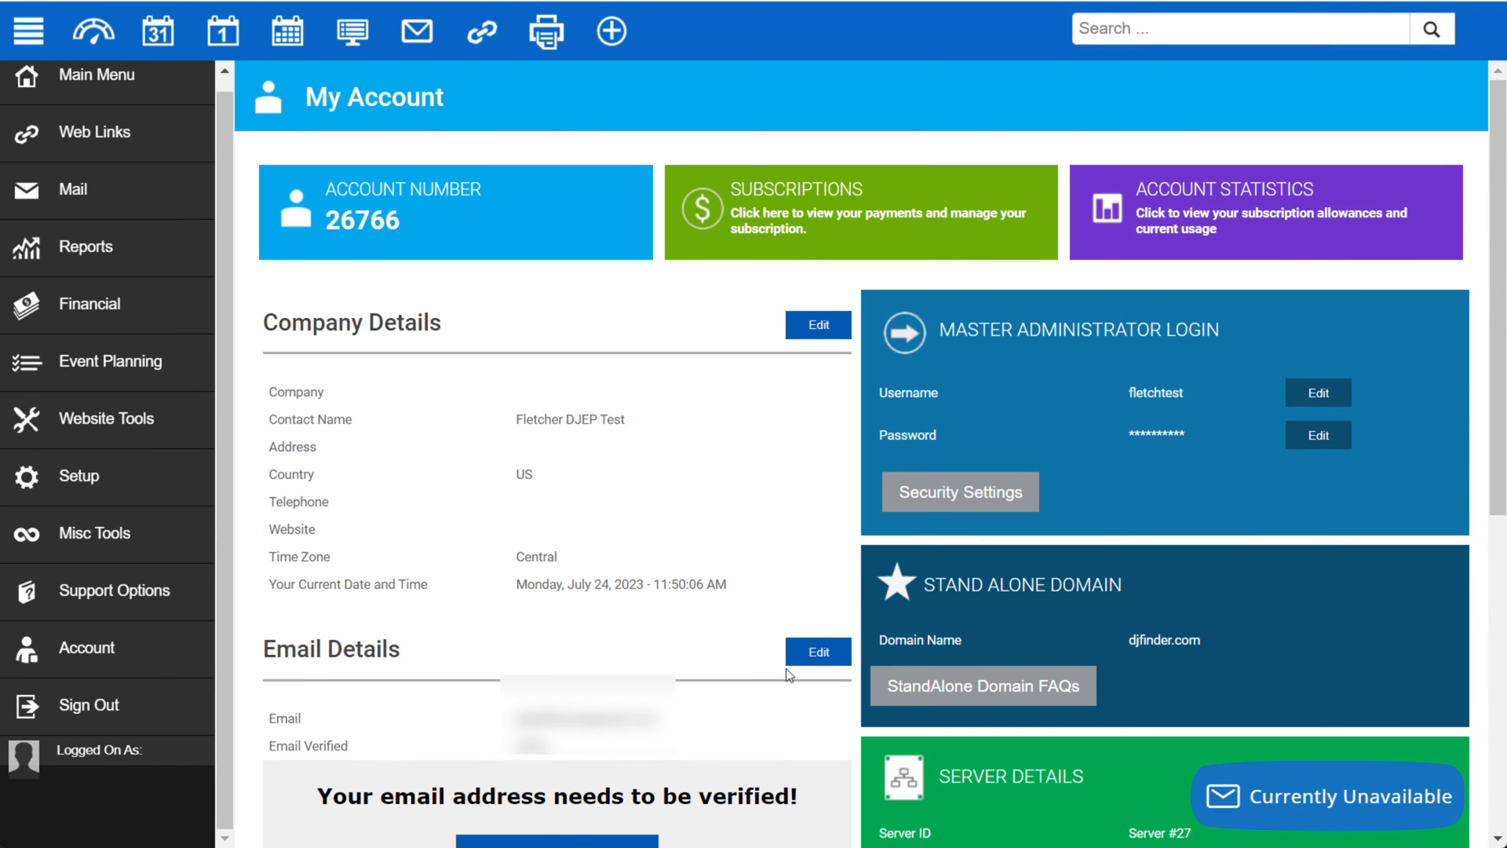
mouse_move(718, 286)
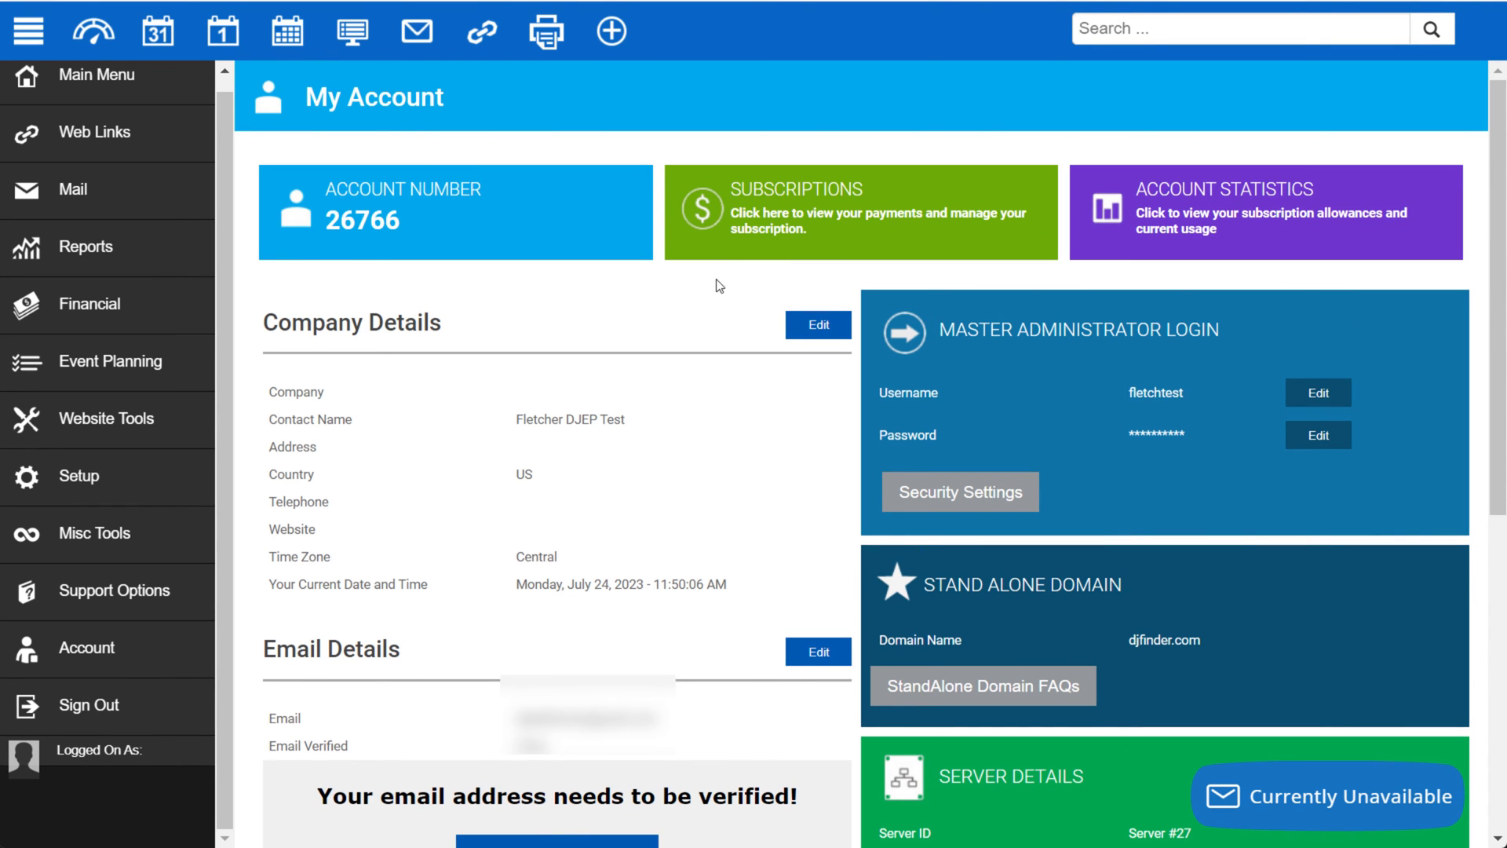
mouse_move(758, 181)
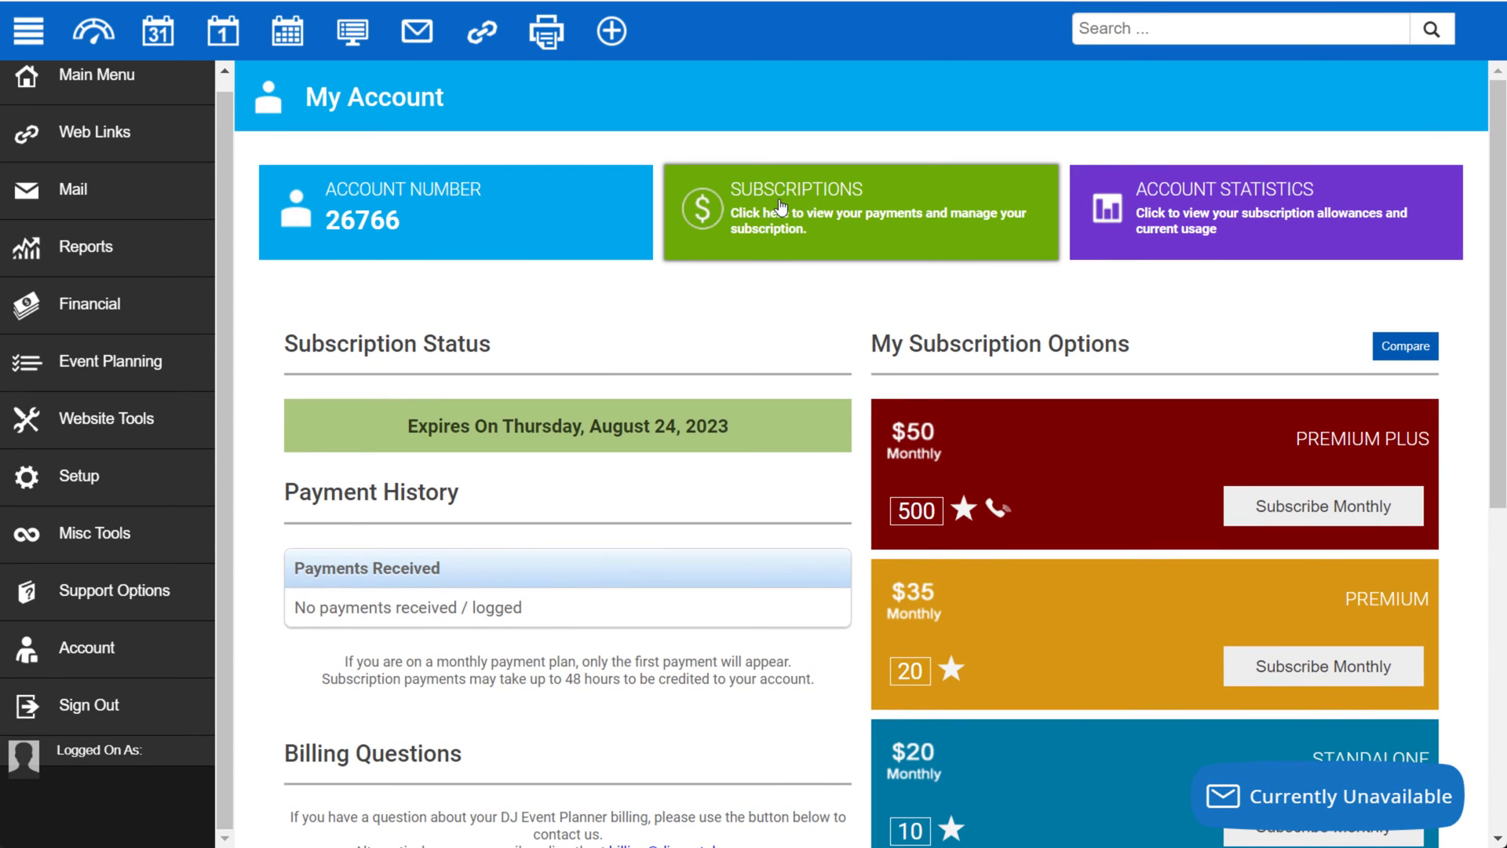
Show the subscription expiry of August 24, 2023, payment history and Premium Plus, Premium and Standalone plans.
scroll(down, 3)
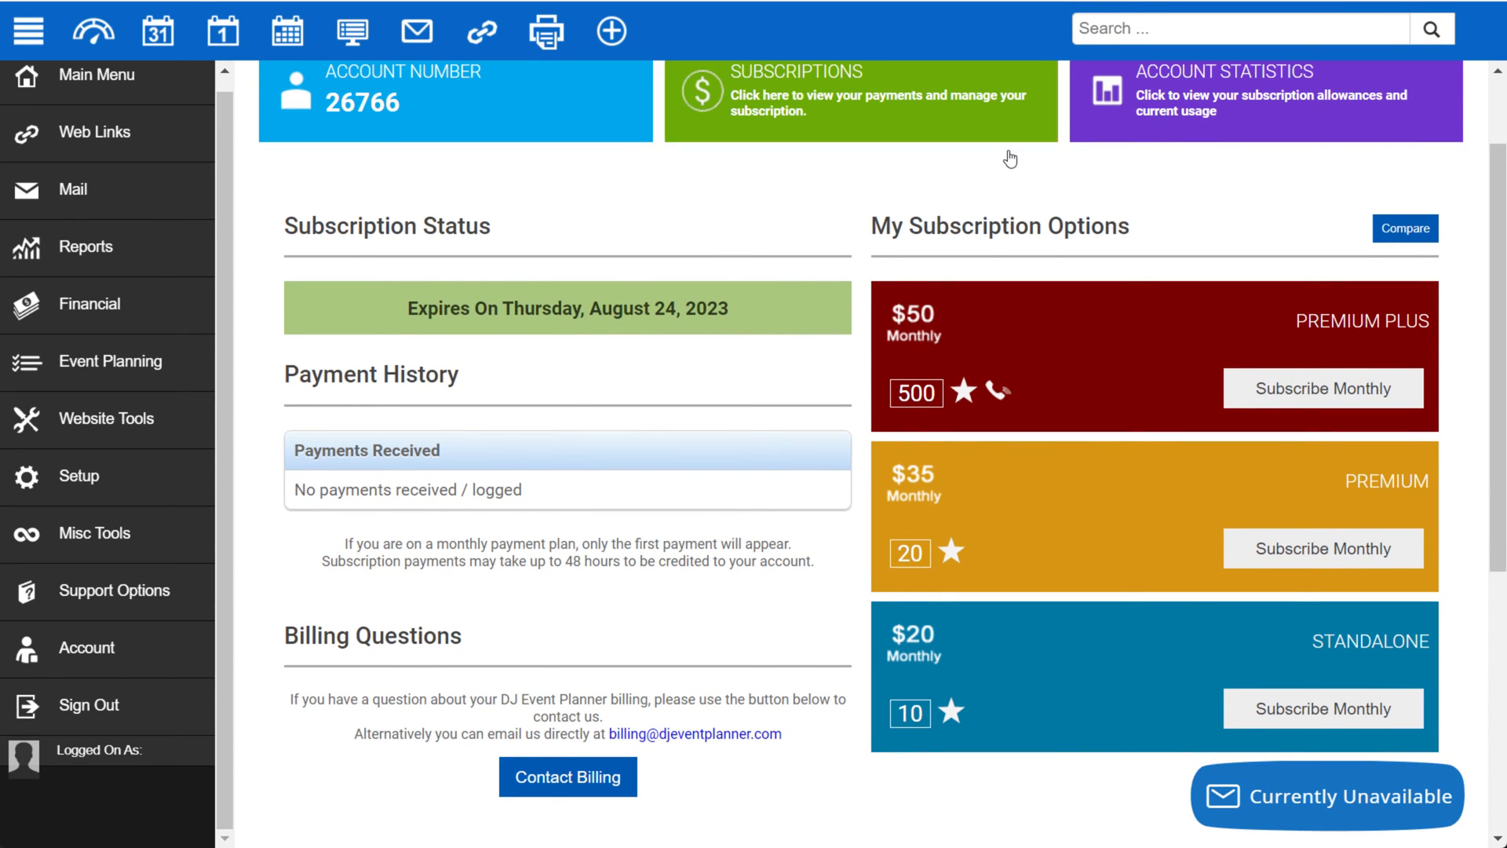
mouse_move(716, 165)
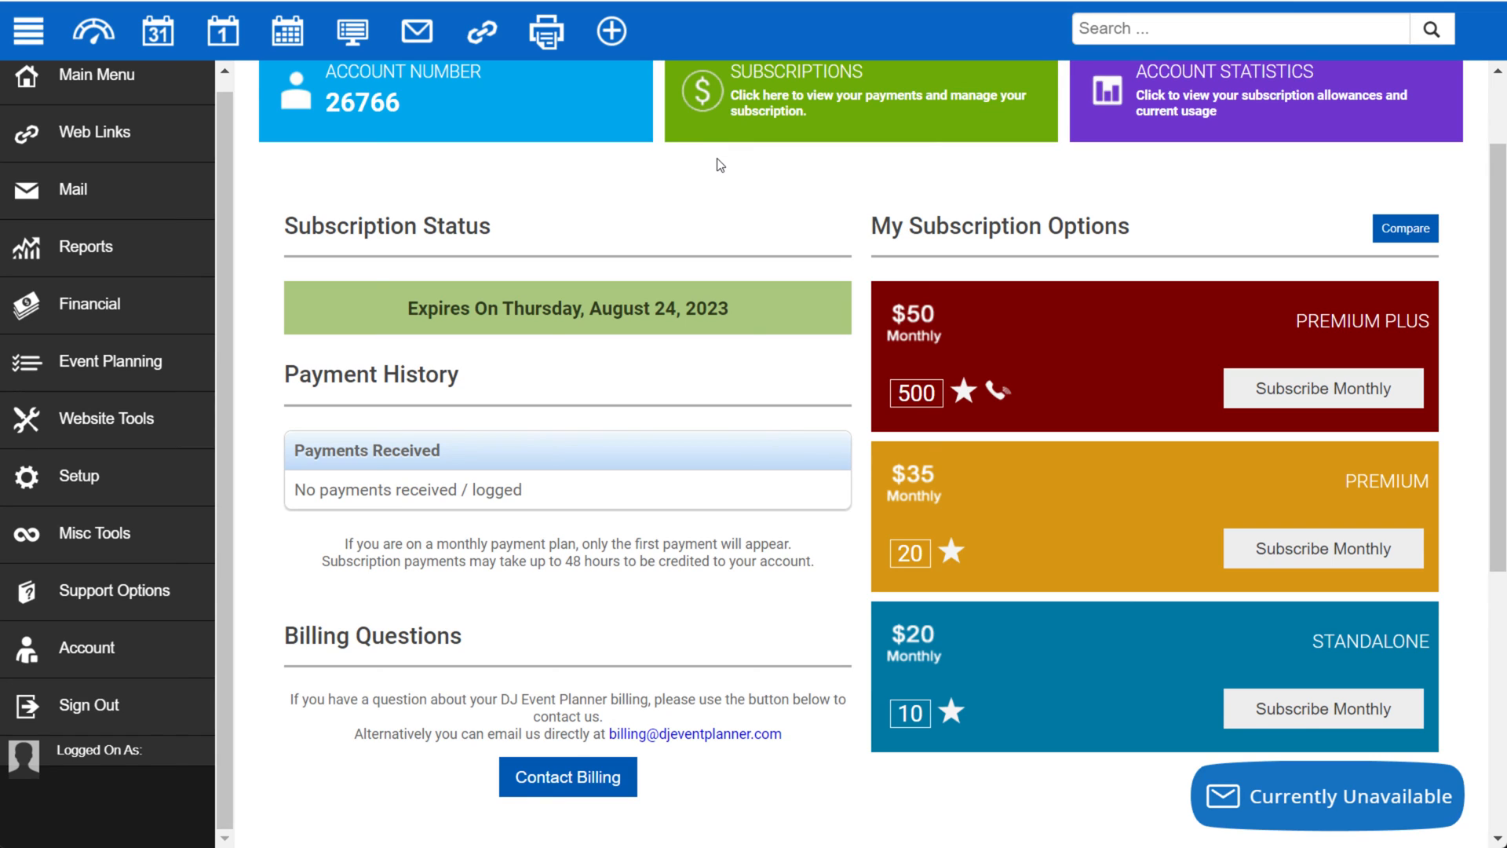
mouse_move(727, 169)
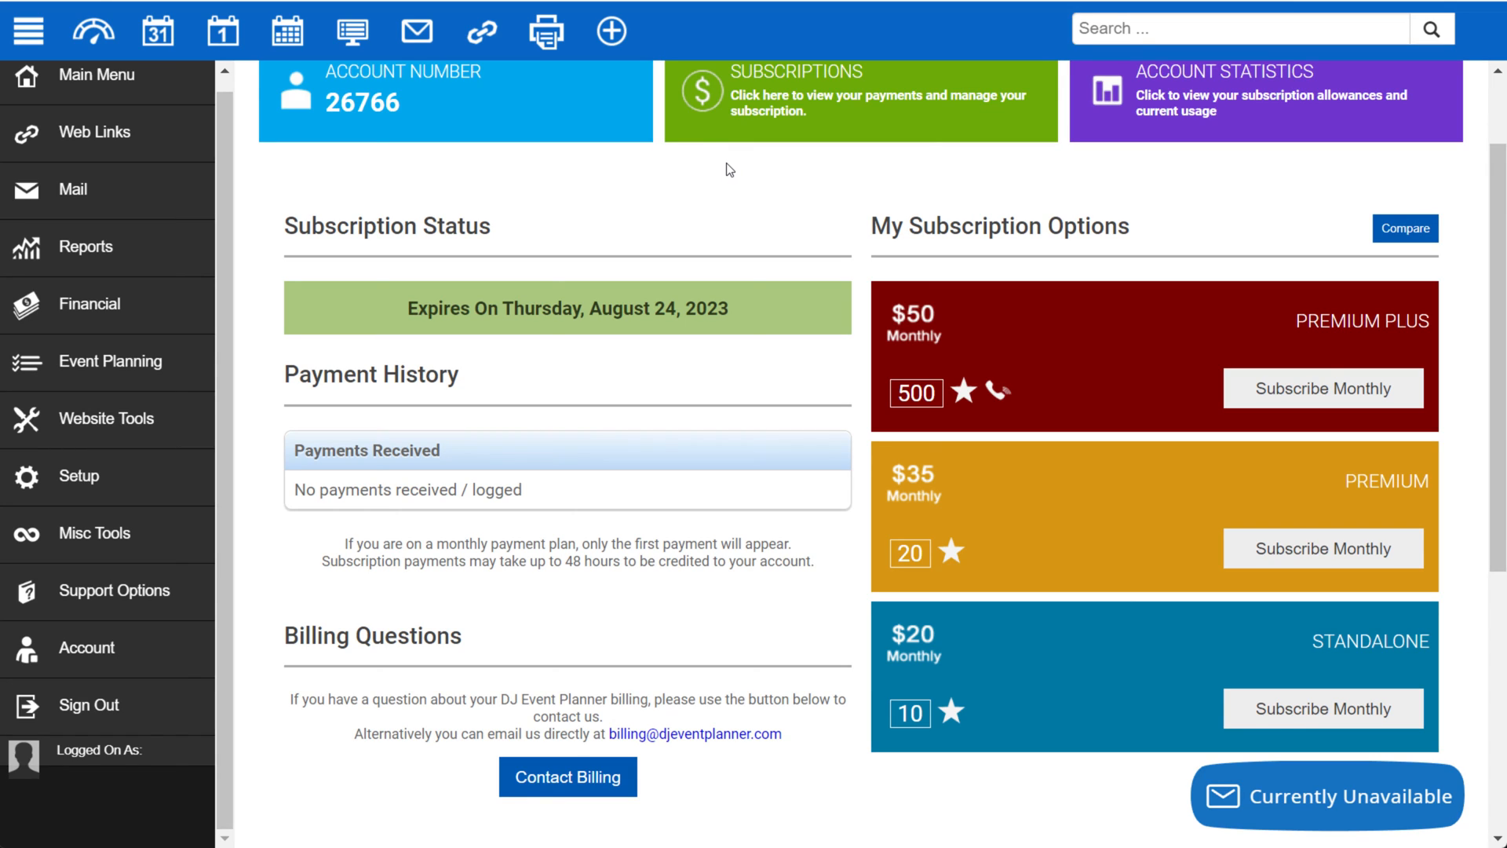
mouse_move(78, 562)
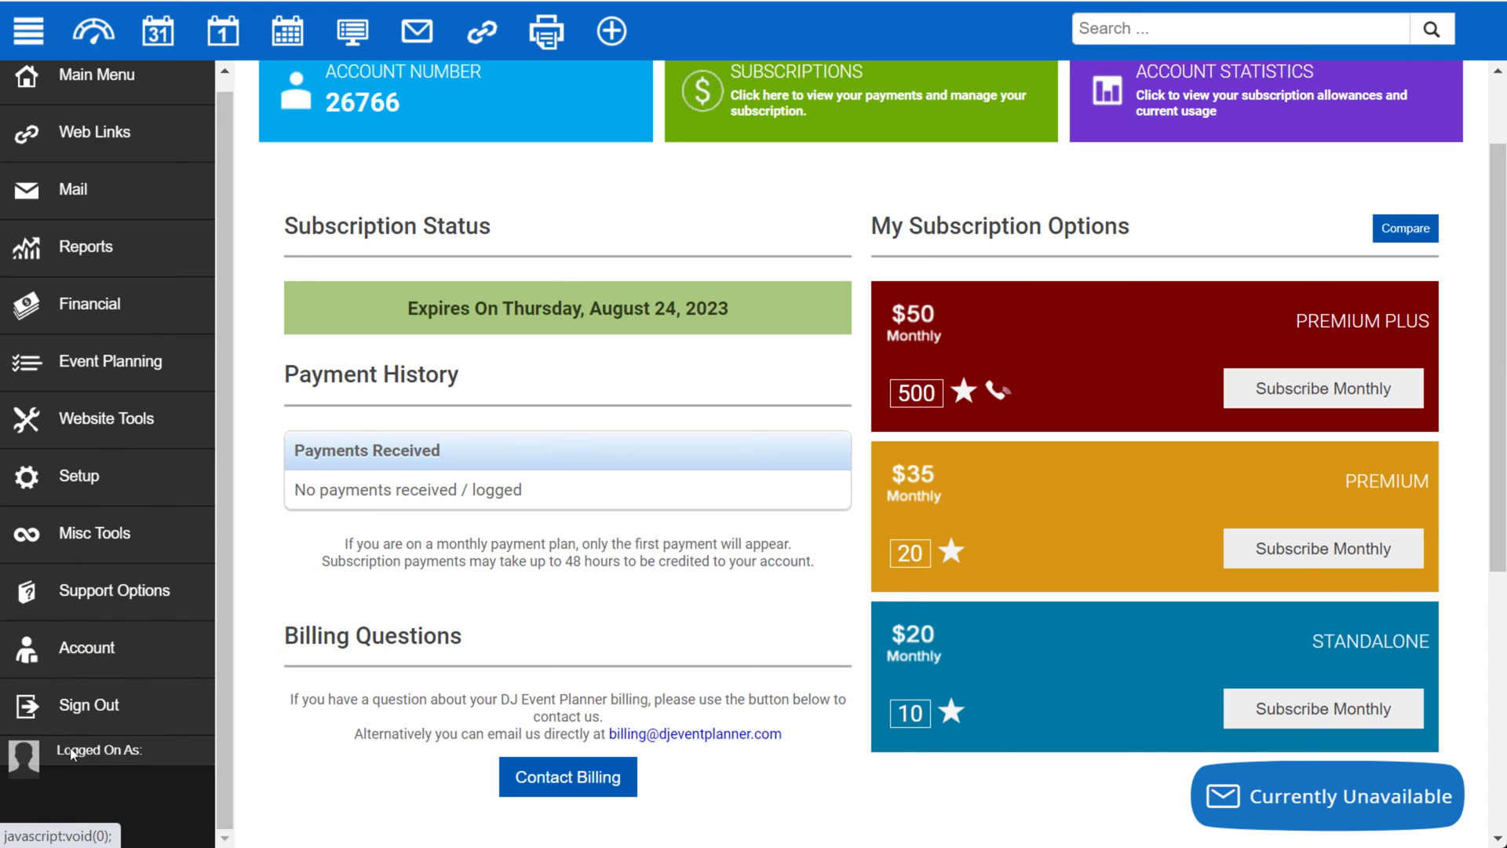
mouse_move(121, 803)
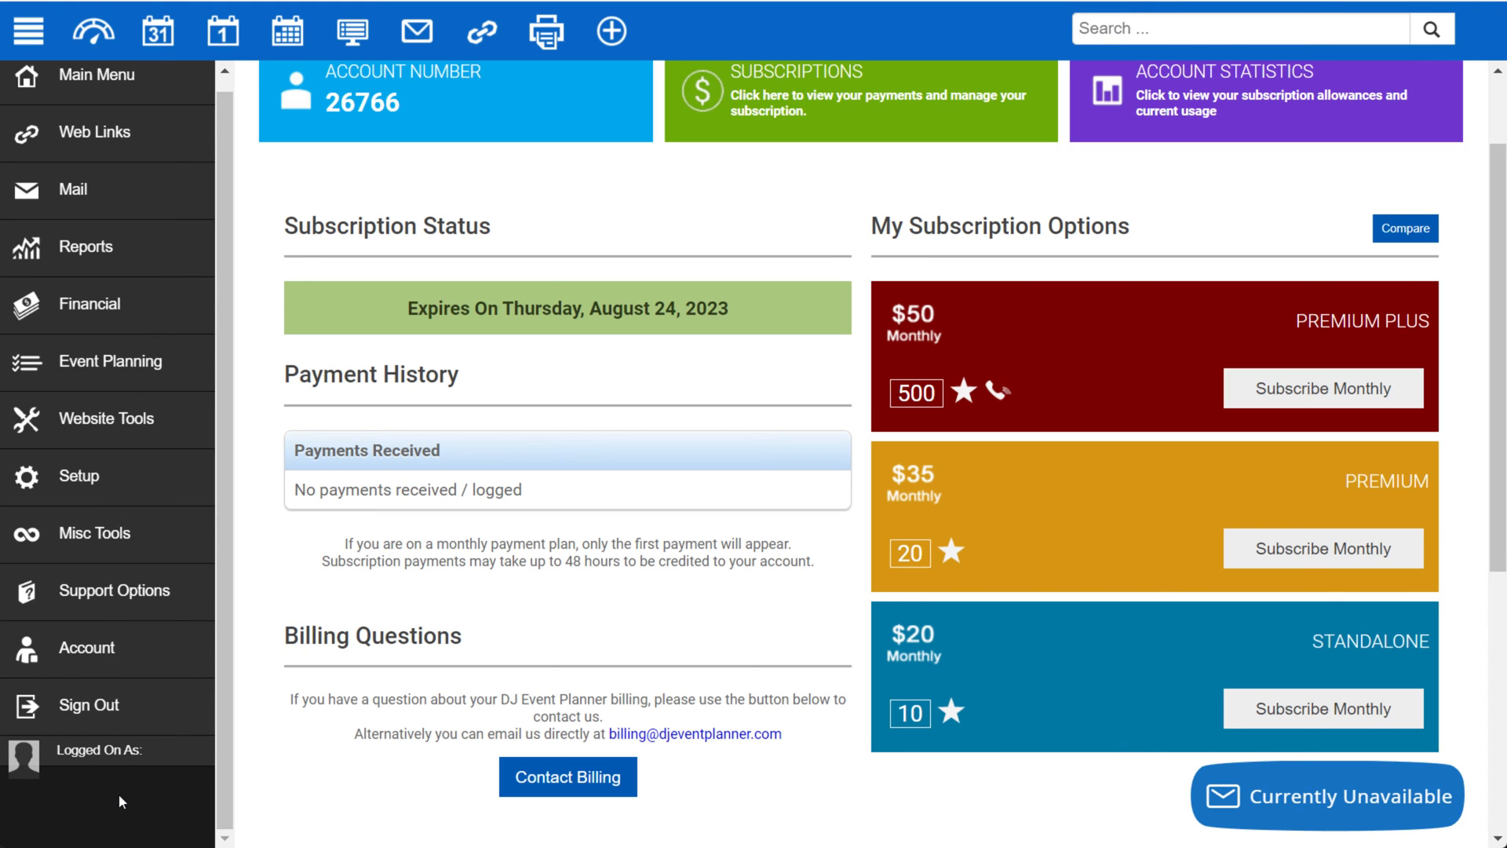
mouse_move(109, 768)
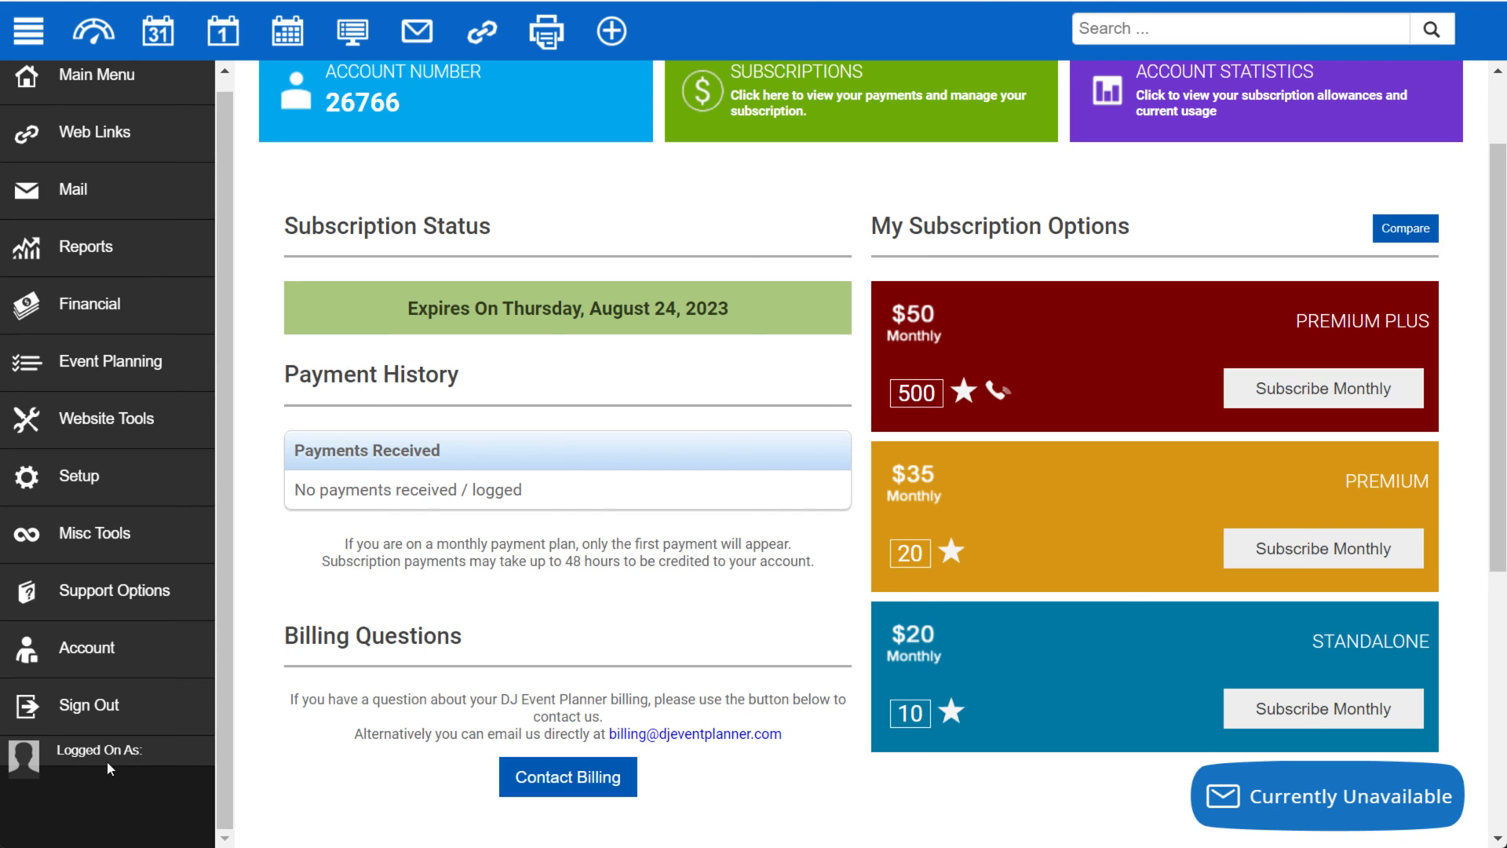
mouse_move(87, 787)
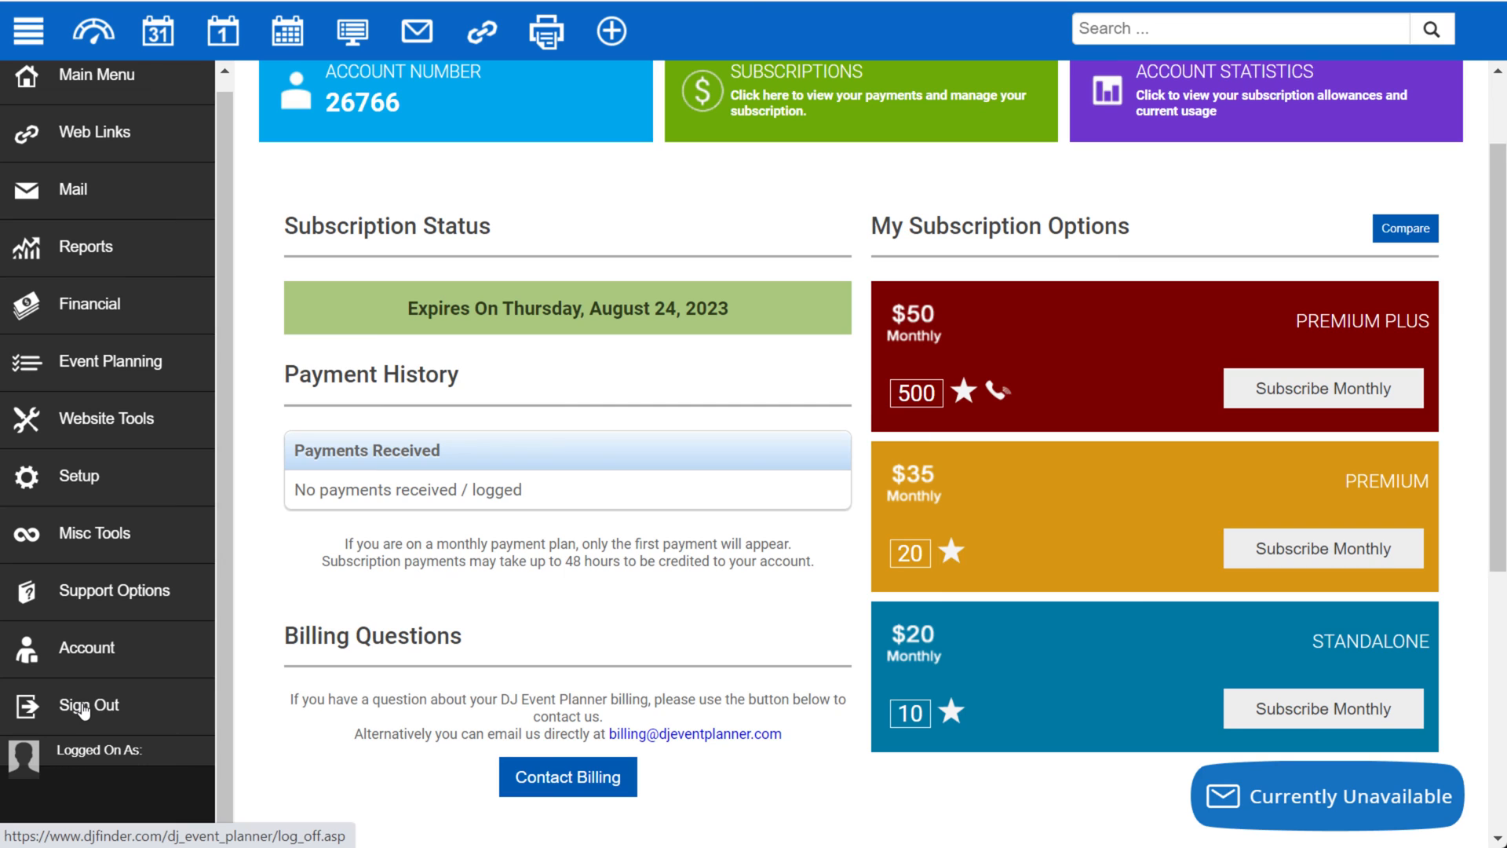
mouse_move(366, 685)
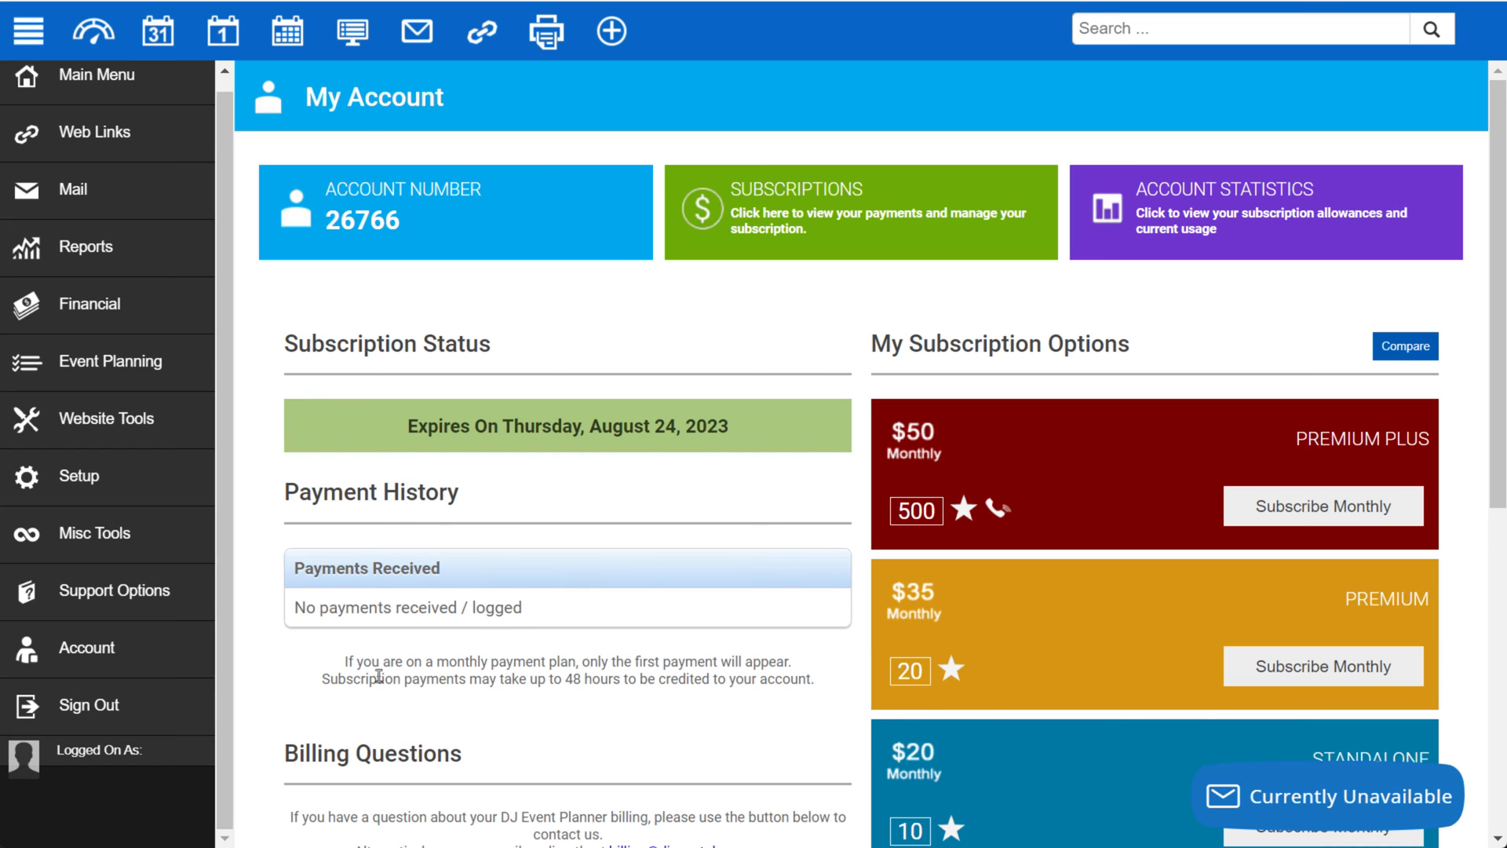
mouse_move(159, 32)
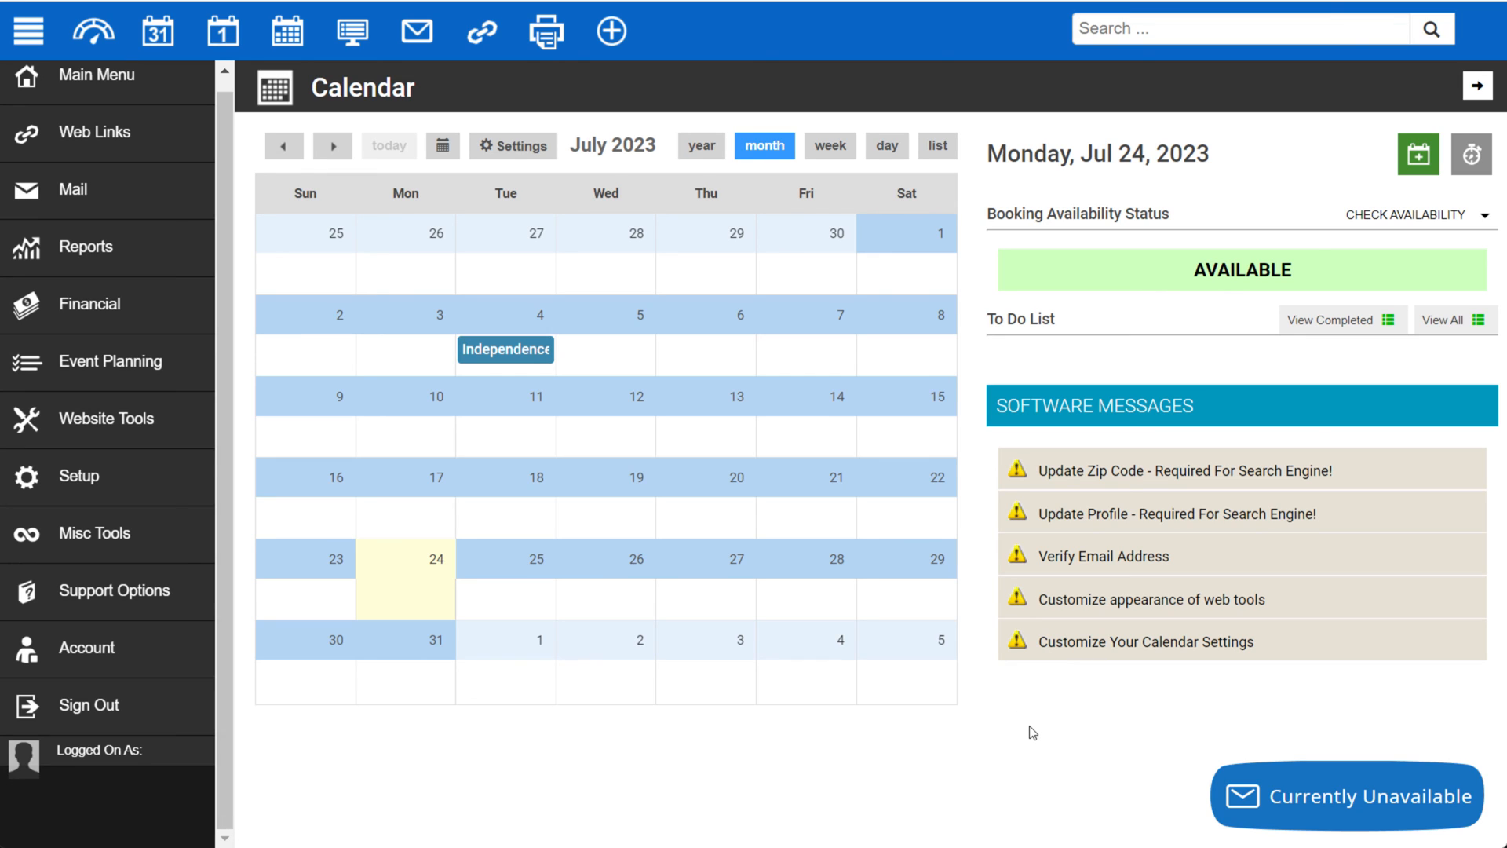
mouse_move(929, 721)
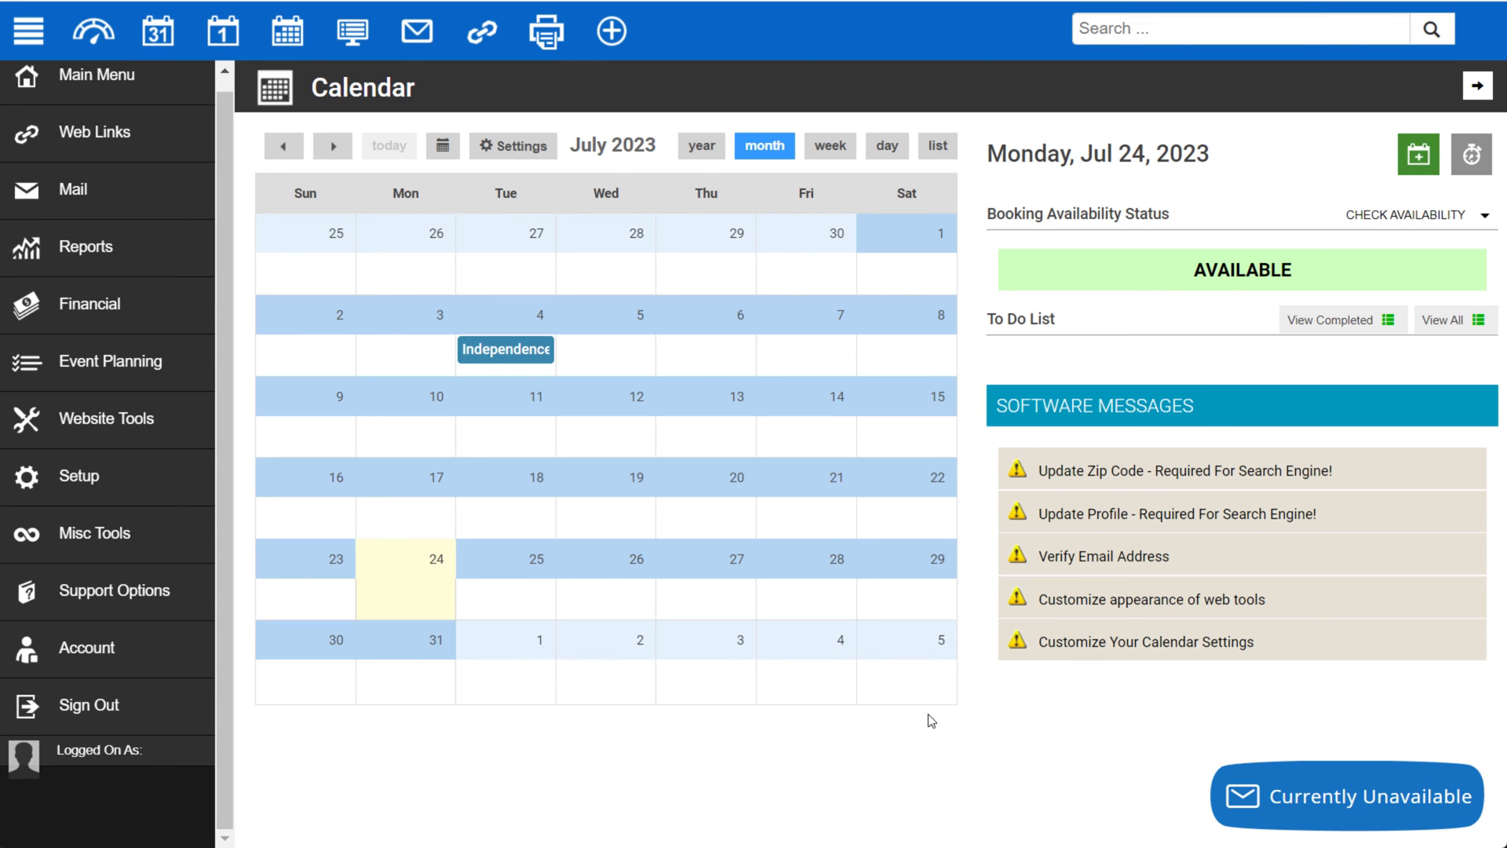
mouse_move(155, 595)
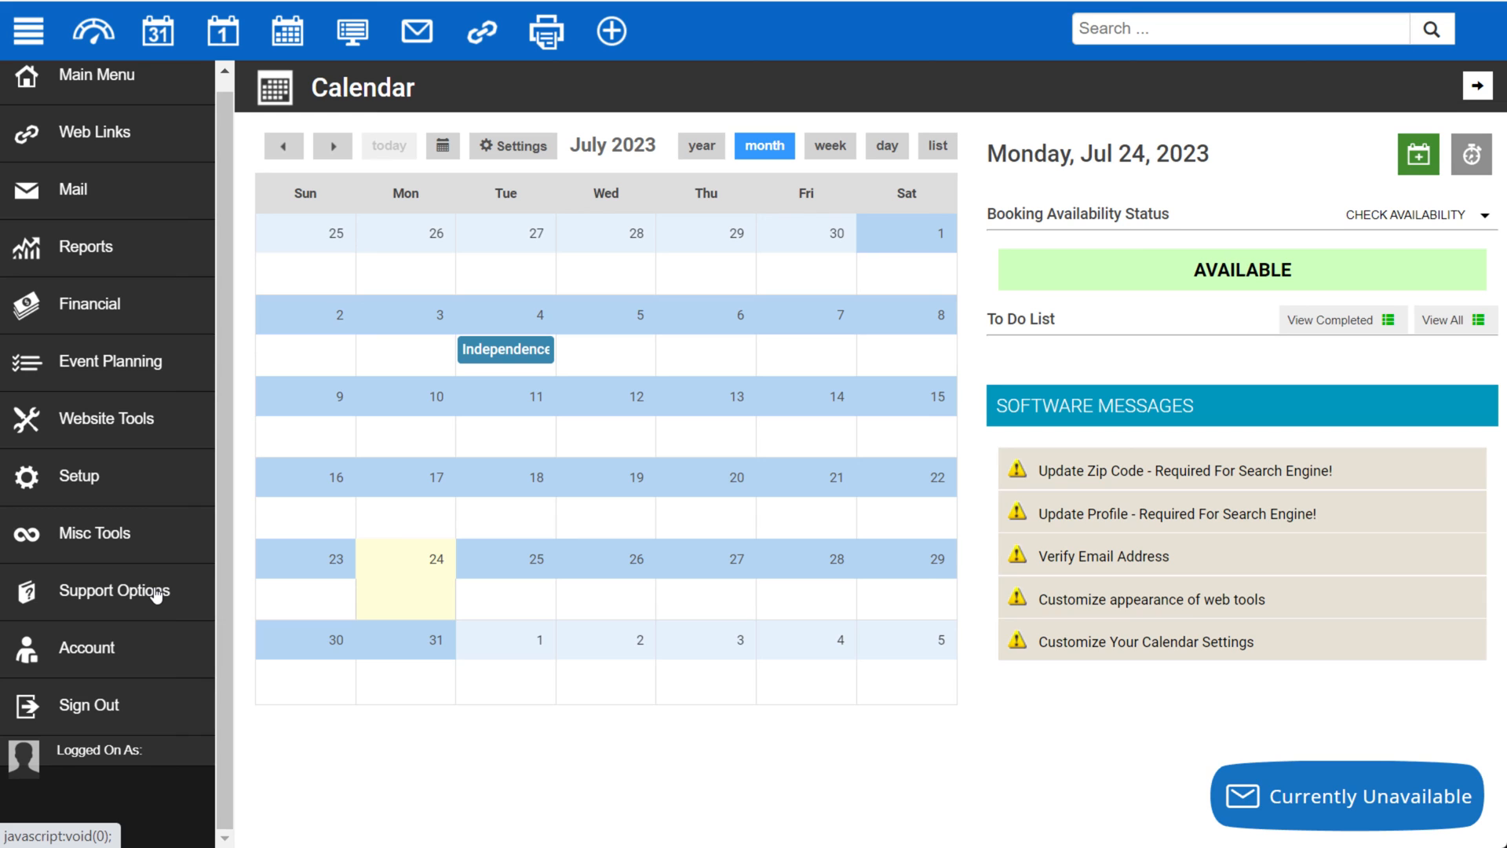
Expand Support Options to reach the Support Center with Getting Started Guide, Live Chat, Forum and Change Log.
click(114, 591)
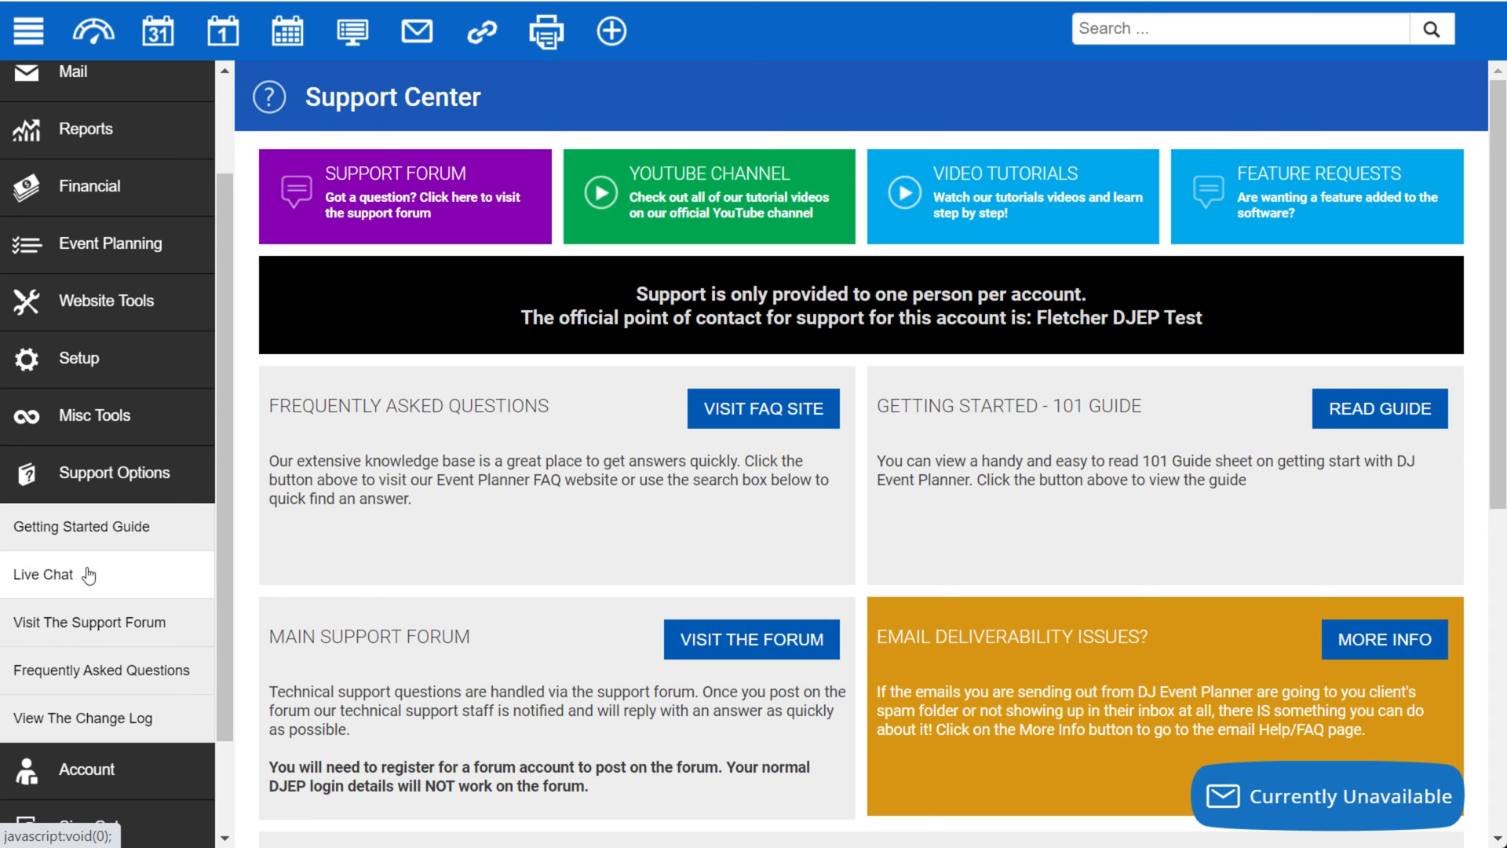
mouse_move(87, 622)
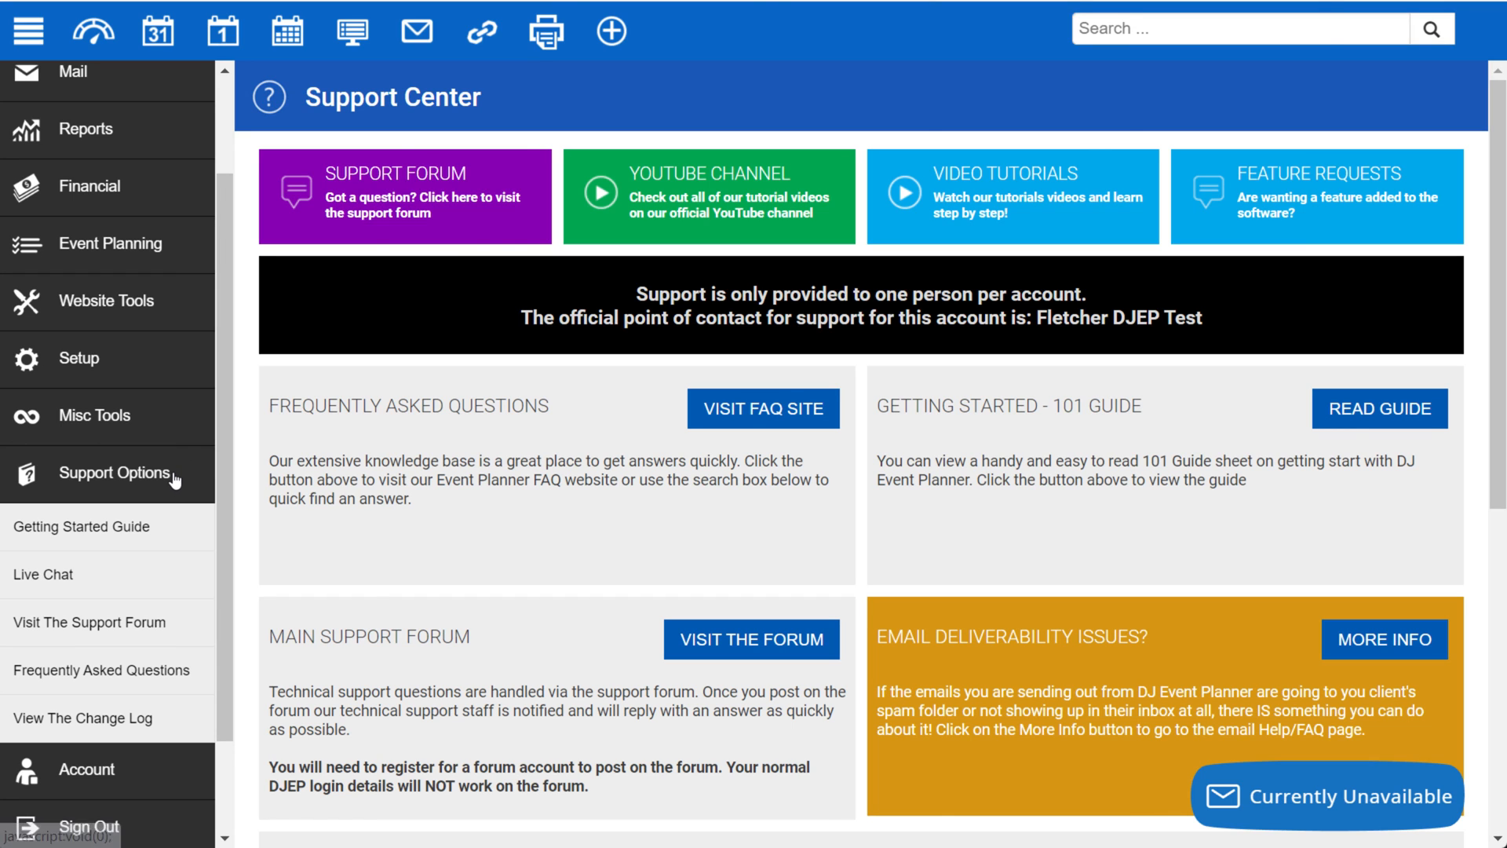
mouse_move(163, 478)
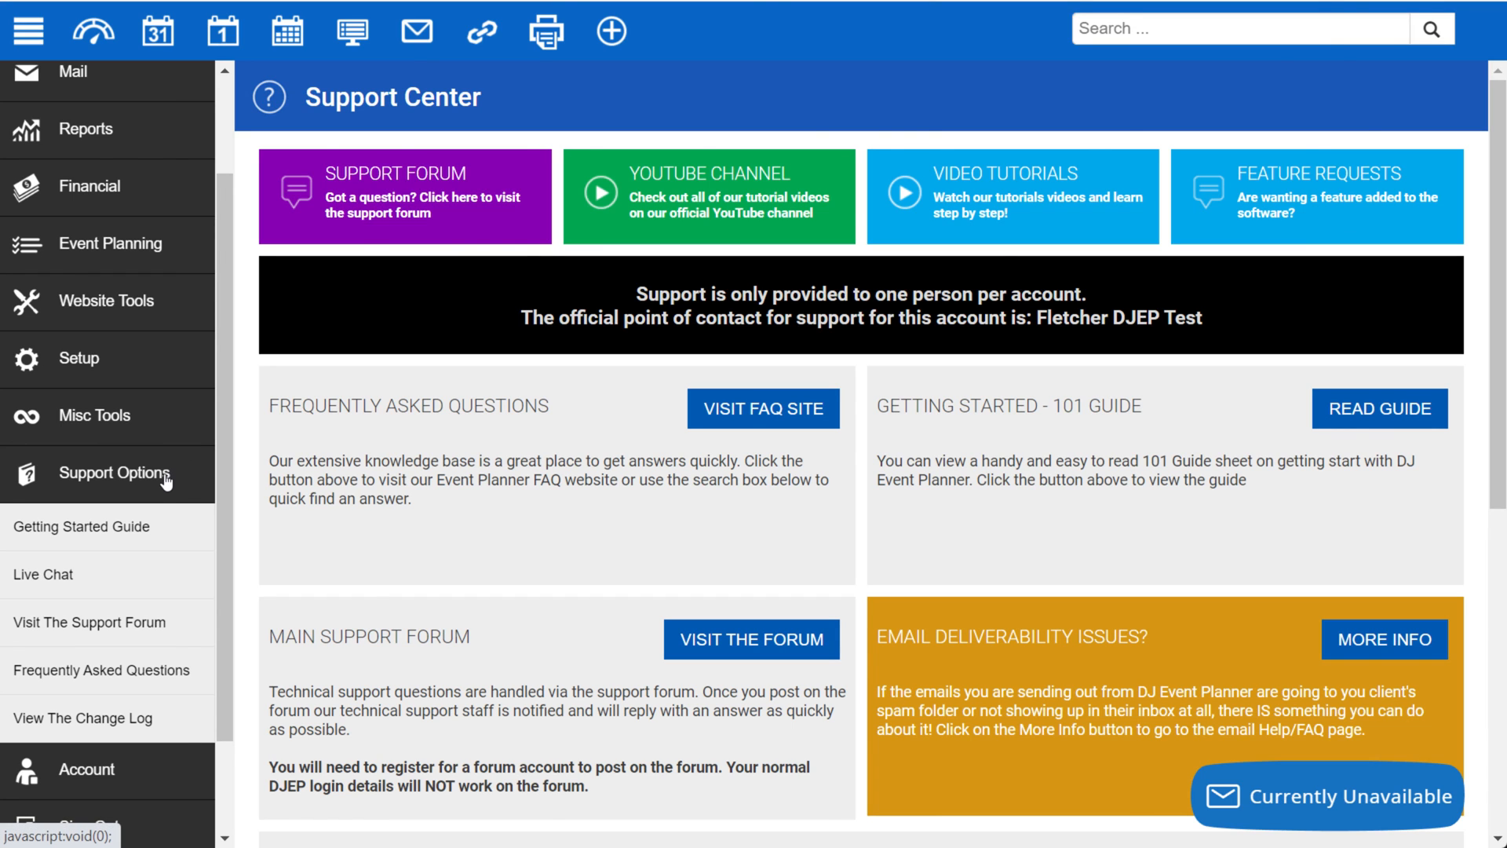